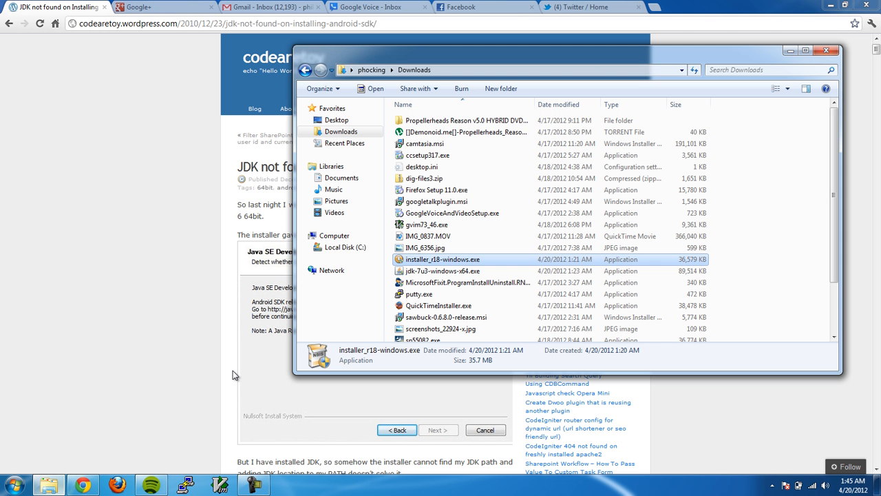
{"action": "mouse_move", "coordinate": [434, 259]}
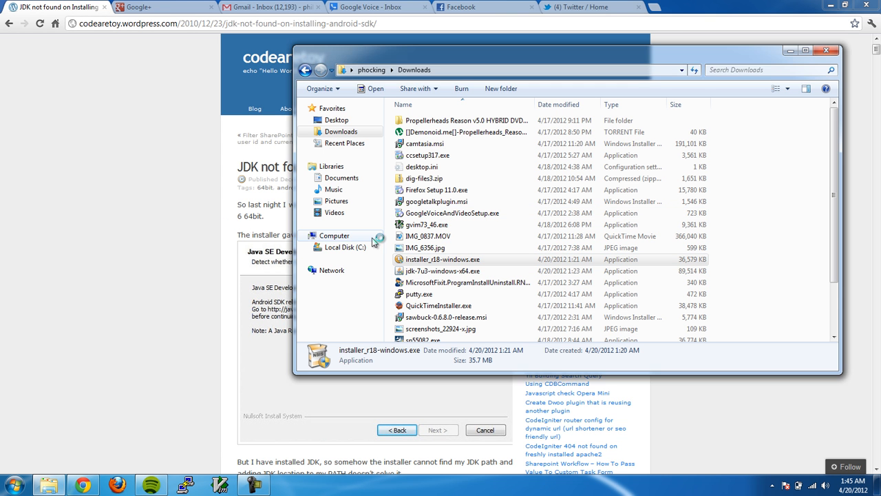
Launch the Android SDK installer installer_r18-windows.exe from the Downloads folder.
{"action": "double_click", "coordinate": [443, 259]}
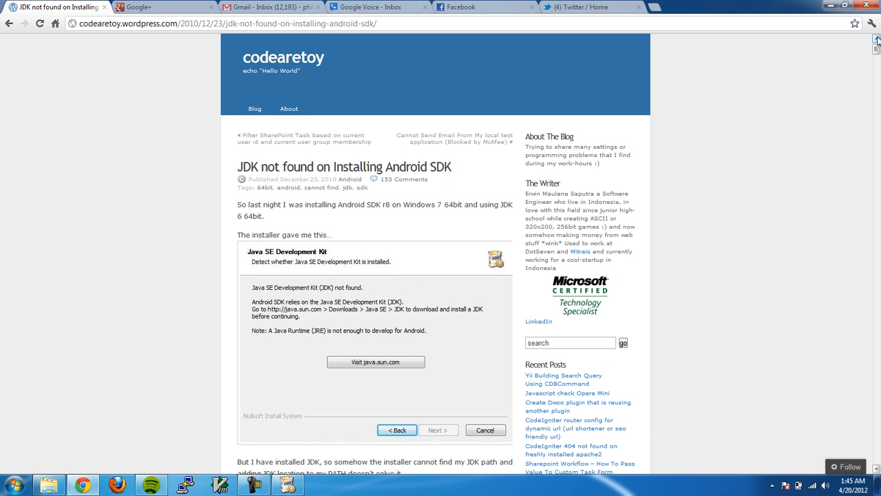
{"action": "scroll", "scroll_direction": "down", "scroll_amount": 3}
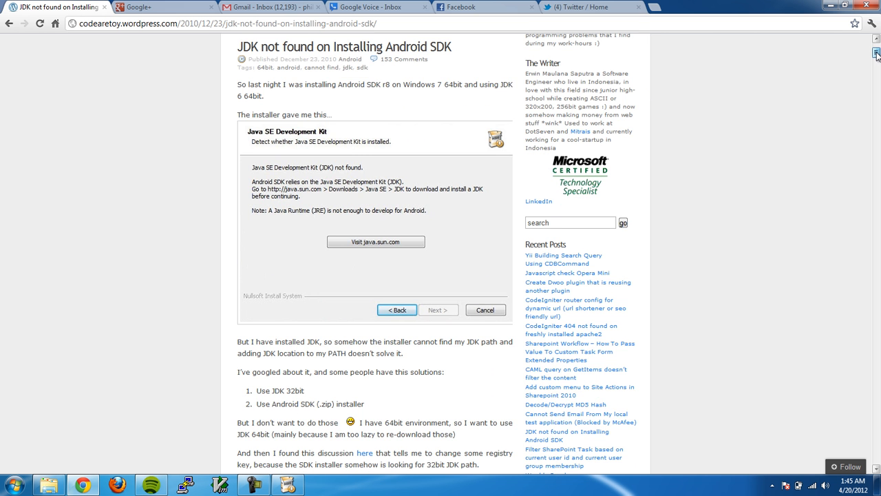
{"action": "scroll", "scroll_direction": "down", "scroll_amount": 3}
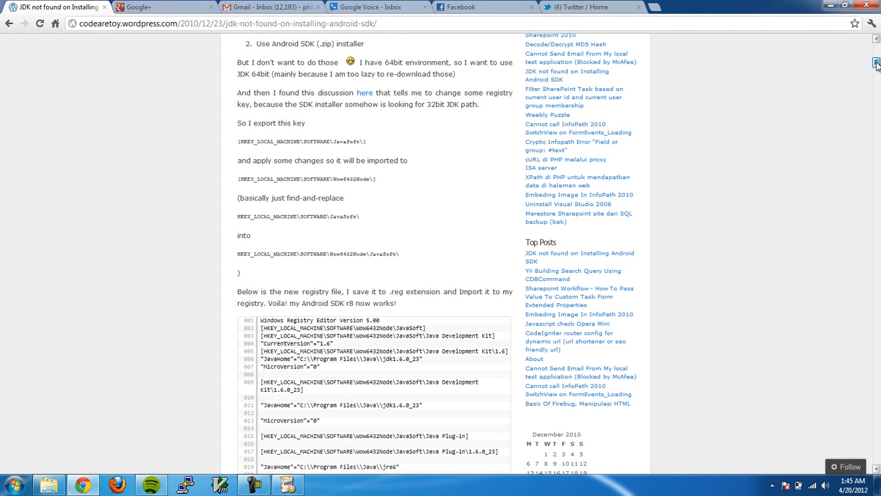
{"action": "scroll", "scroll_direction": "down", "scroll_amount": 3}
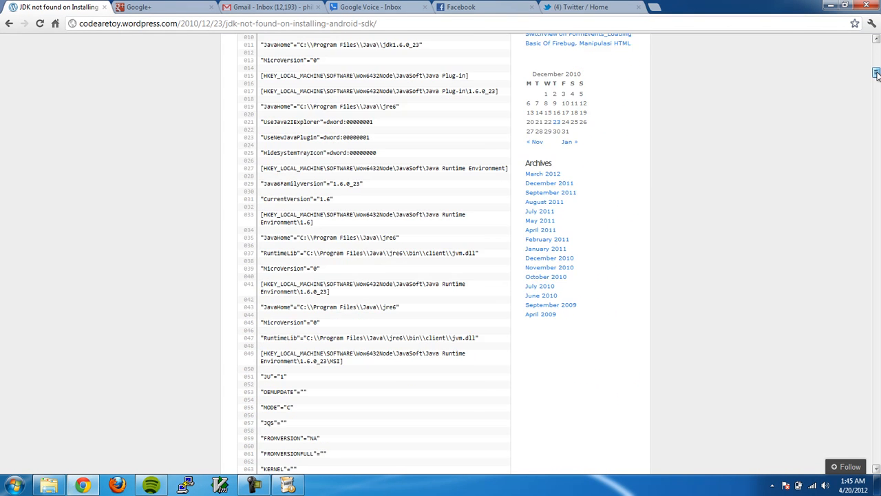
{"action": "scroll", "scroll_direction": "down", "scroll_amount": 3}
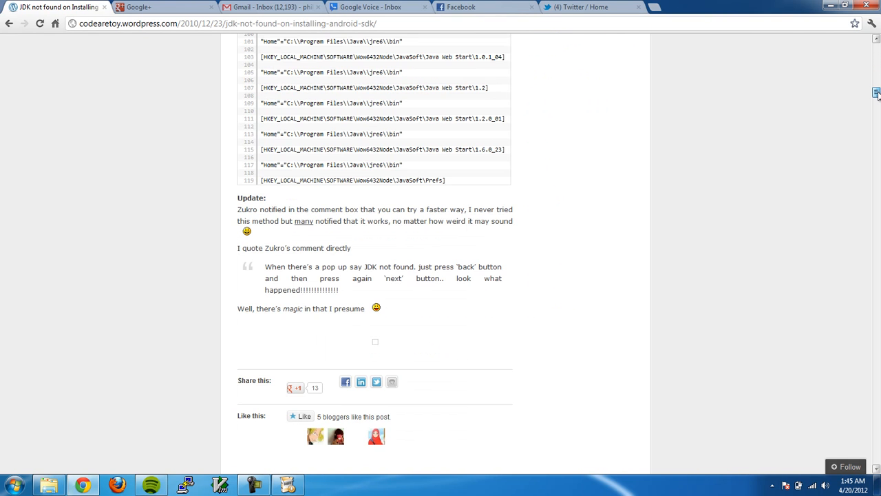
{"action": "scroll", "scroll_direction": "down", "scroll_amount": 3}
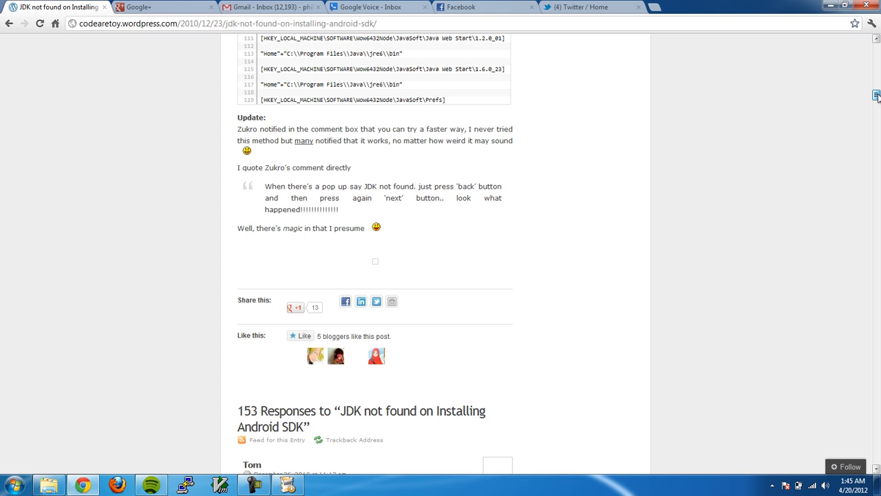
{"action": "scroll", "scroll_direction": "down", "scroll_amount": 3}
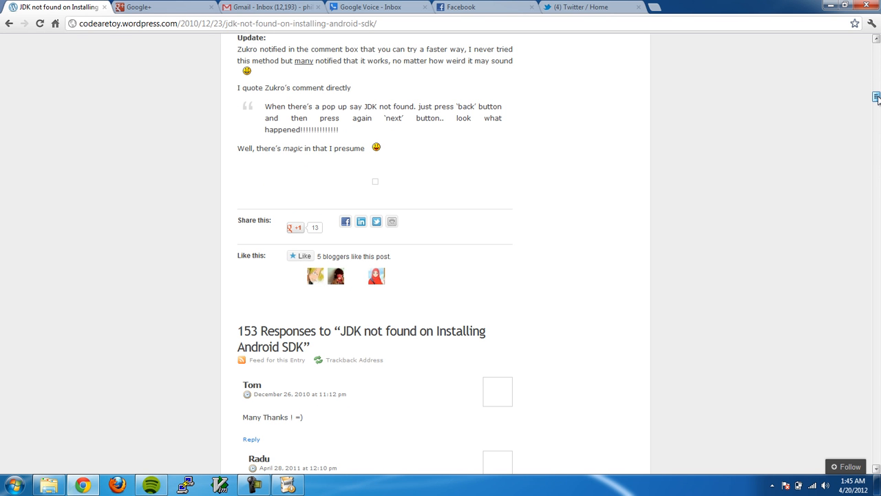
{"action": "mouse_move", "coordinate": [479, 121]}
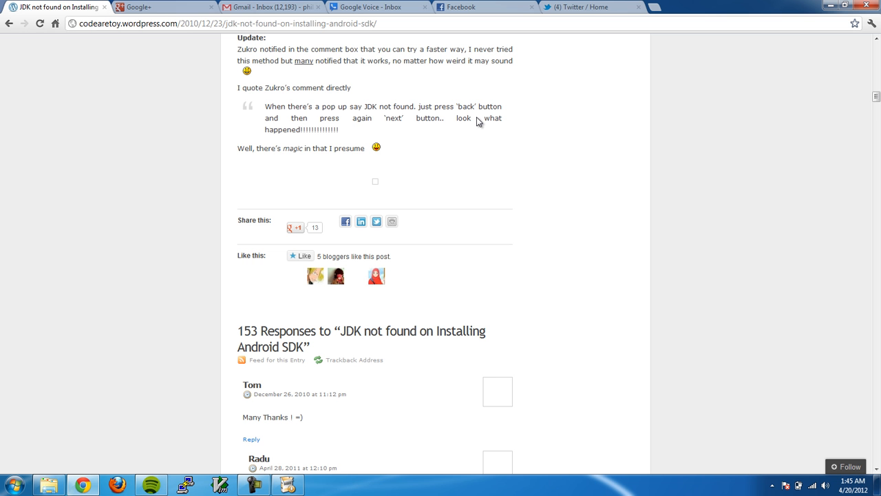
{"action": "mouse_move", "coordinate": [405, 108]}
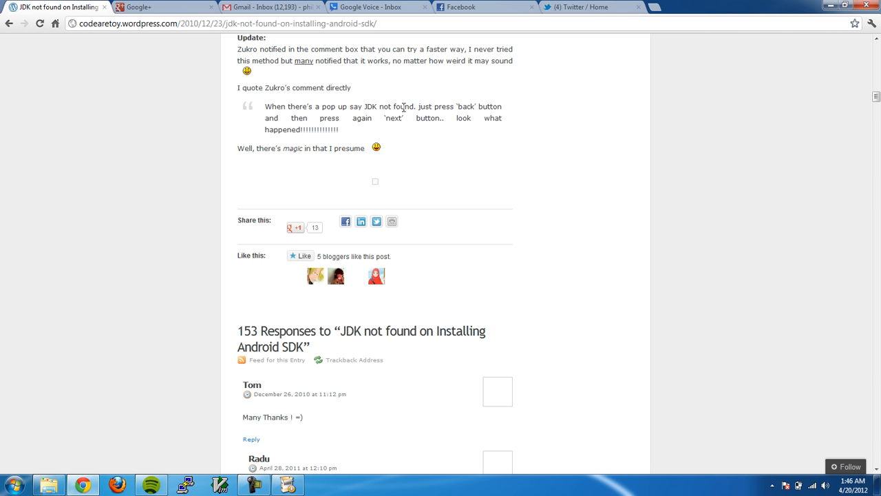
{"action": "mouse_move", "coordinate": [342, 130]}
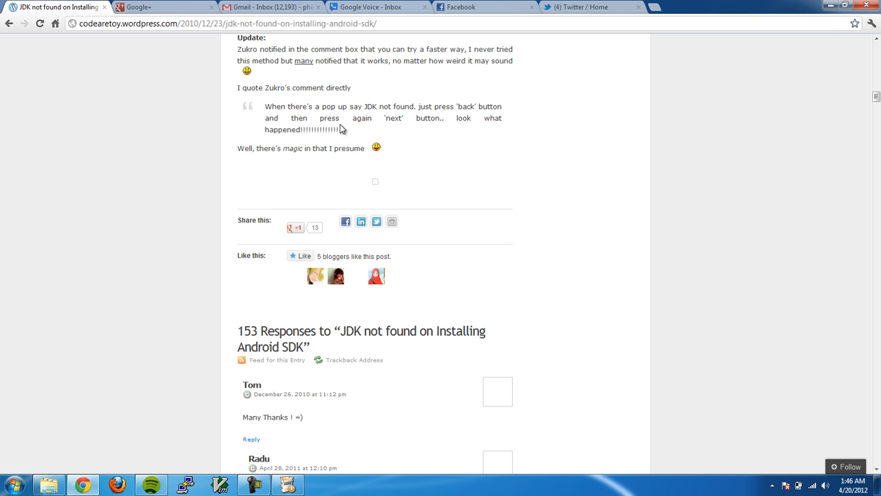
Go Back and Next in the setup wizard to retry JDK detection, still failing, then minimize it.
{"action": "left_click", "coordinate": [288, 484]}
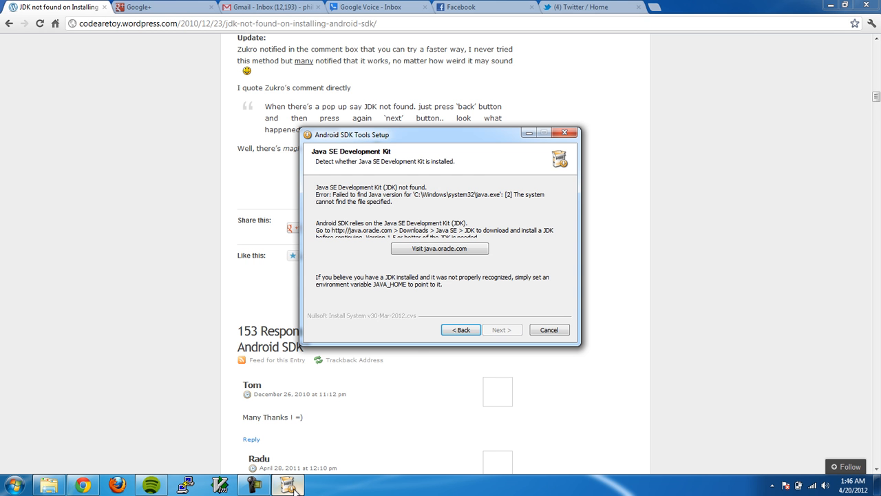
{"action": "left_click", "coordinate": [460, 329]}
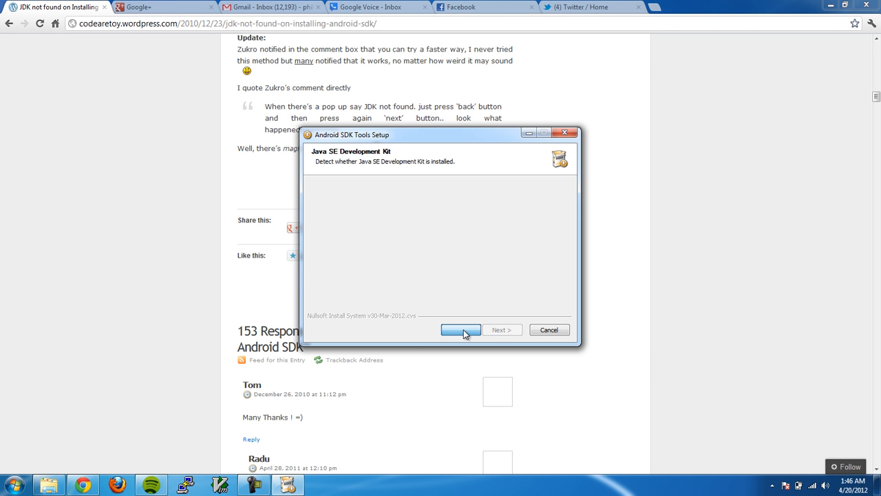
{"action": "left_click", "coordinate": [460, 329]}
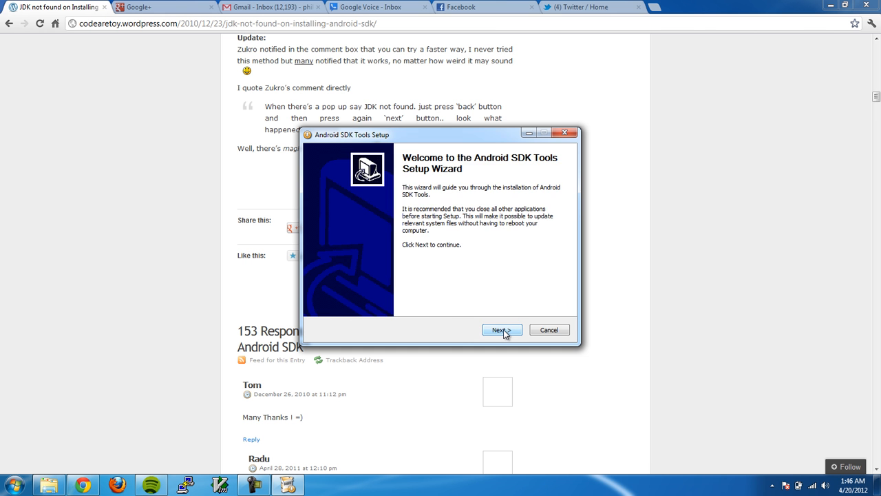
{"action": "left_click", "coordinate": [498, 331]}
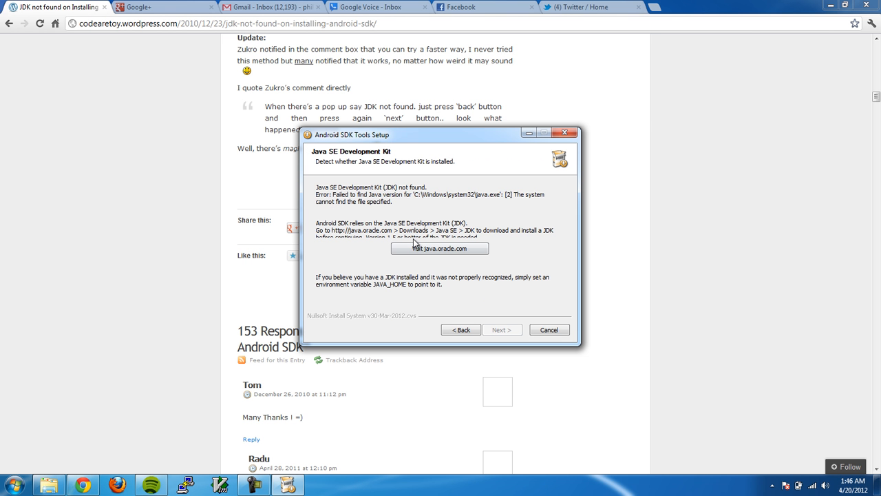
{"action": "mouse_move", "coordinate": [165, 171]}
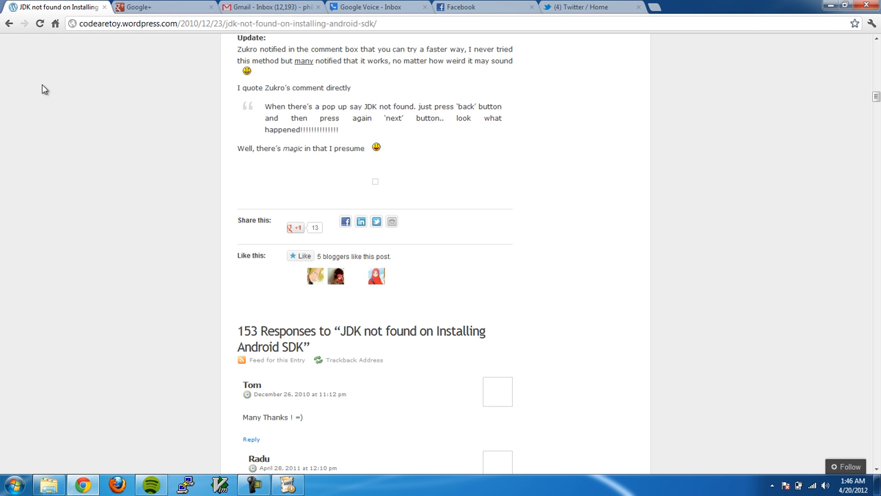
{"action": "mouse_move", "coordinate": [103, 14]}
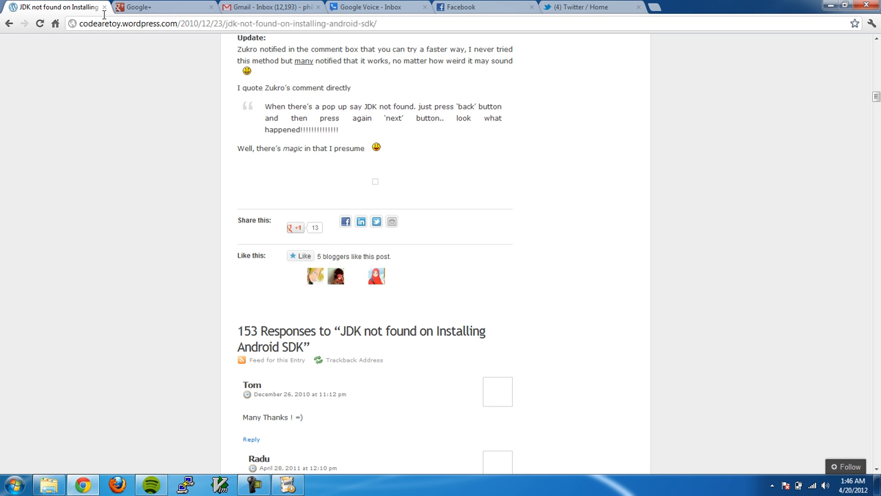
Switch to the Google results tab for 64 bit java android sdk windows and scroll through them.
{"action": "left_click", "coordinate": [227, 22]}
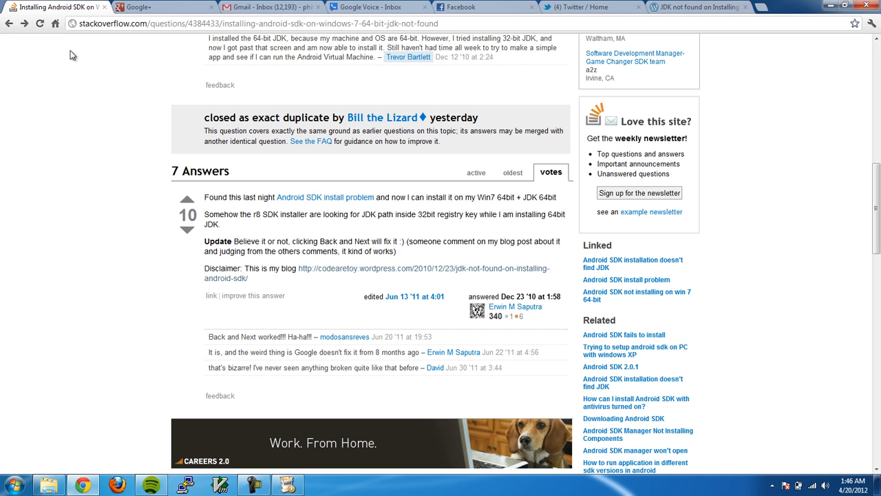
{"action": "mouse_move", "coordinate": [273, 170]}
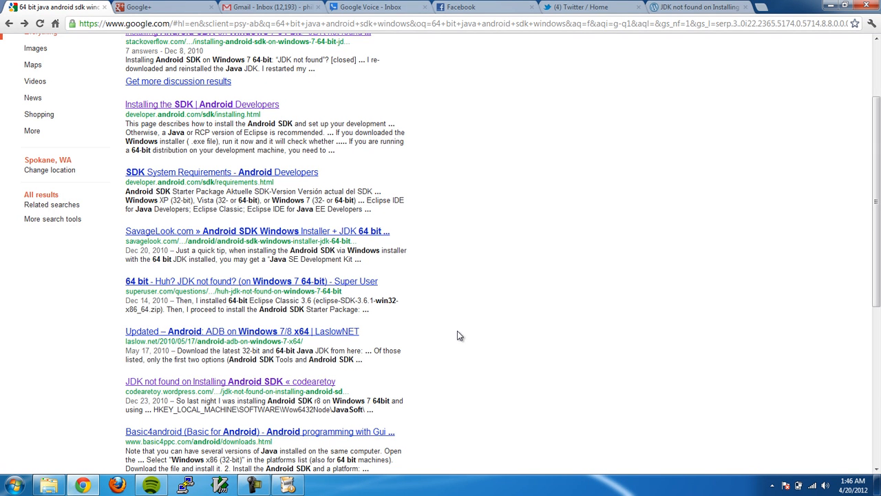
{"action": "scroll", "scroll_direction": "down", "scroll_amount": 3}
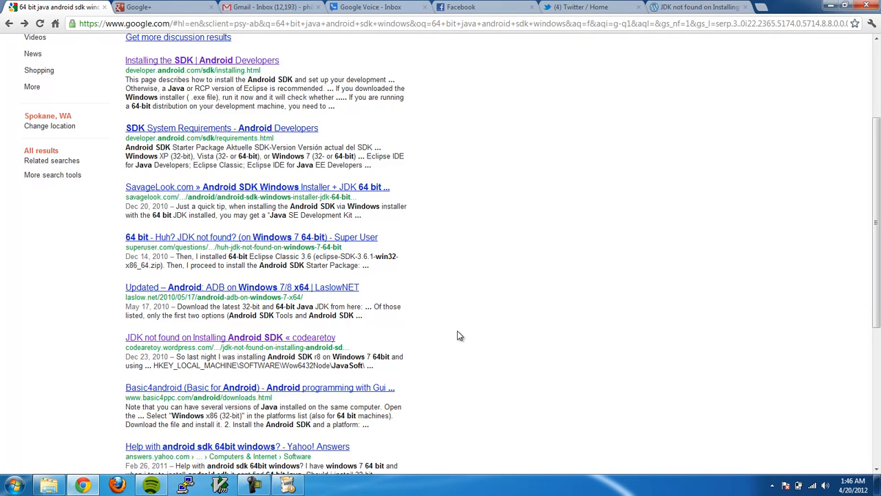
{"action": "scroll", "scroll_direction": "down", "scroll_amount": 3}
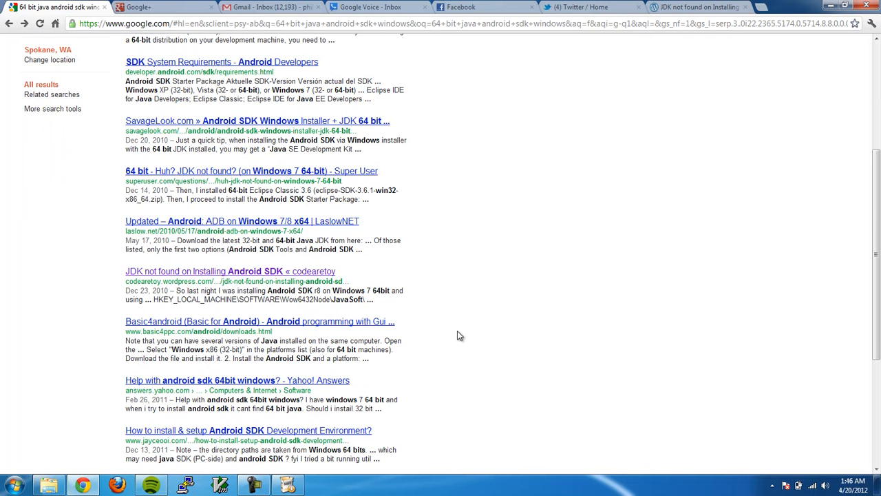
{"action": "scroll", "scroll_direction": "down", "scroll_amount": 3}
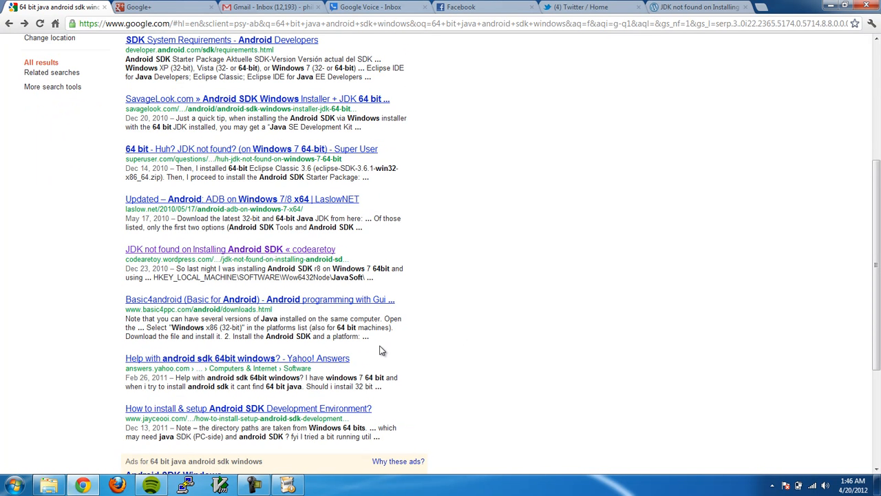
View the Yahoo Answers thread on Android SDK under 64-bit Windows in its own tab, then close it.
{"action": "left_click", "coordinate": [237, 358]}
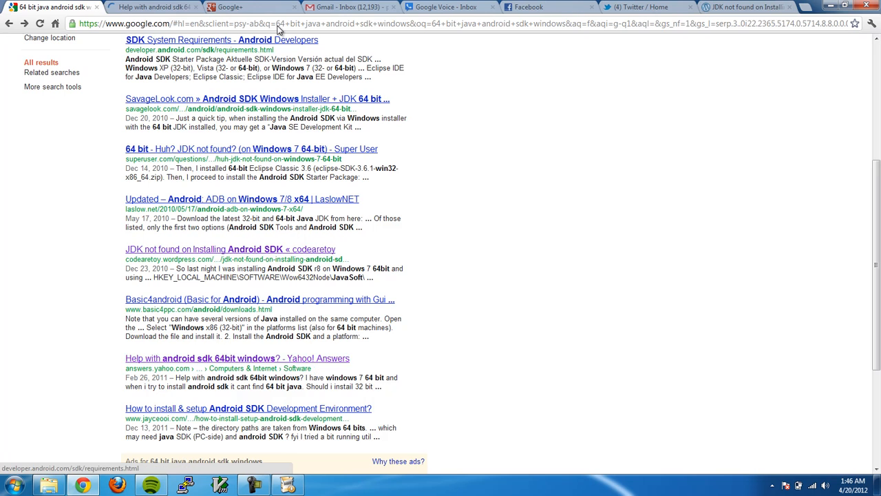
{"action": "left_click", "coordinate": [237, 359]}
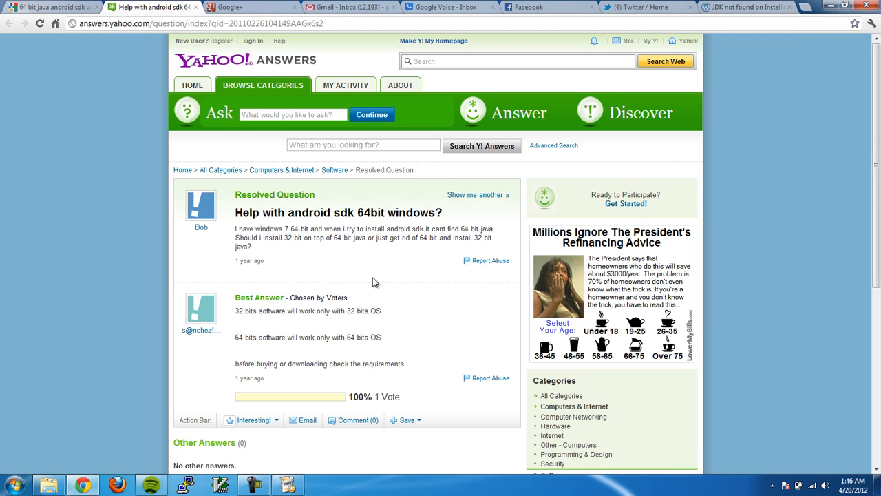
{"action": "mouse_move", "coordinate": [347, 267]}
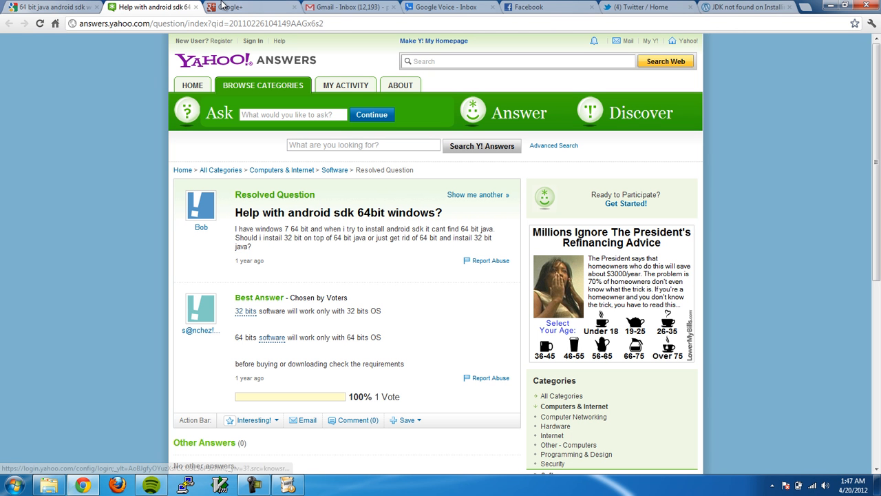
{"action": "left_click", "coordinate": [206, 7]}
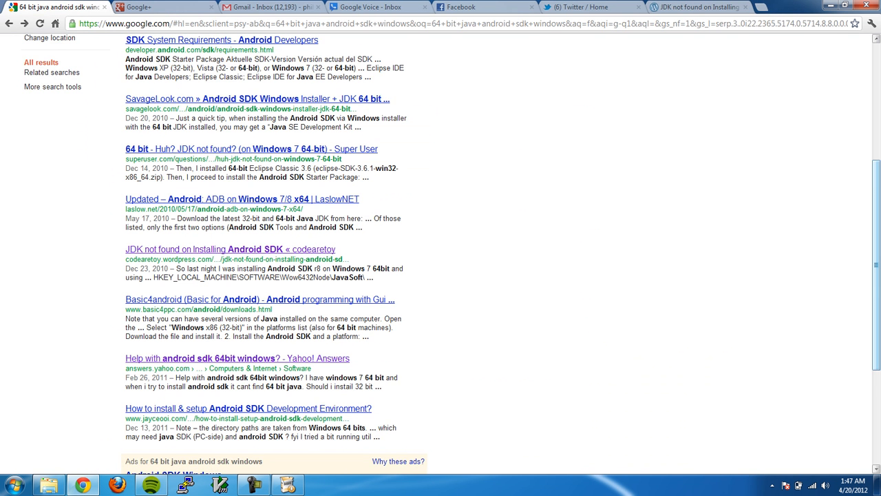
Move to page 2 of the Google search results.
{"action": "scroll", "scroll_direction": "down", "scroll_amount": 3}
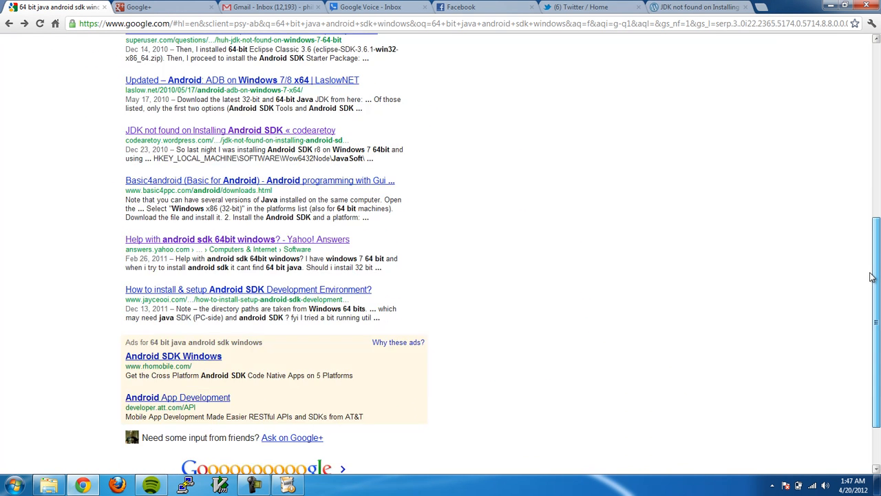
{"action": "scroll", "scroll_direction": "down", "scroll_amount": 3}
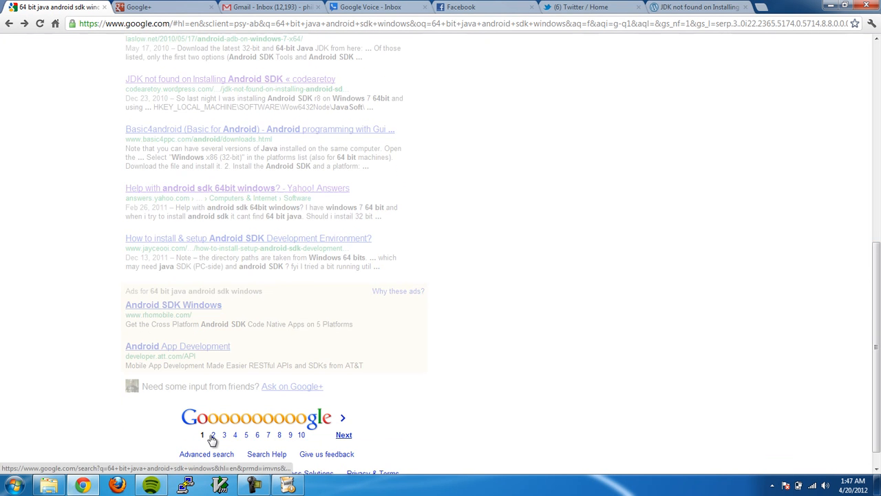
{"action": "left_click", "coordinate": [214, 435]}
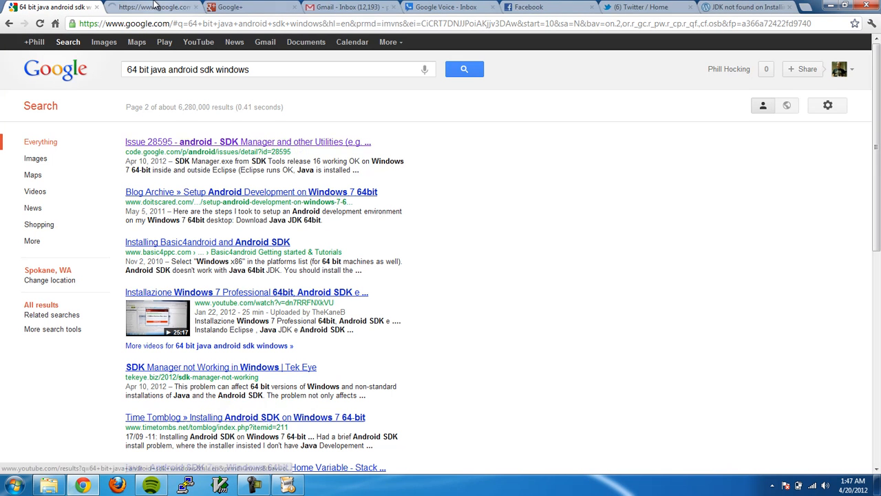
On the SDK Manager x64 issue report, select 'tools\lib\find_java.exe -t' from Comment 1 and start a Command Prompt.
{"action": "left_click", "coordinate": [248, 141]}
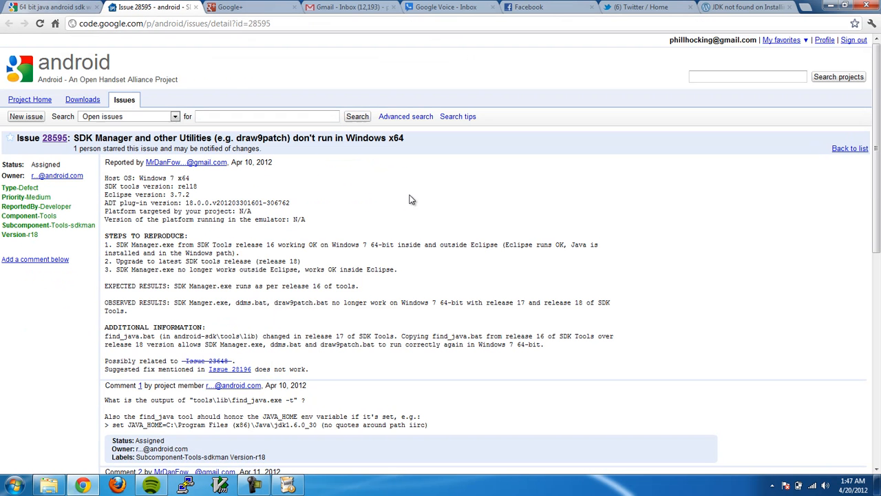
{"action": "mouse_move", "coordinate": [300, 231]}
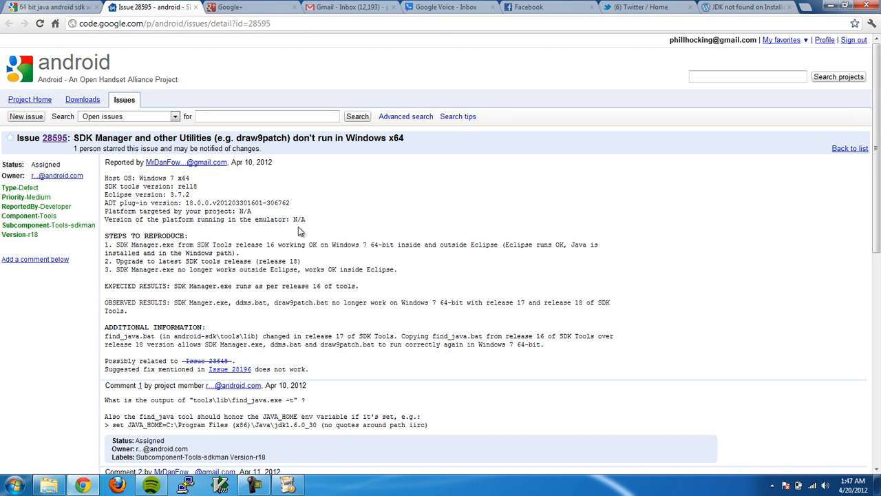
{"action": "mouse_move", "coordinate": [407, 311]}
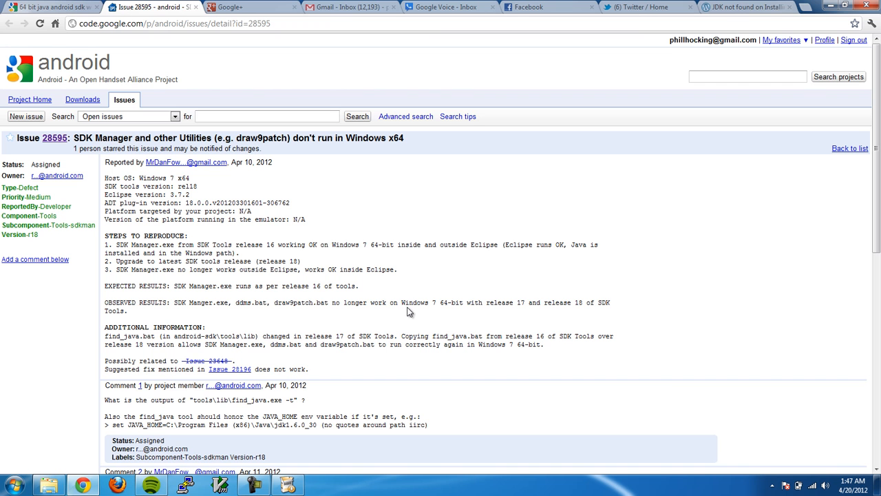
{"action": "mouse_move", "coordinate": [299, 413]}
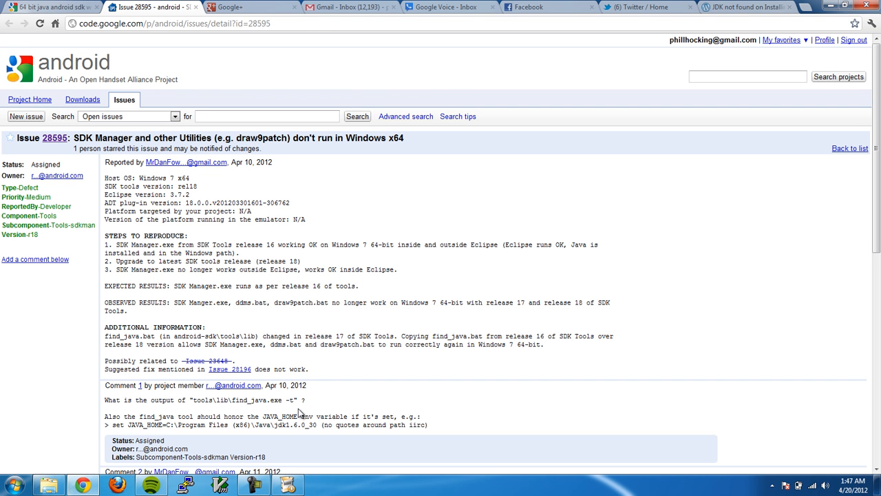
{"action": "double_click", "coordinate": [262, 399]}
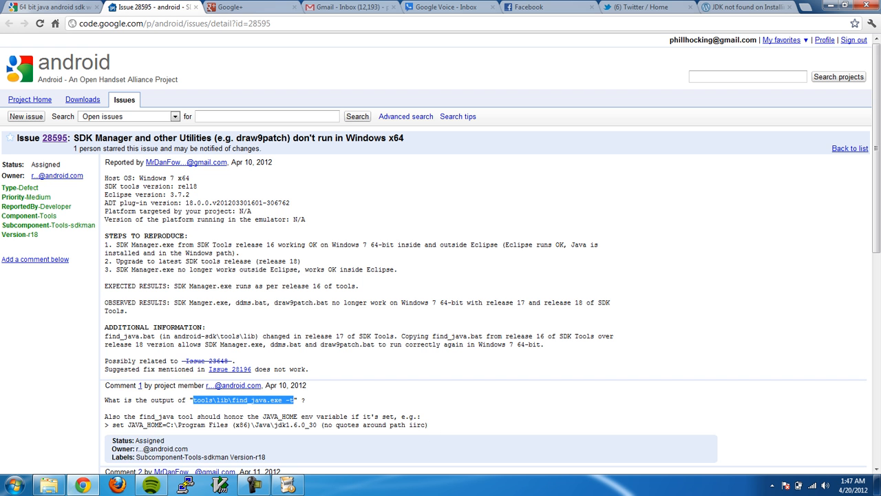
{"action": "left_click", "coordinate": [12, 485]}
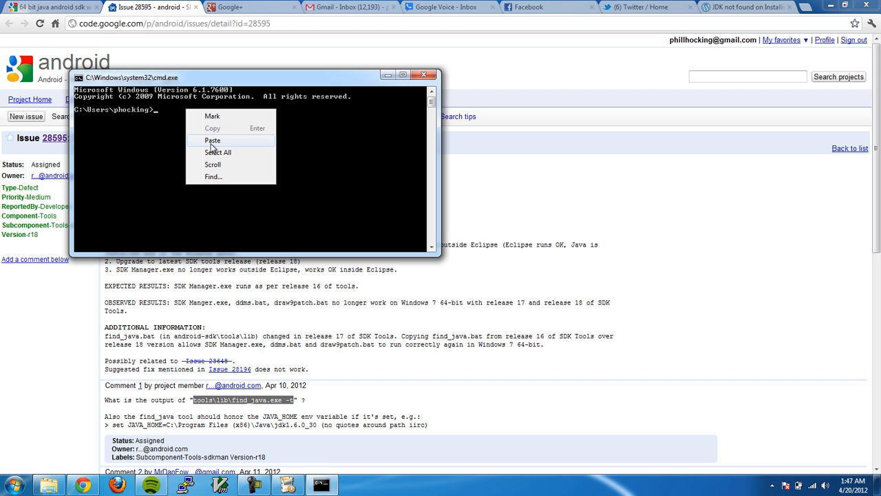
Paste and run tools\lib\find_java.exe -t, which reports the path cannot be found.
{"action": "left_click", "coordinate": [212, 140]}
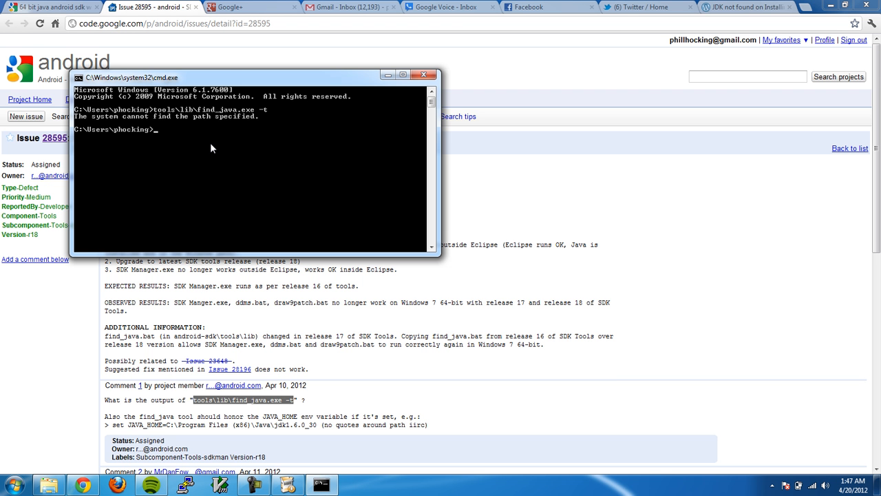
{"action": "mouse_move", "coordinate": [287, 146]}
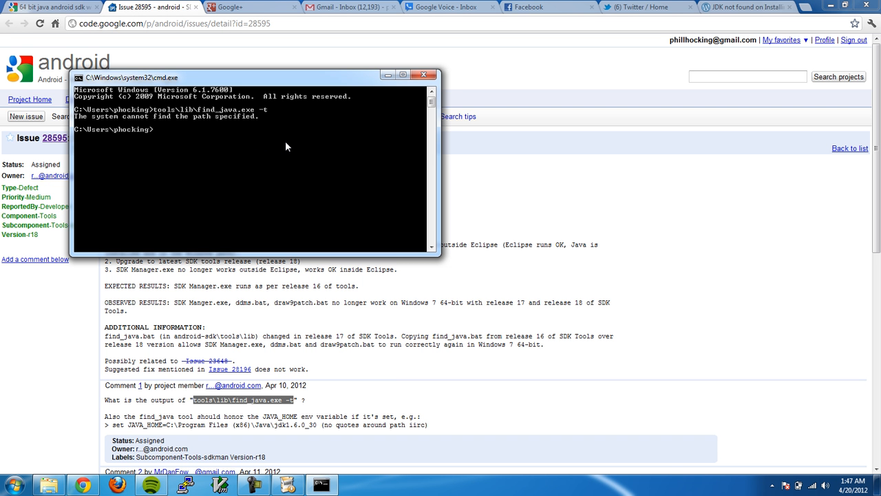
{"action": "mouse_move", "coordinate": [358, 353]}
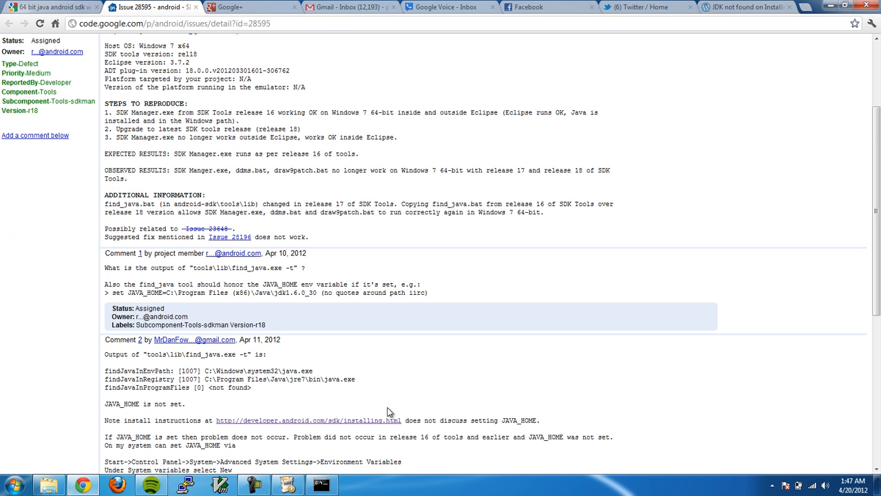
Scroll the issue 28595 page down to Comment 2 on setting JAVA_HOME under Environment Variables.
{"action": "scroll", "scroll_direction": "down", "scroll_amount": 3}
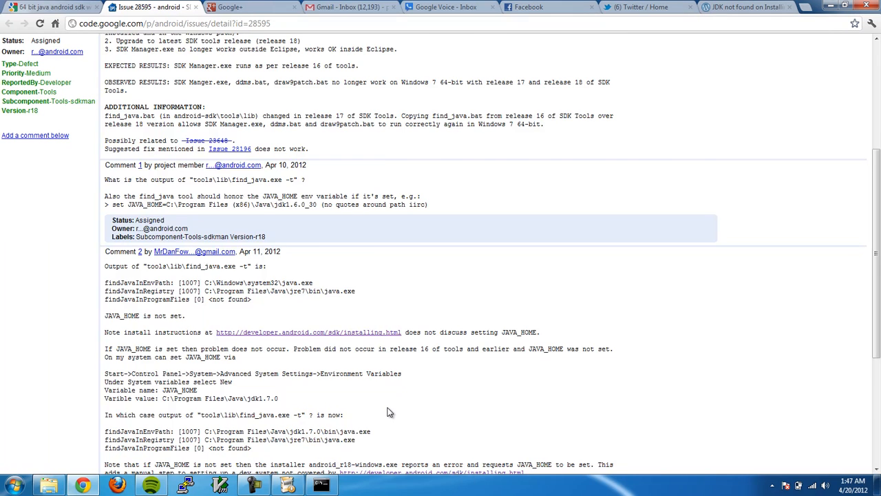
{"action": "scroll", "scroll_direction": "down", "scroll_amount": 3}
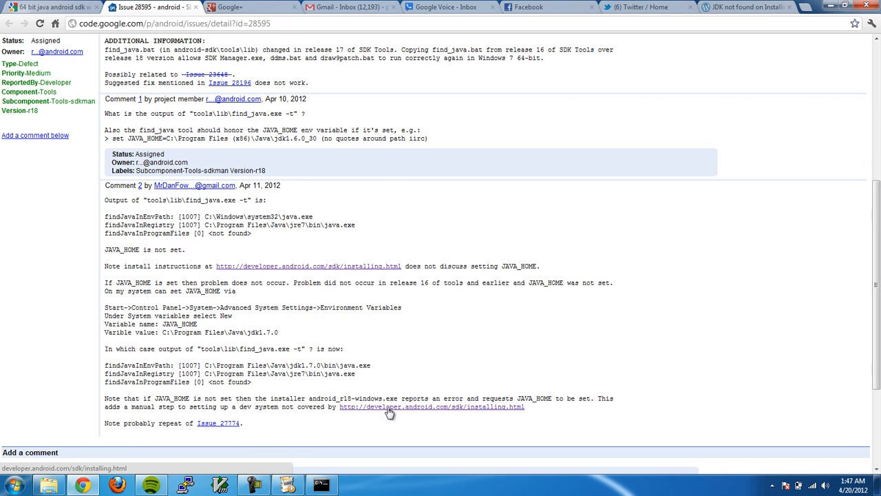
{"action": "scroll", "scroll_direction": "down", "scroll_amount": 3}
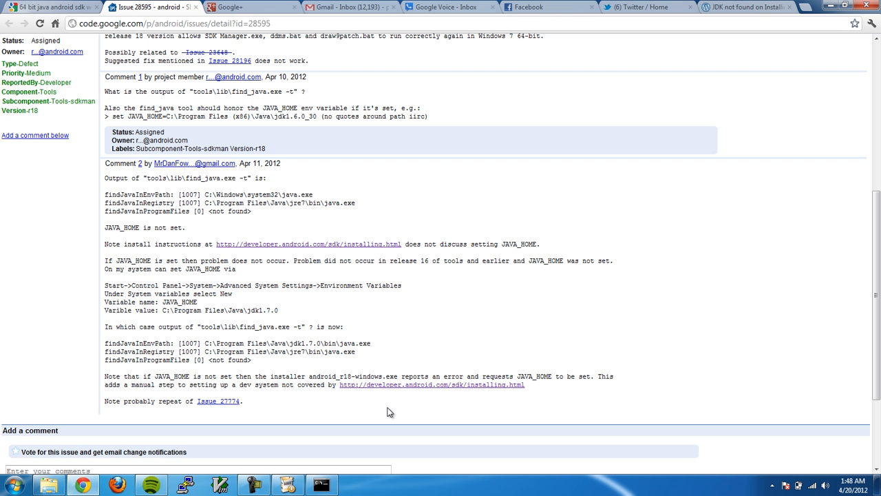
{"action": "mouse_move", "coordinate": [321, 320]}
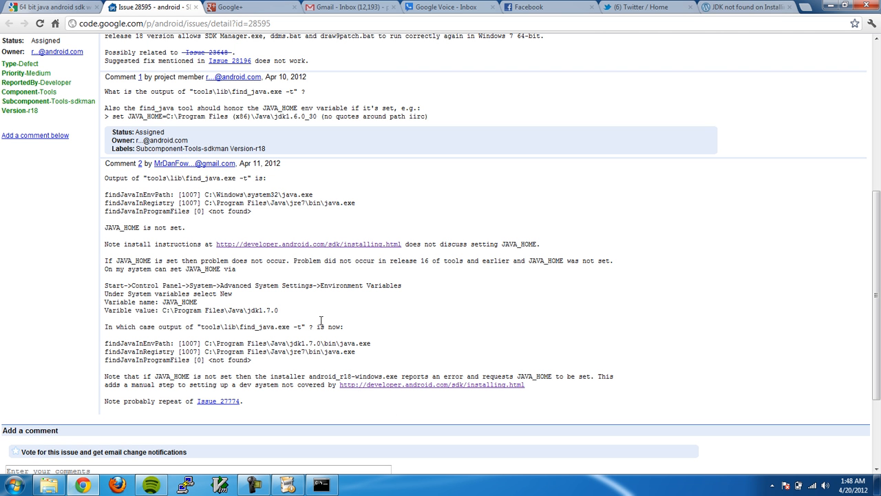
{"action": "mouse_move", "coordinate": [201, 303]}
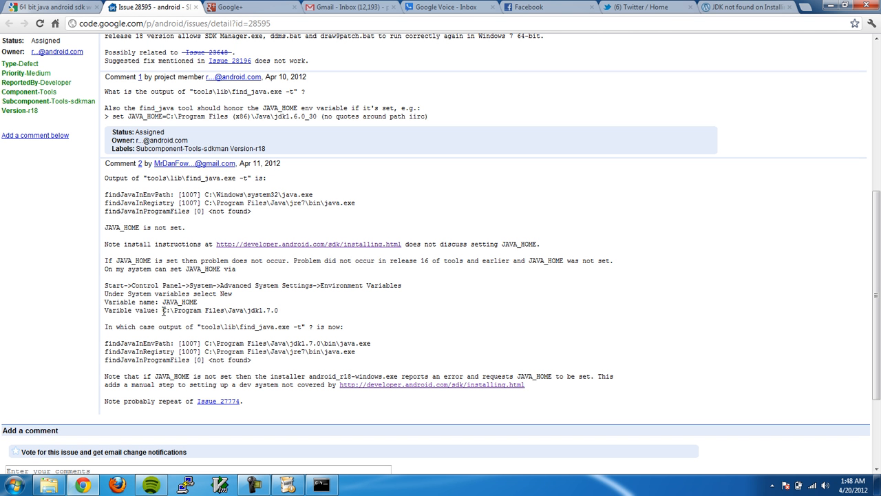
{"action": "mouse_move", "coordinate": [81, 485]}
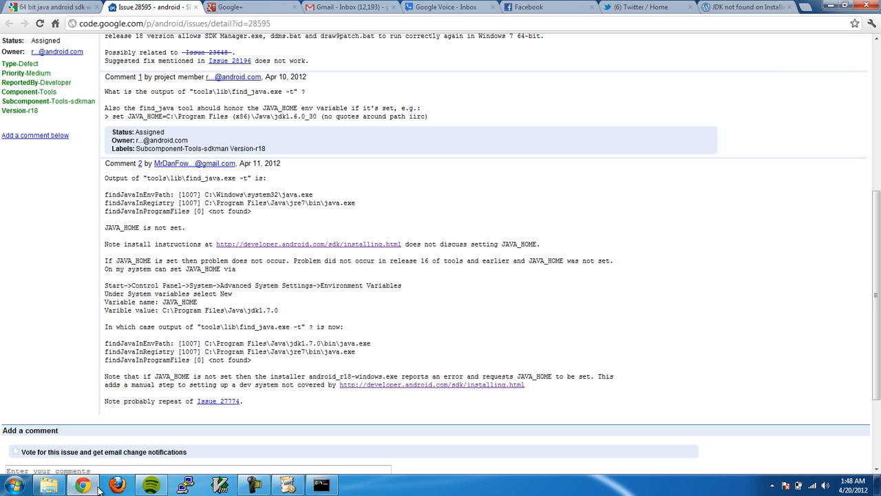
Browse to C:\Program Files\Java and confirm it contains the jdk1.7.0_03 and jre7 folders.
{"action": "left_click", "coordinate": [48, 484]}
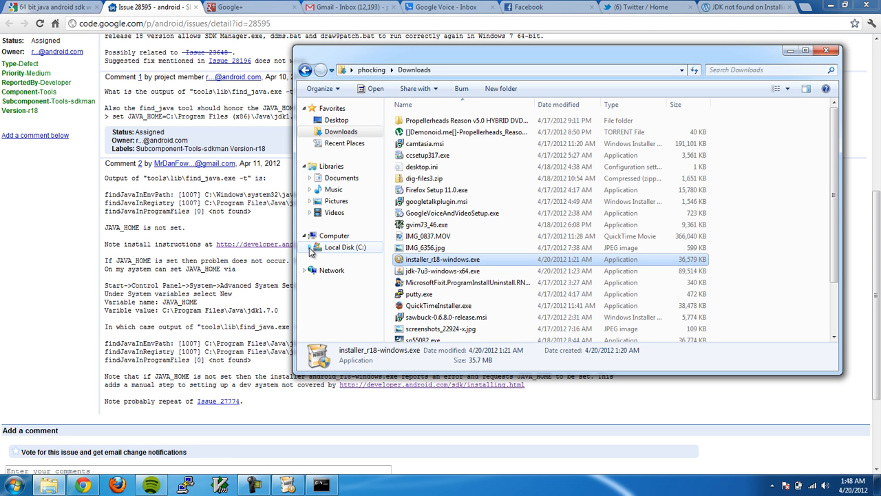
{"action": "left_click", "coordinate": [349, 242]}
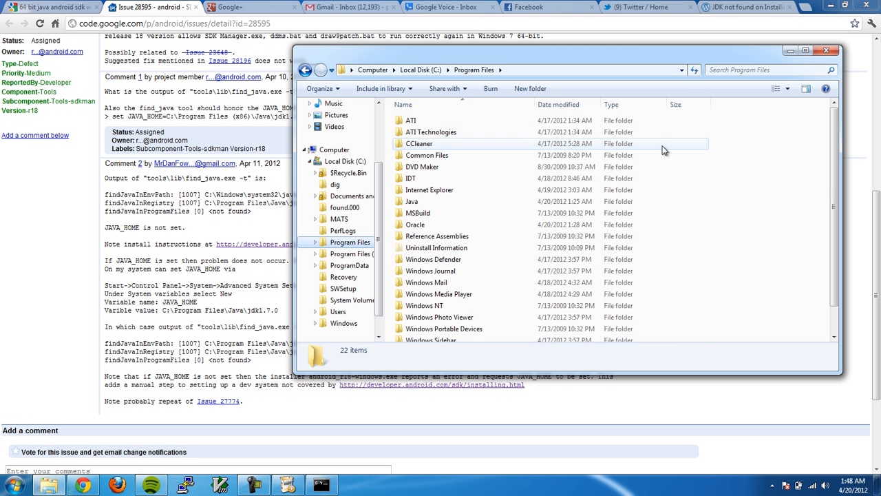
{"action": "left_click", "coordinate": [411, 201]}
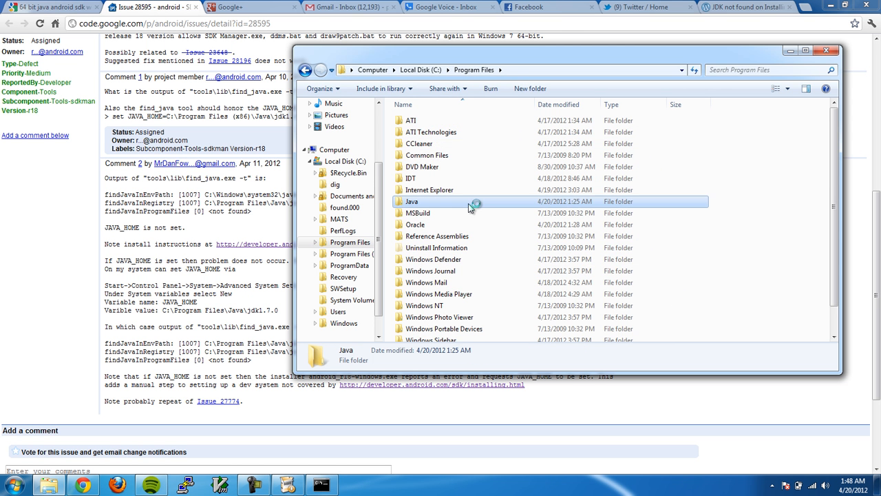
{"action": "double_click", "coordinate": [411, 201]}
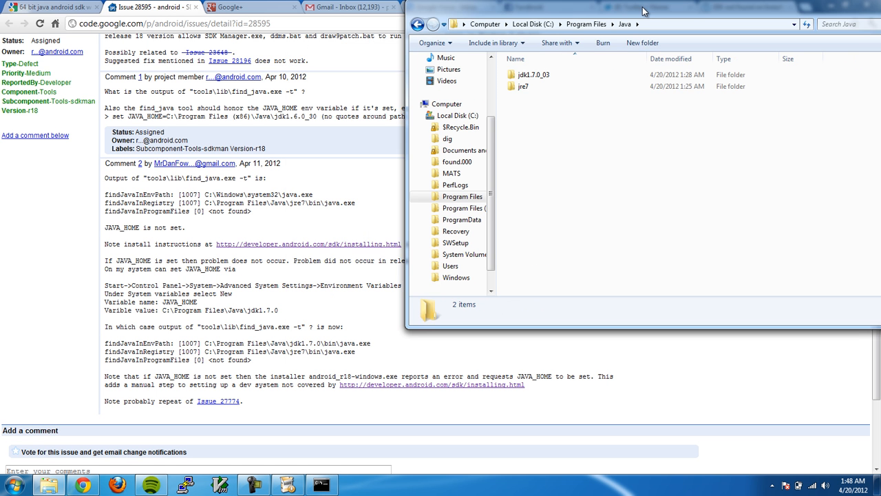
{"action": "left_click_drag", "start_coordinate": [644, 13], "coordinate": [621, 39]}
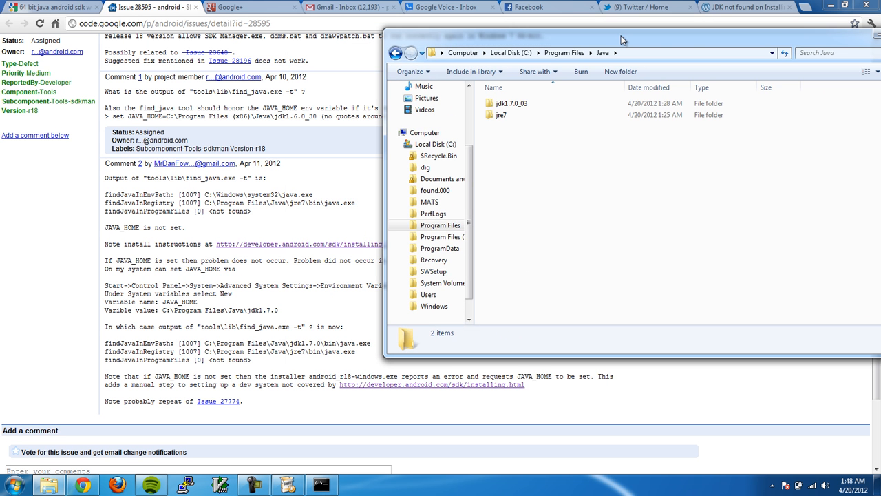
{"action": "left_click", "coordinate": [512, 103]}
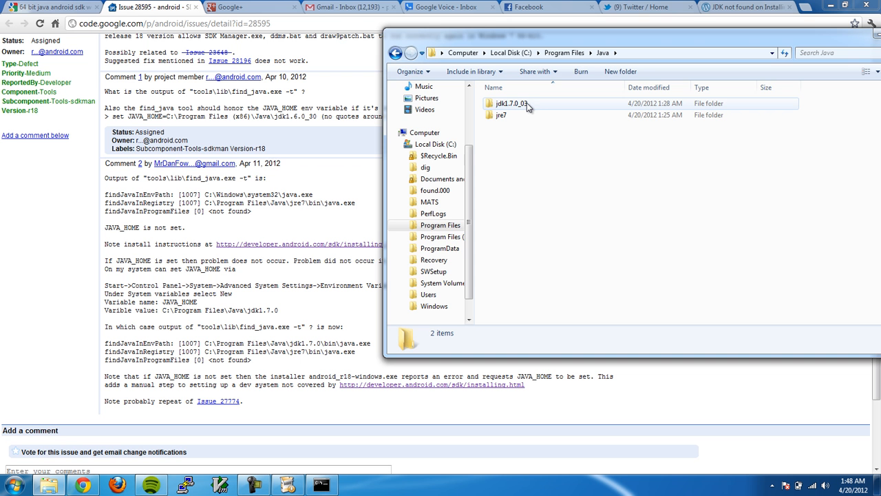
{"action": "mouse_move", "coordinate": [507, 116]}
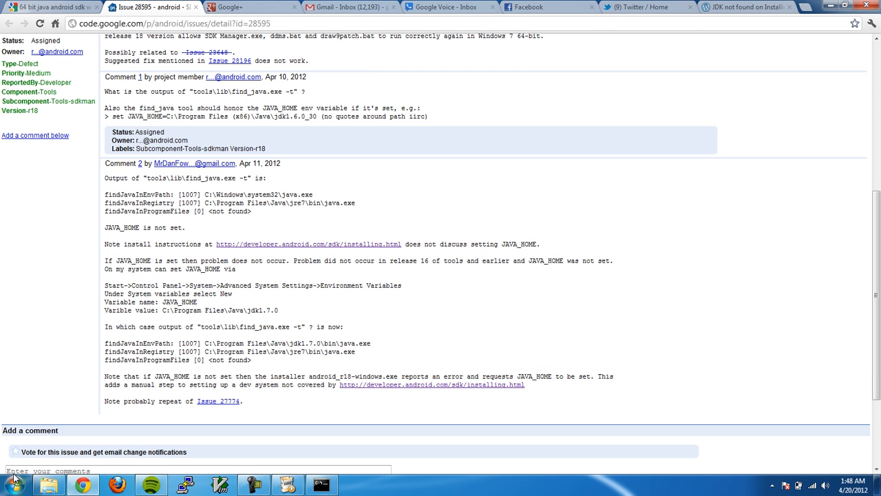
{"action": "left_click", "coordinate": [11, 485]}
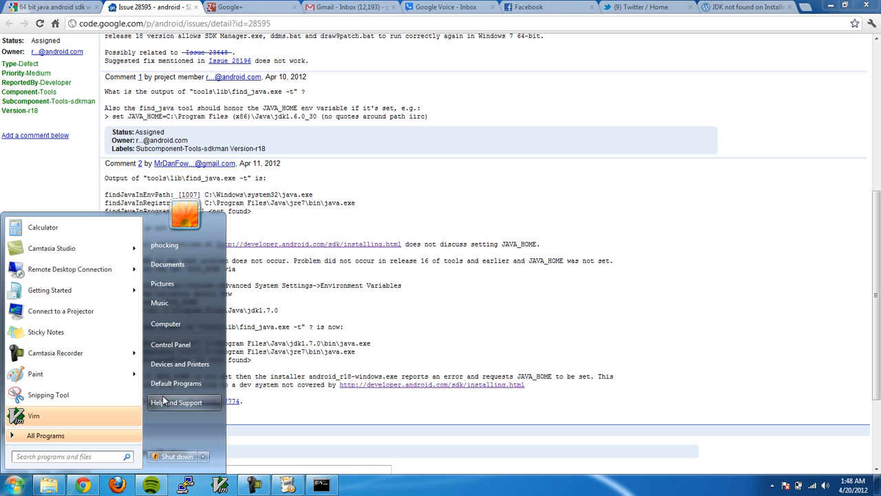
{"action": "left_click", "coordinate": [171, 344]}
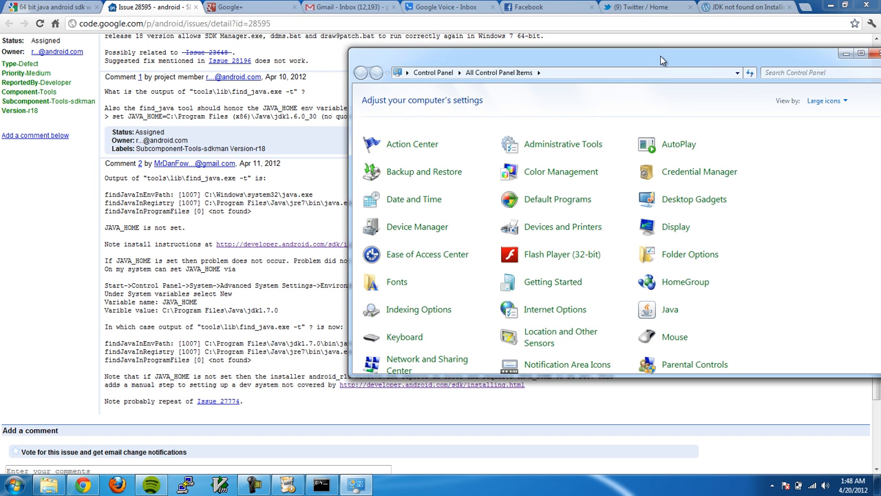
{"action": "left_click_drag", "start_coordinate": [661, 60], "coordinate": [544, 83]}
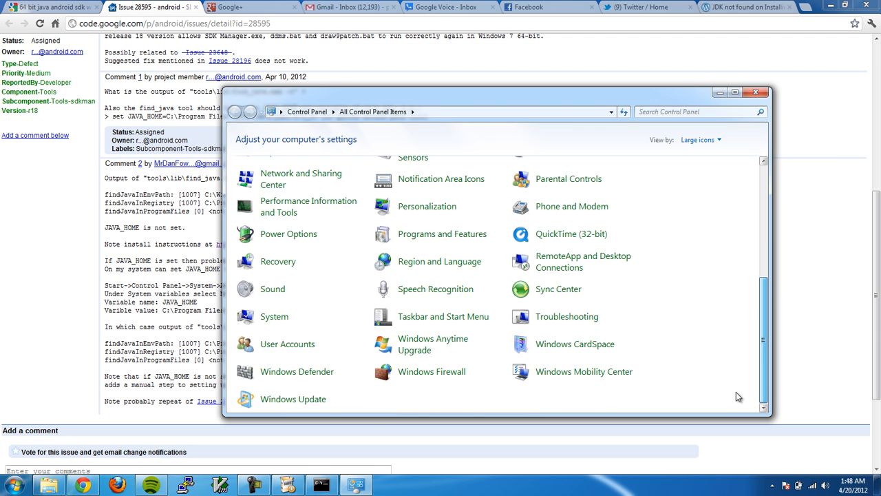
{"action": "mouse_move", "coordinate": [442, 234]}
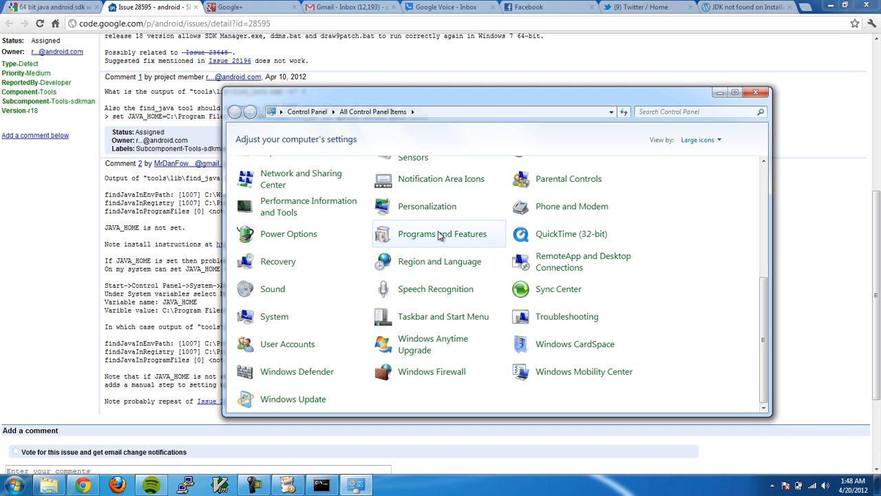
{"action": "mouse_move", "coordinate": [484, 289]}
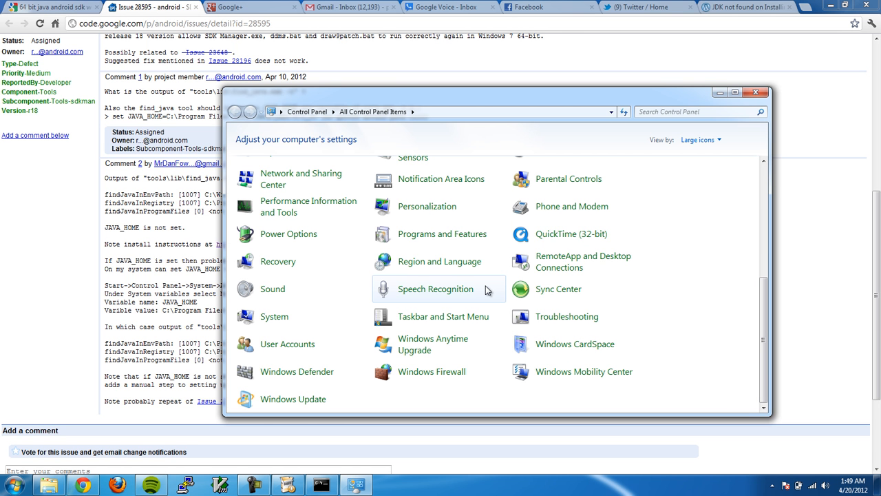
{"action": "left_click", "coordinate": [274, 316]}
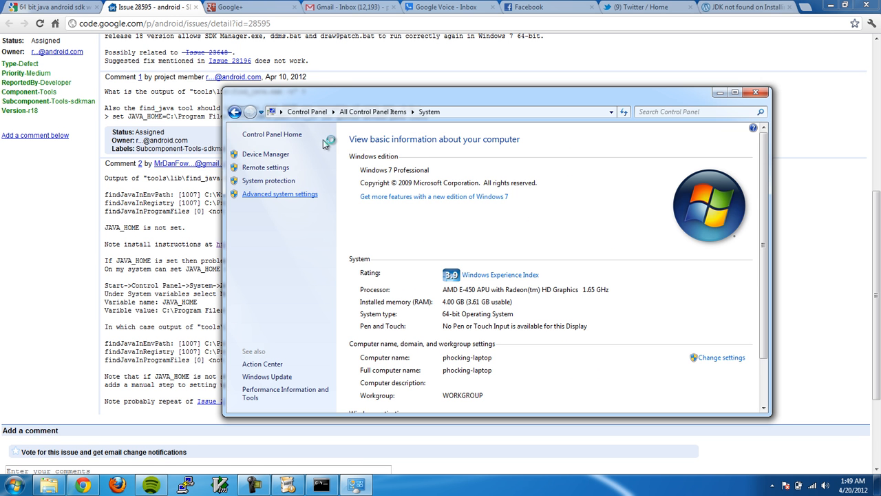
{"action": "left_click", "coordinate": [280, 193]}
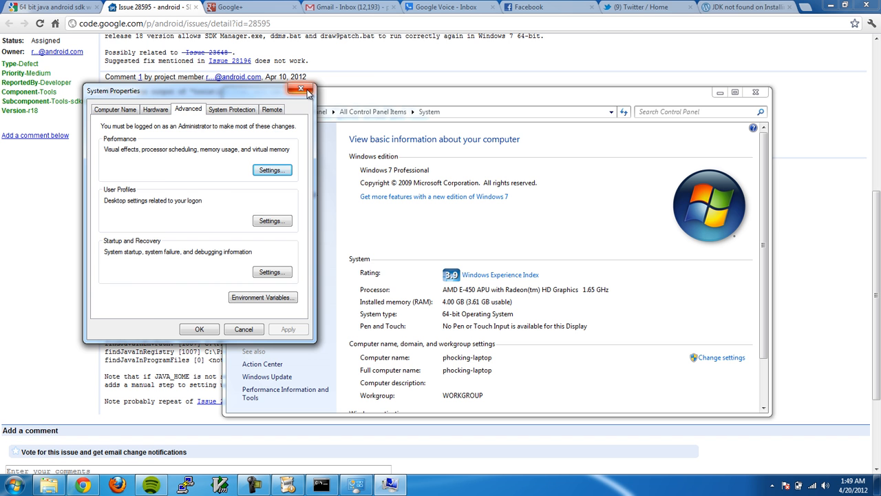
{"action": "left_click", "coordinate": [300, 91]}
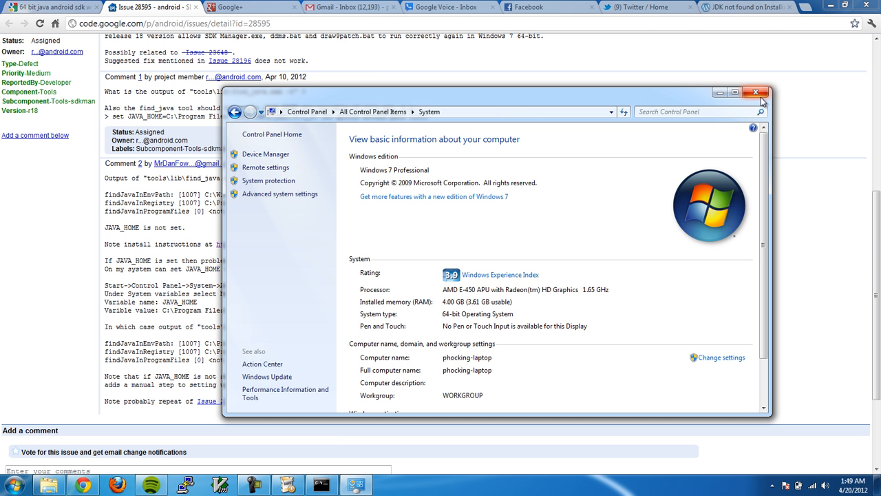
{"action": "left_click", "coordinate": [11, 484]}
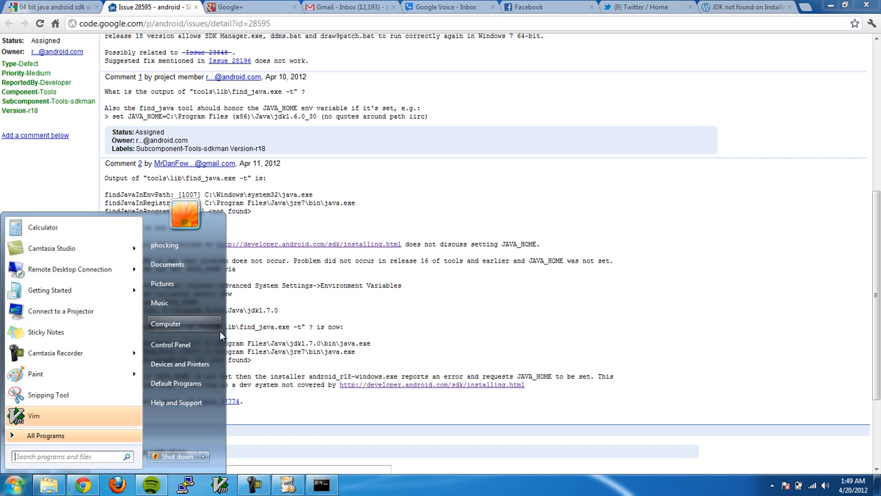
From the Computer entry's properties, reach System Properties on the Advanced tab and move it aside.
{"action": "right_click", "coordinate": [165, 323]}
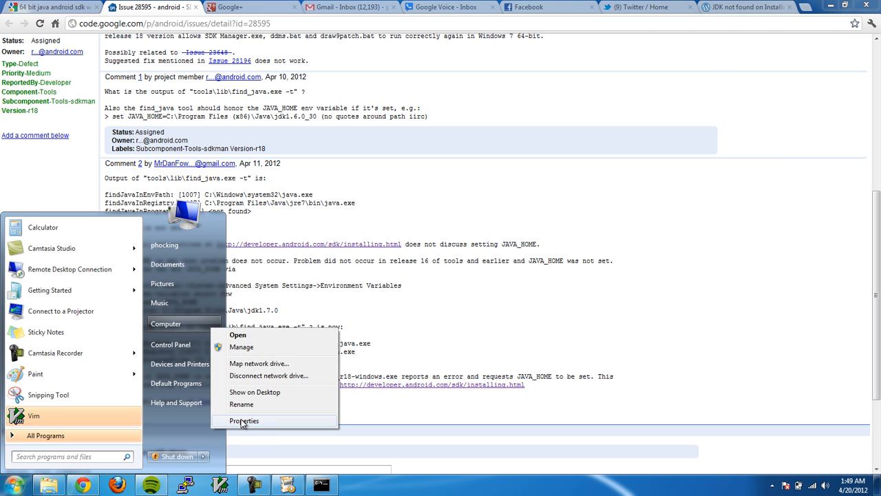
{"action": "left_click", "coordinate": [243, 422]}
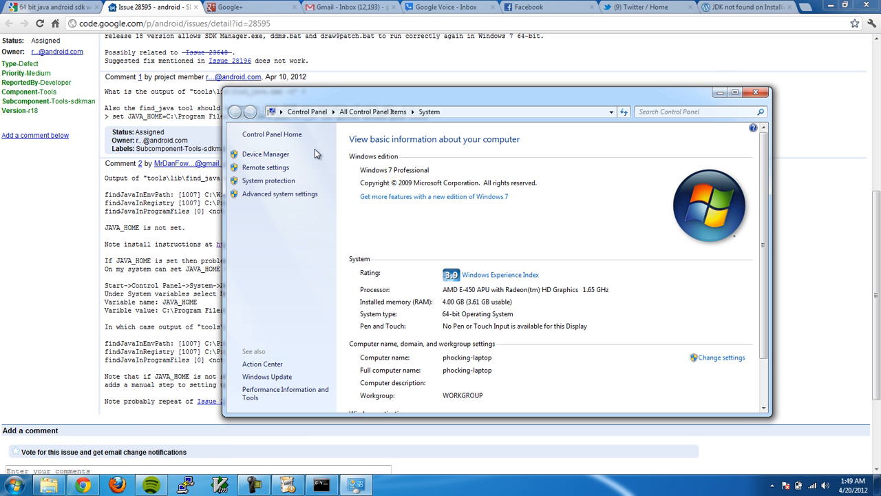
{"action": "mouse_move", "coordinate": [386, 99]}
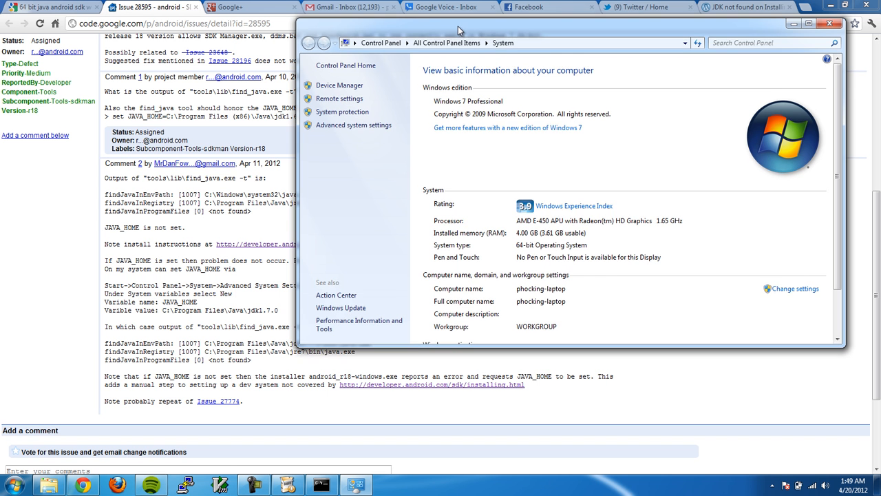
{"action": "left_click_drag", "start_coordinate": [458, 31], "coordinate": [454, 39]}
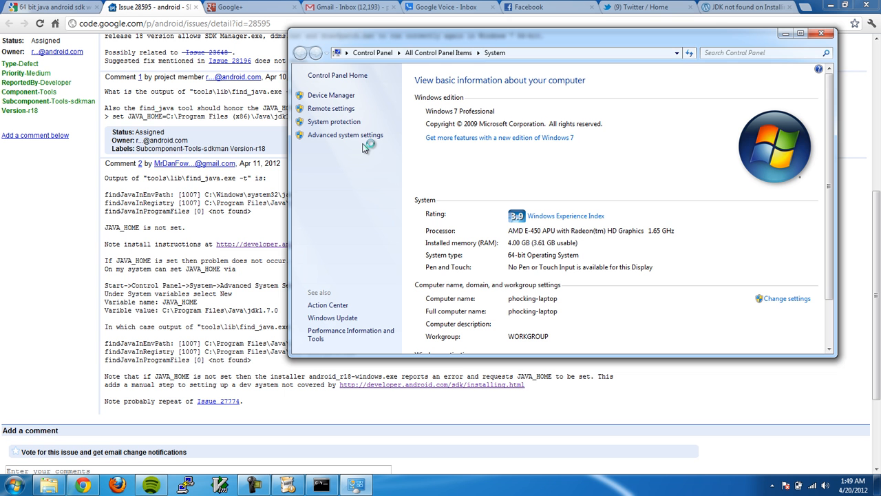
{"action": "left_click", "coordinate": [344, 135]}
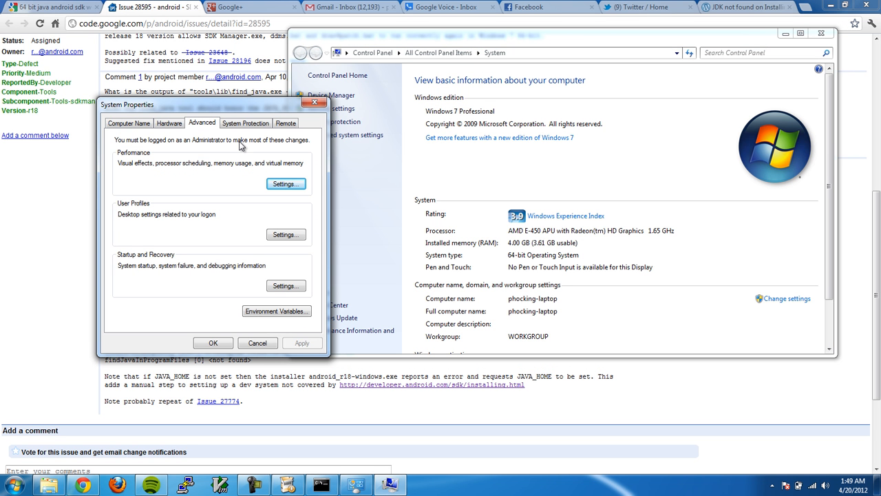
{"action": "mouse_move", "coordinate": [220, 159]}
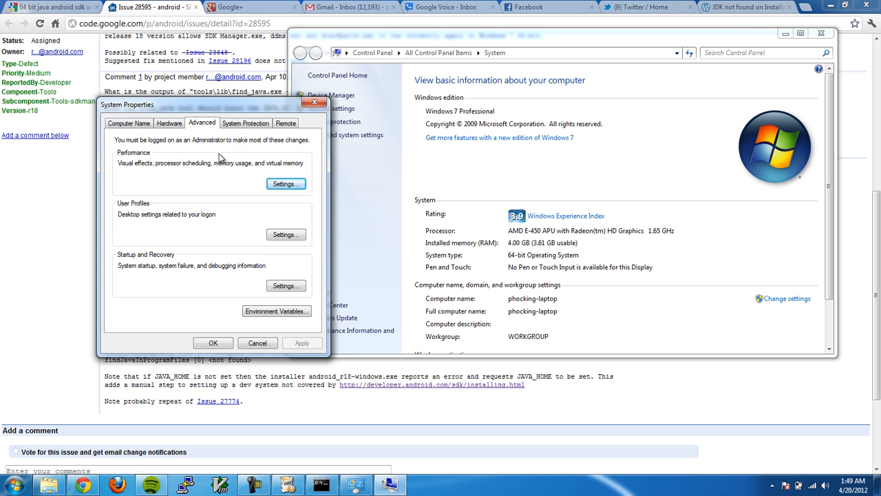
{"action": "mouse_move", "coordinate": [204, 112]}
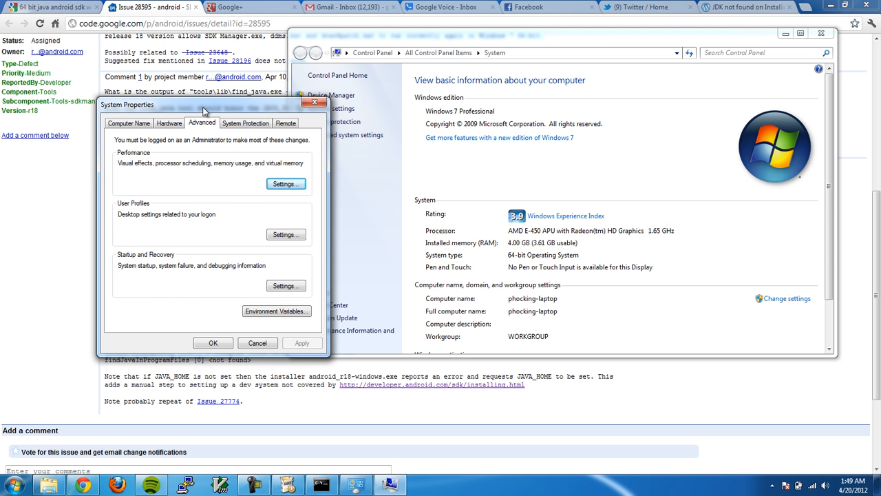
{"action": "left_click_drag", "start_coordinate": [204, 105], "coordinate": [526, 60]}
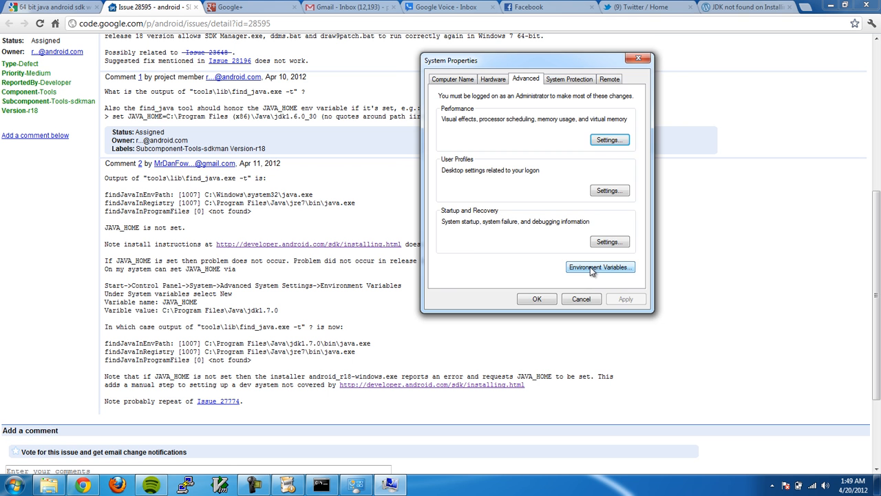
Create user variable JAVA_HOME with value C:\Program Files\Java\jdk1.7.0_03 and confirm it.
{"action": "left_click", "coordinate": [599, 267]}
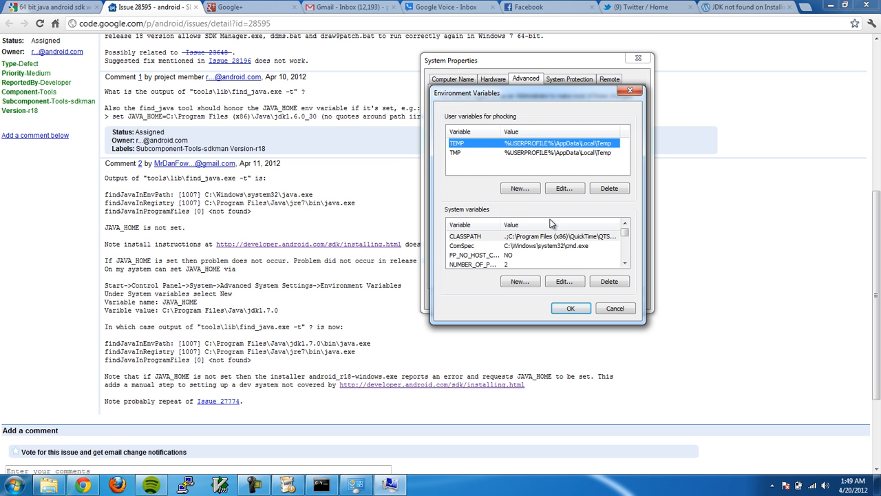
{"action": "left_click", "coordinate": [521, 187]}
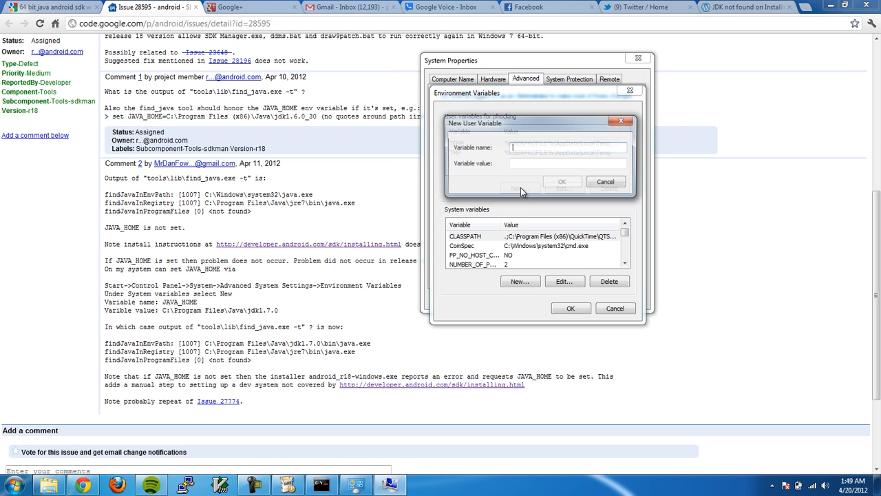
{"action": "type", "text": "JAVA"}
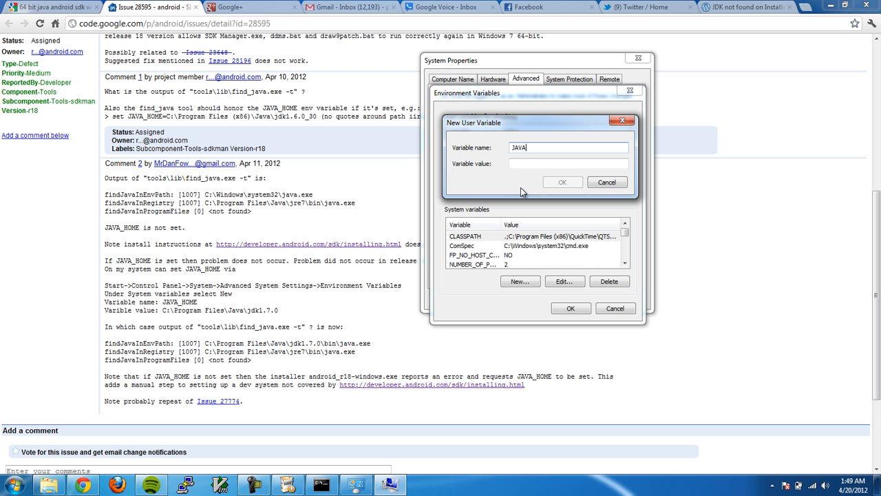
{"action": "type", "text": "_HO"}
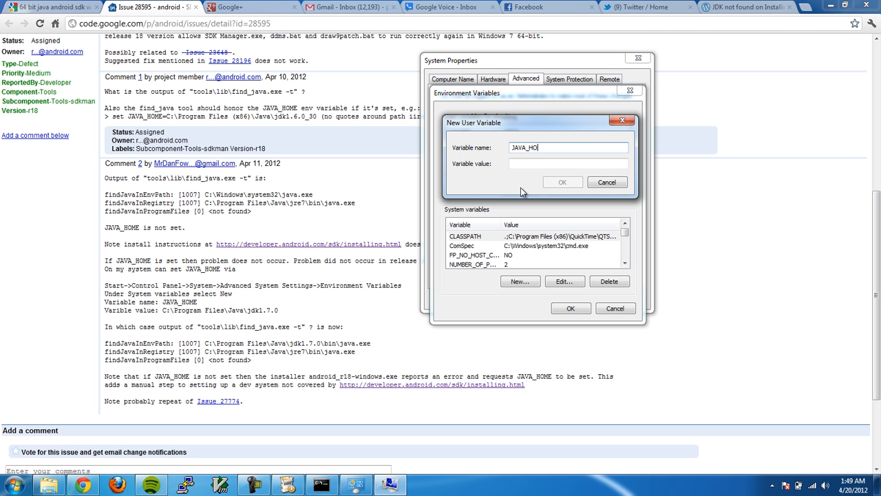
{"action": "type", "text": "ME"}
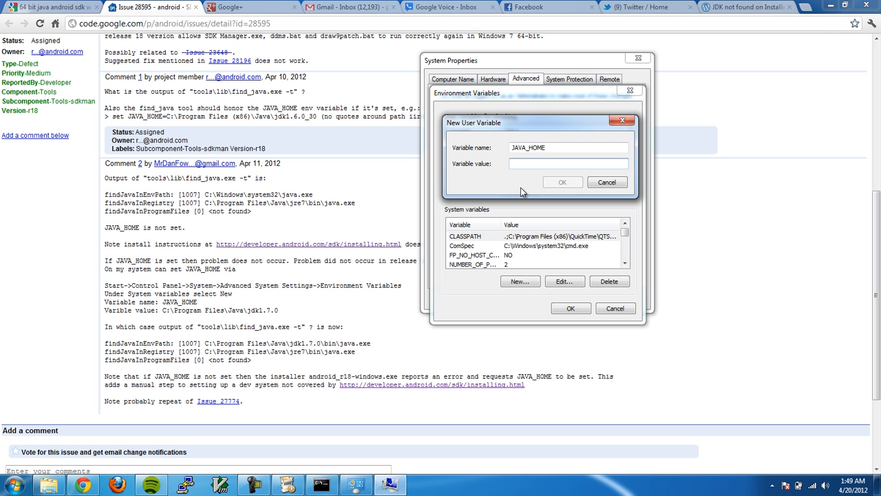
{"action": "type", "text": "C:\\"}
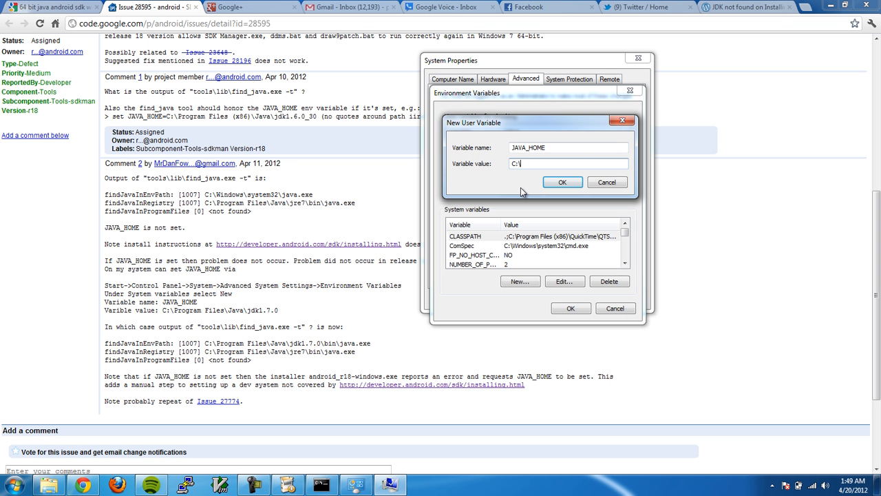
{"action": "type", "text": "p"}
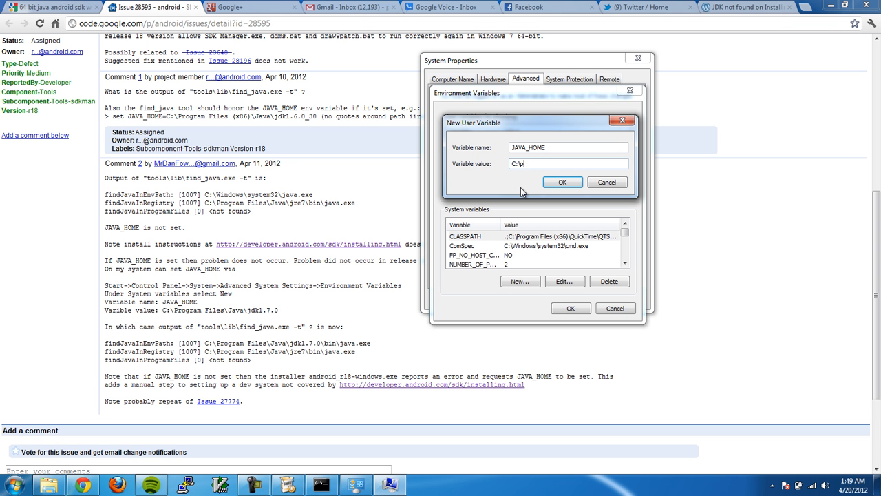
{"action": "type", "text": "rogram"}
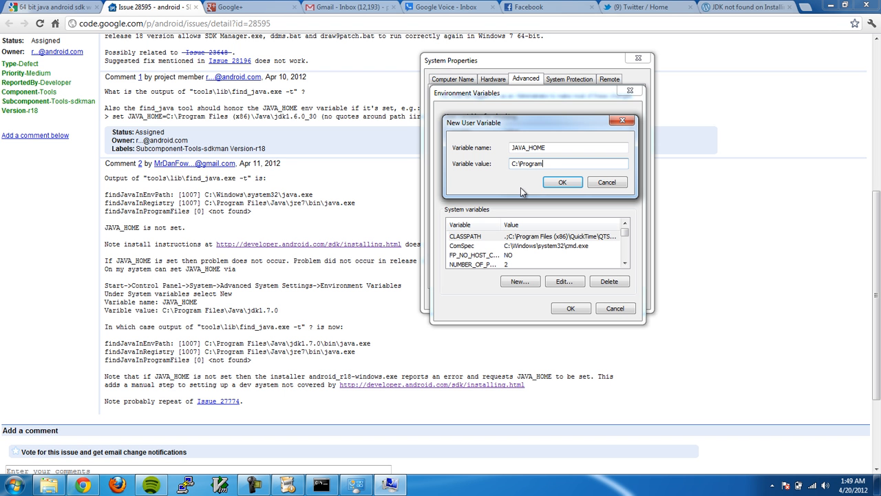
{"action": "type", "text": "Files\\"}
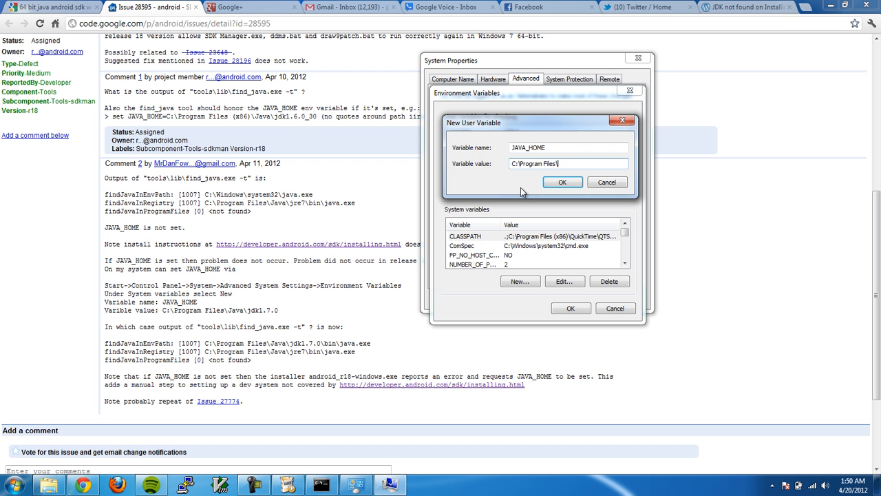
{"action": "type", "text": "Java"}
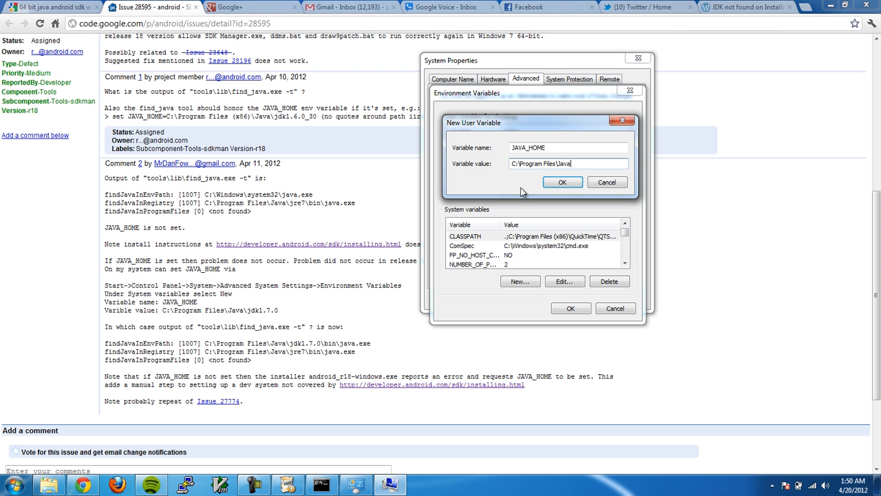
{"action": "type", "text": "\\jdk1."}
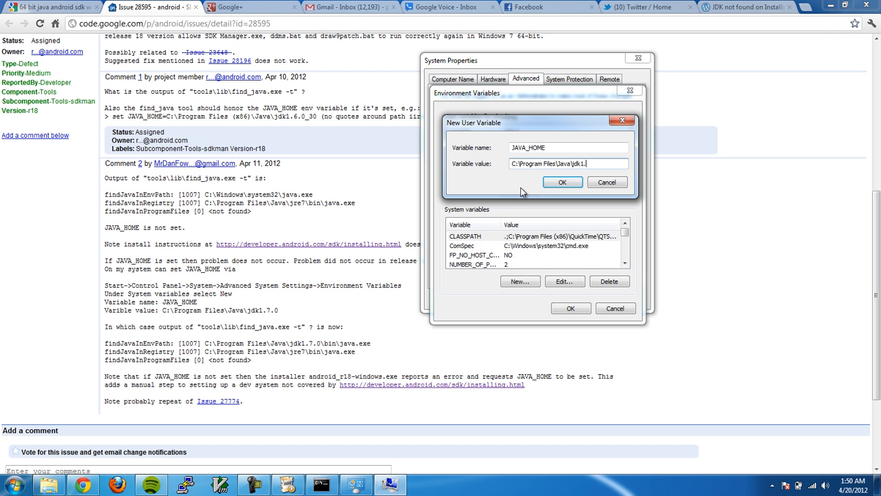
{"action": "type", "text": "7.0"}
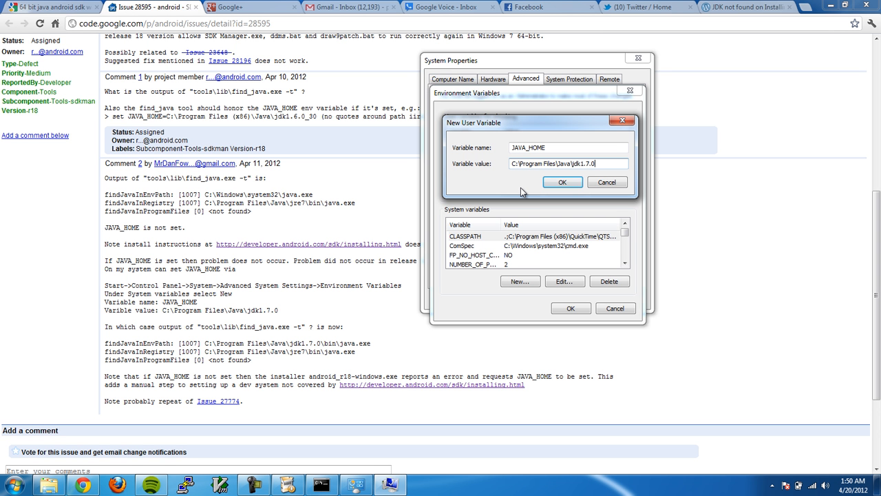
{"action": "type", "text": "_03"}
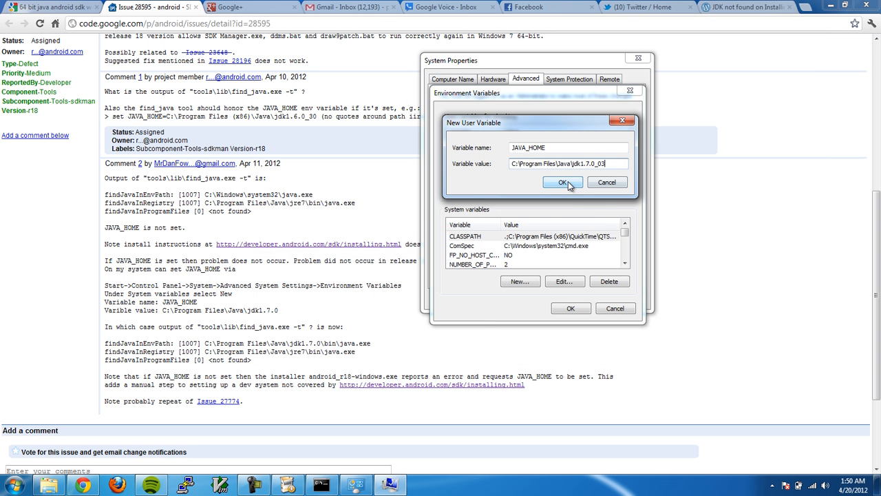
{"action": "left_click", "coordinate": [562, 182]}
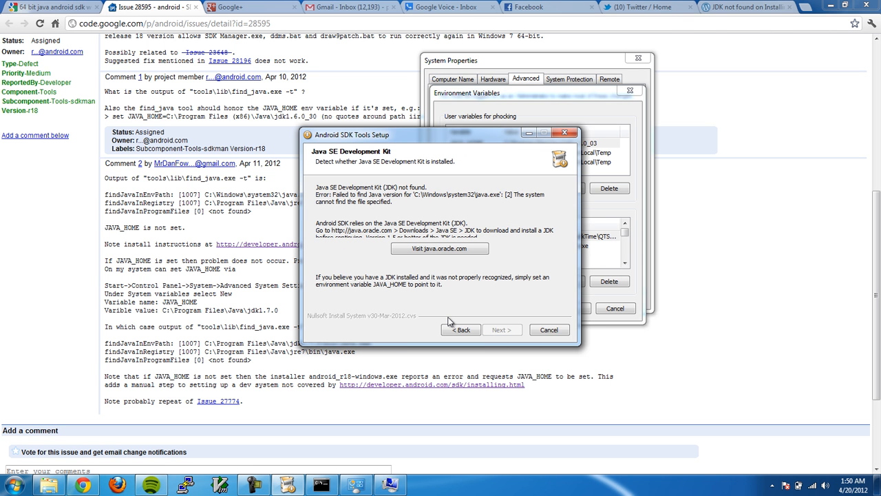
Go back to the setup welcome page and rerun JDK detection, which still reports no JDK found.
{"action": "left_click", "coordinate": [501, 329]}
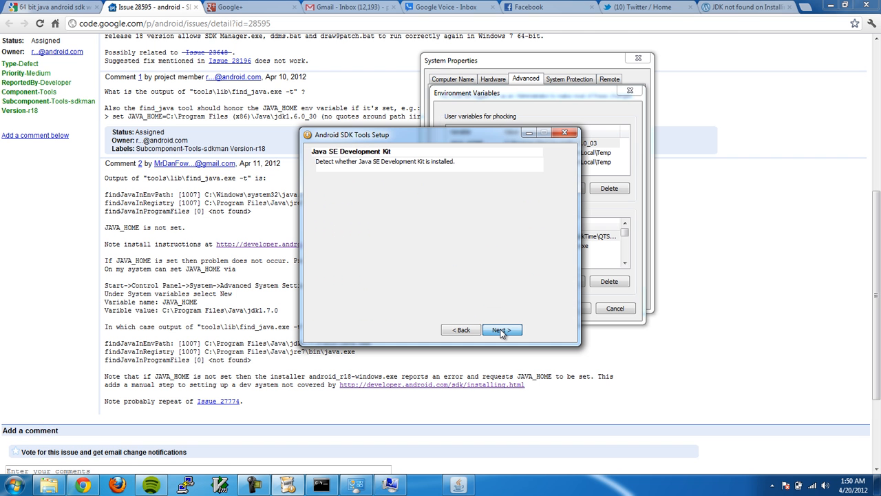
{"action": "left_click", "coordinate": [501, 331]}
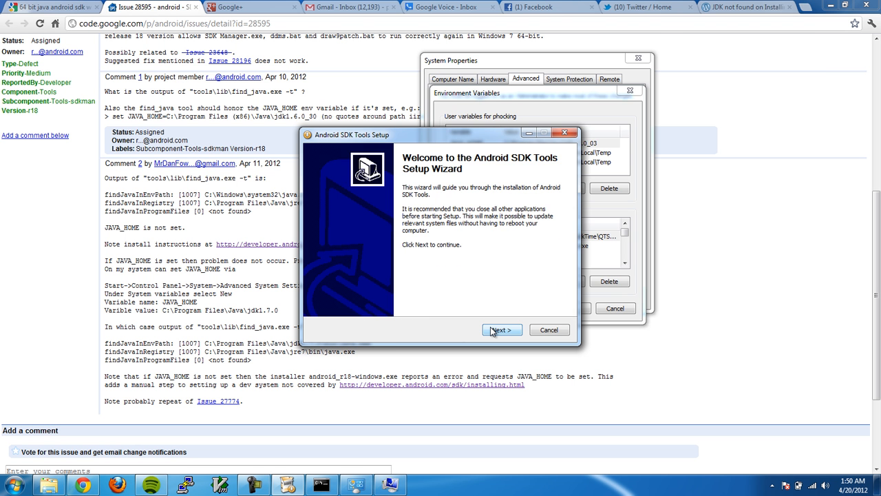
{"action": "left_click", "coordinate": [502, 329]}
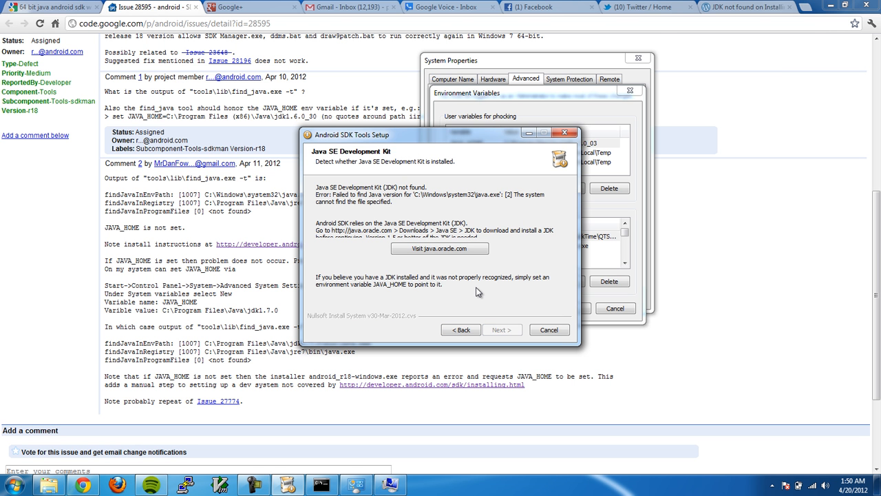
{"action": "mouse_move", "coordinate": [499, 140]}
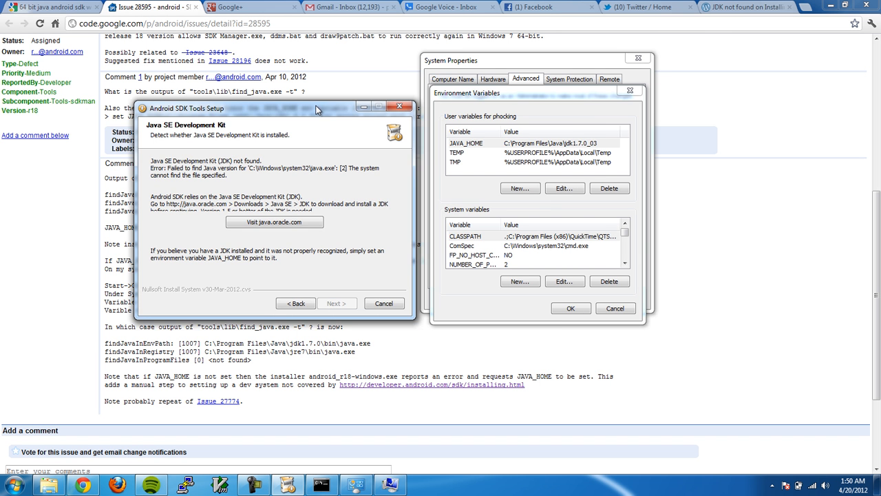
{"action": "left_click_drag", "start_coordinate": [317, 107], "coordinate": [303, 102]}
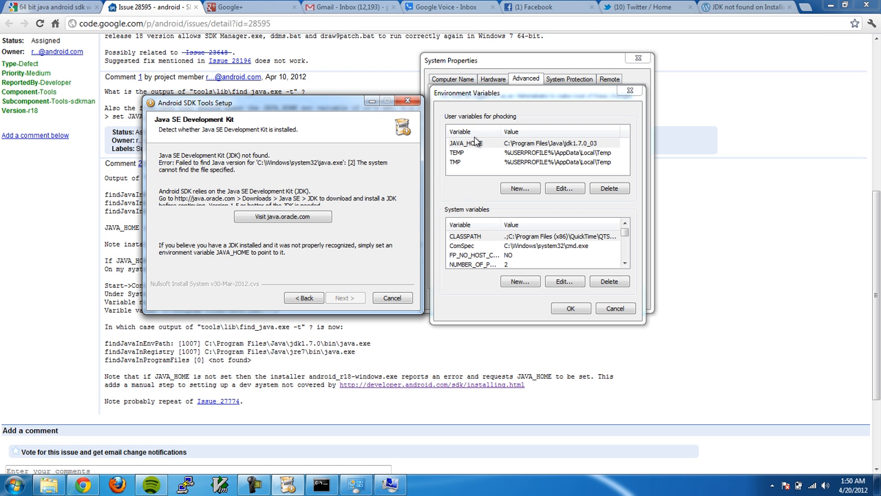
{"action": "mouse_move", "coordinate": [518, 163]}
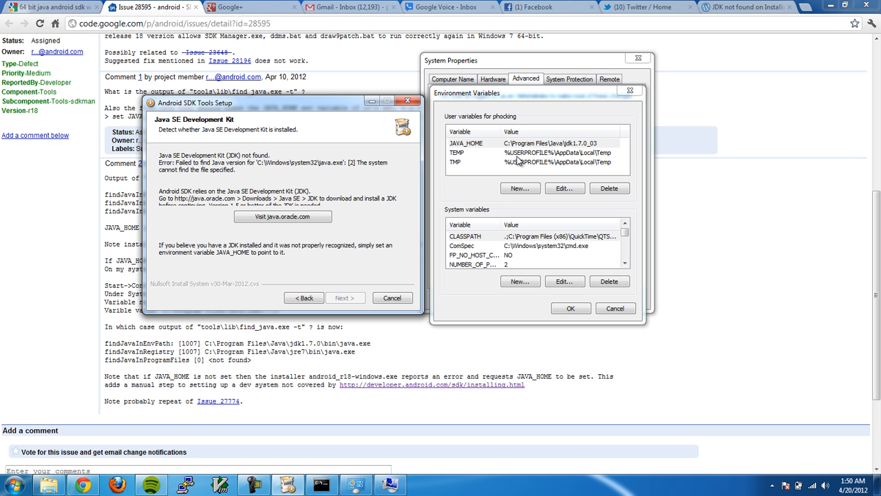
{"action": "mouse_move", "coordinate": [556, 149]}
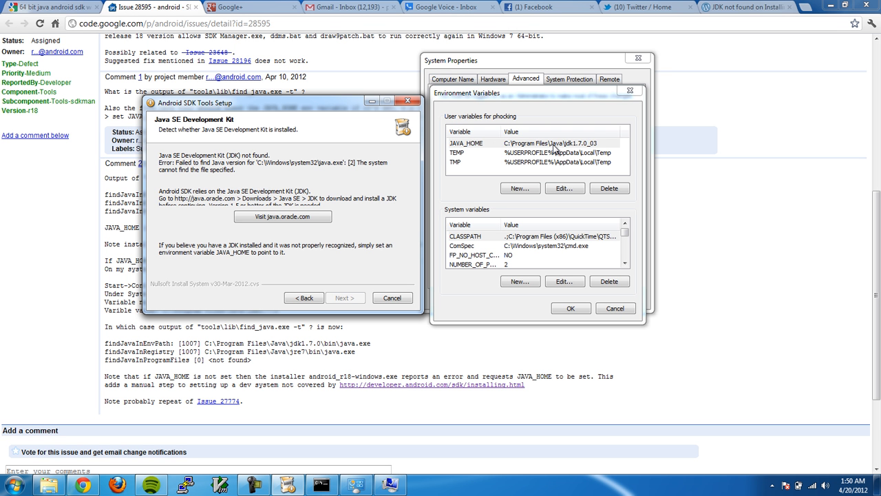
{"action": "mouse_move", "coordinate": [532, 242]}
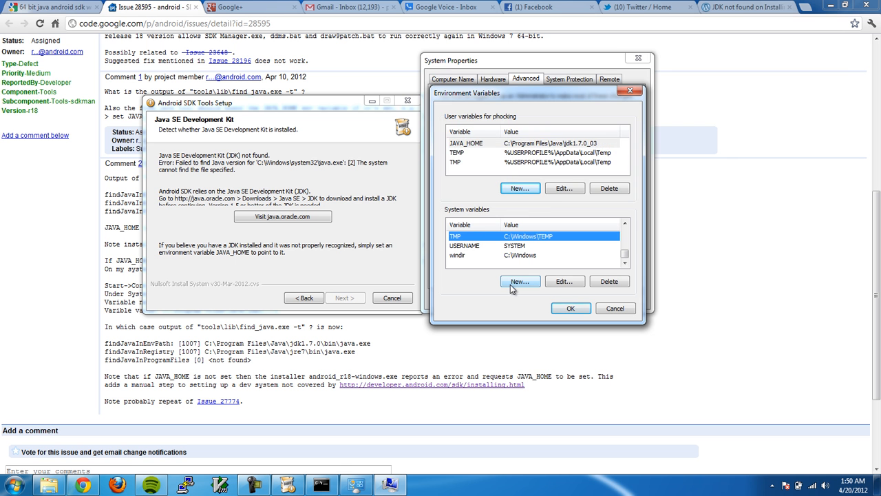
Add a JAVA_HOME variable with value C:\Program Files\Java\jdk1.7.0_03 and confirm it.
{"action": "left_click", "coordinate": [520, 281]}
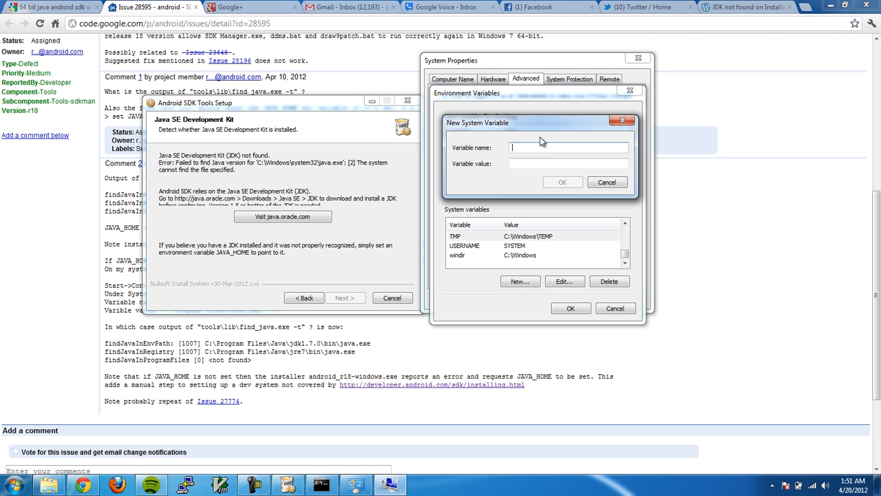
{"action": "type", "text": "JAVA"}
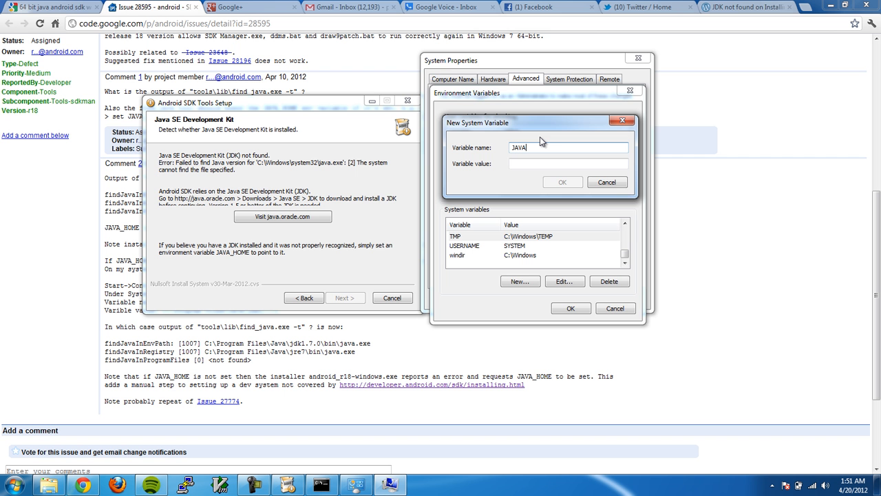
{"action": "type", "text": "_HOME"}
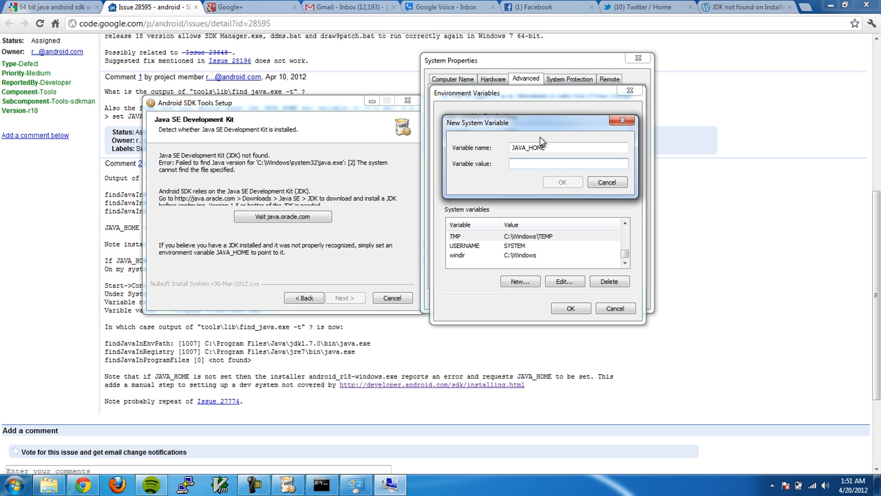
{"action": "type", "text": "C:\\"}
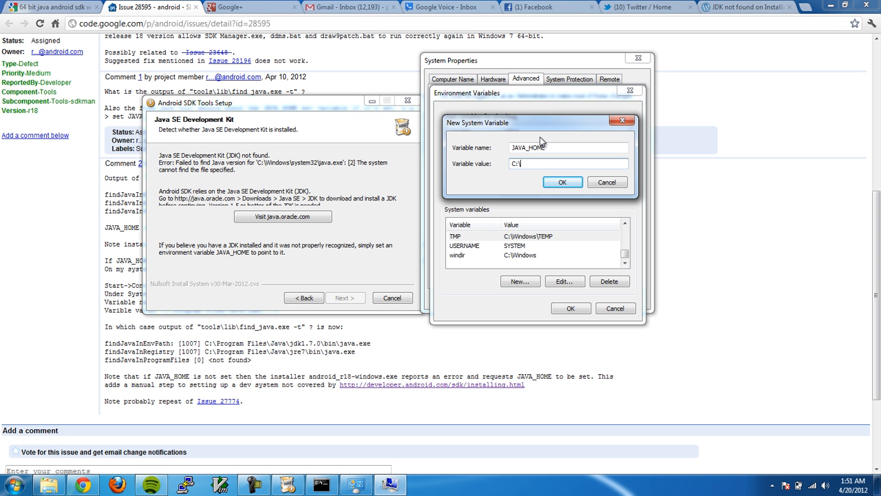
{"action": "type", "text": "Program Files"}
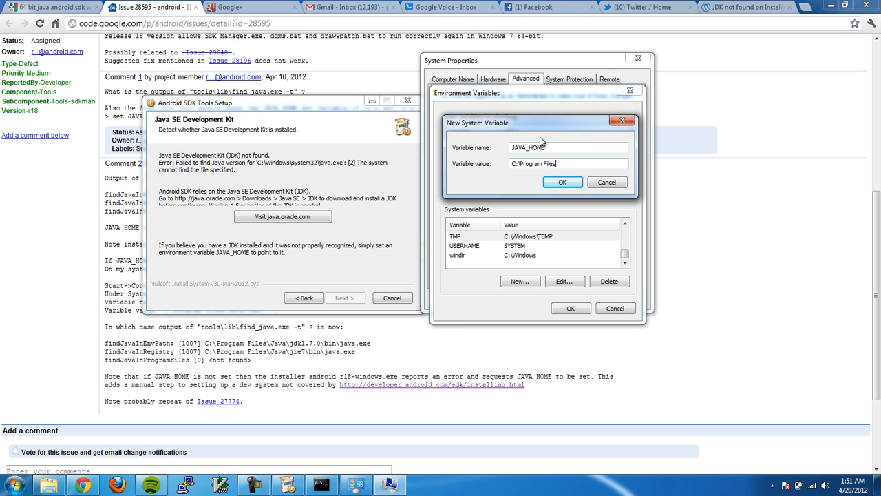
{"action": "type", "text": "\\Java"}
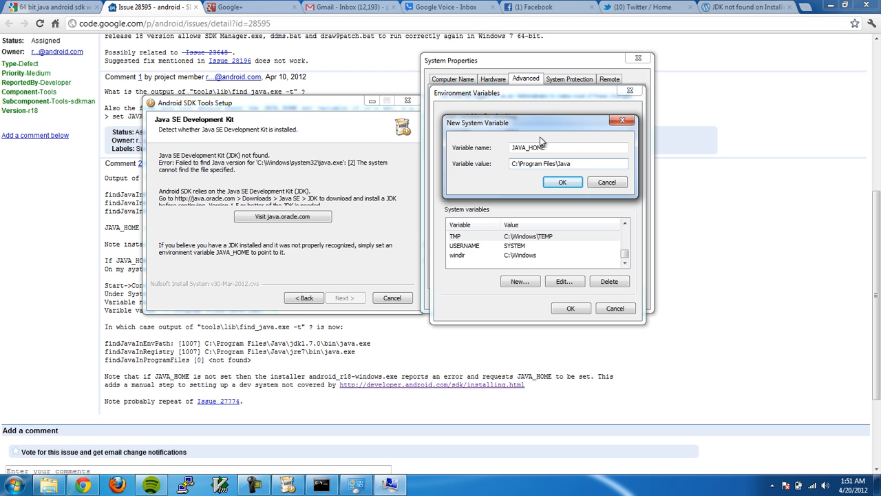
{"action": "type", "text": "\\jdk1.7.0"}
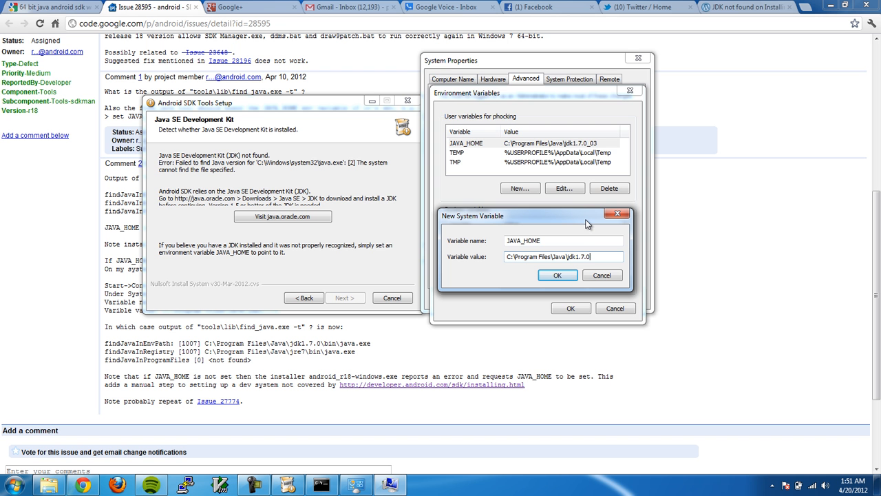
{"action": "type", "text": "_03"}
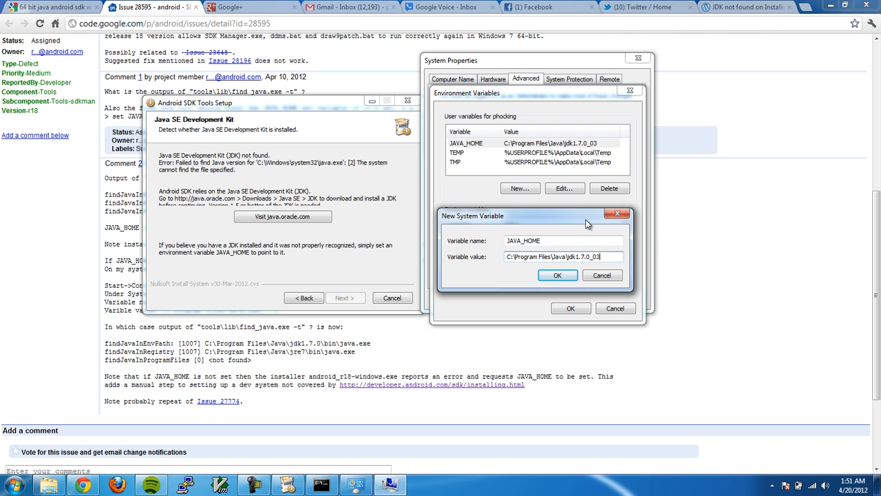
{"action": "left_click", "coordinate": [558, 275]}
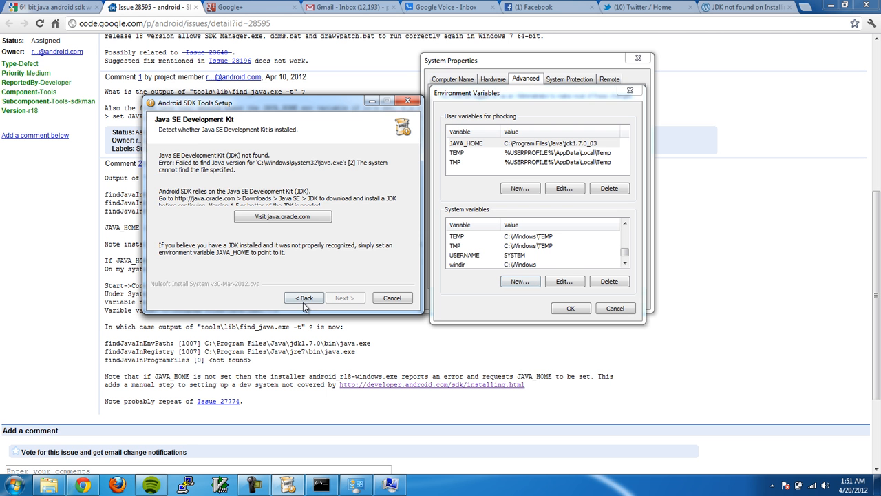
Check the C:\Program Files\Java folder, then run installer_r18-windows.exe from Downloads.
{"action": "left_click", "coordinate": [345, 298]}
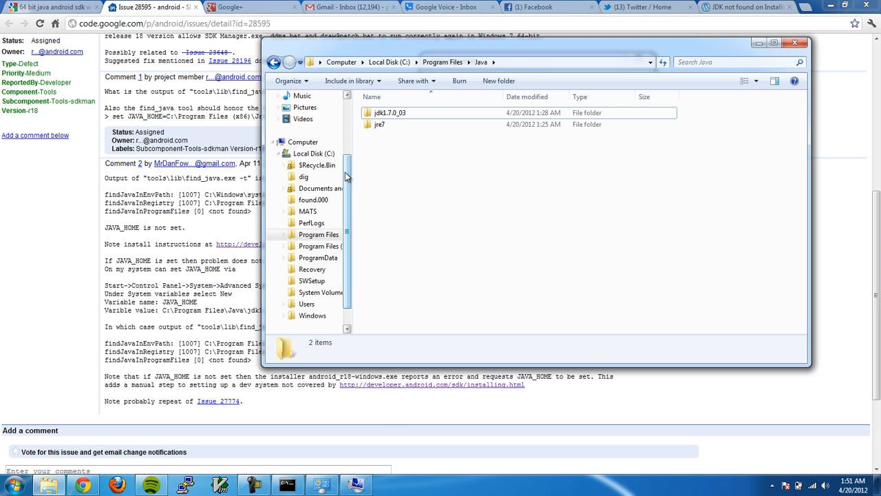
{"action": "scroll", "scroll_direction": "up", "scroll_amount": 3}
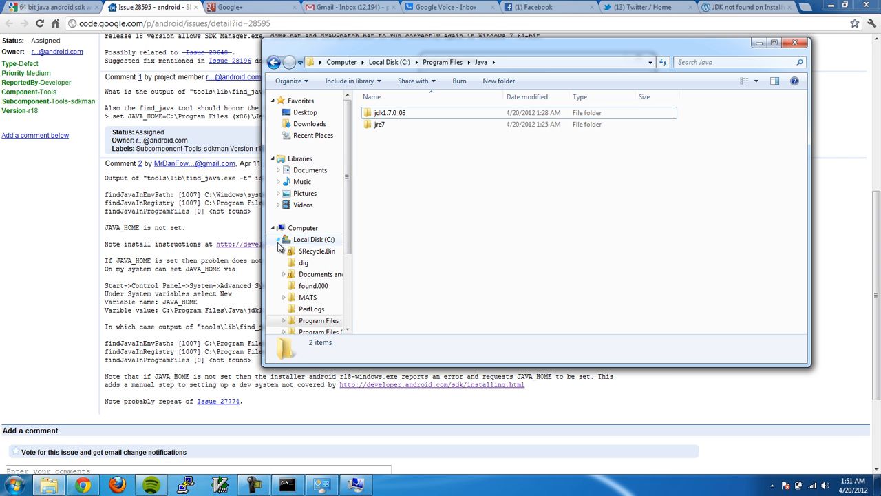
{"action": "mouse_move", "coordinate": [308, 124]}
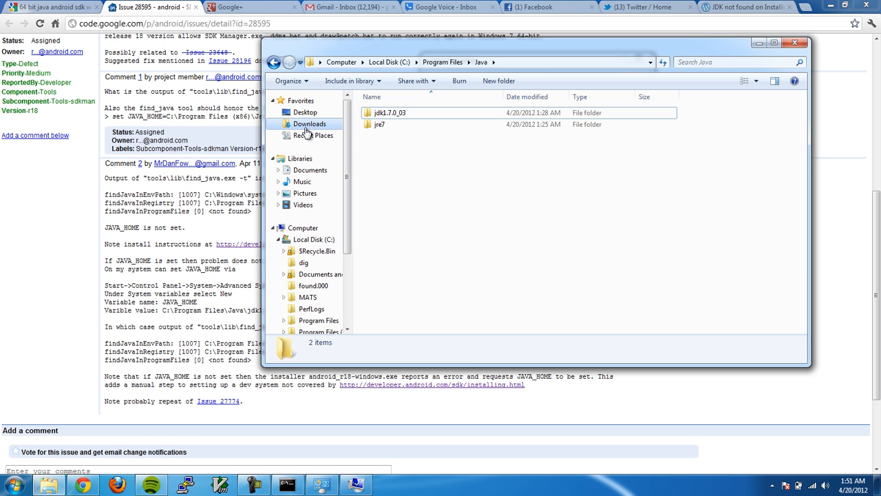
{"action": "left_click", "coordinate": [310, 124]}
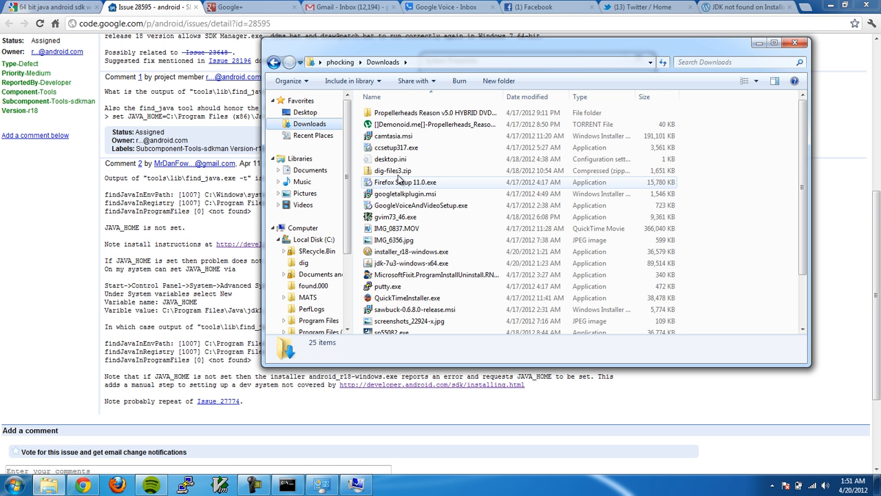
{"action": "mouse_move", "coordinate": [411, 251]}
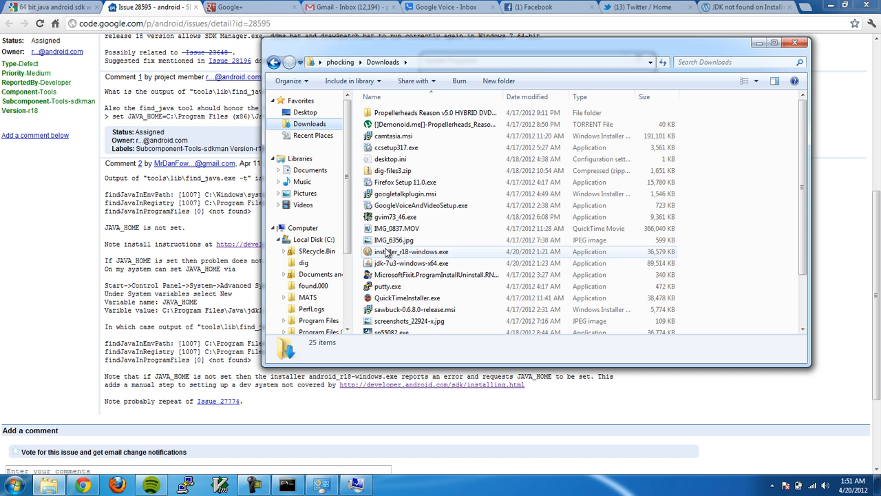
{"action": "left_click", "coordinate": [411, 251]}
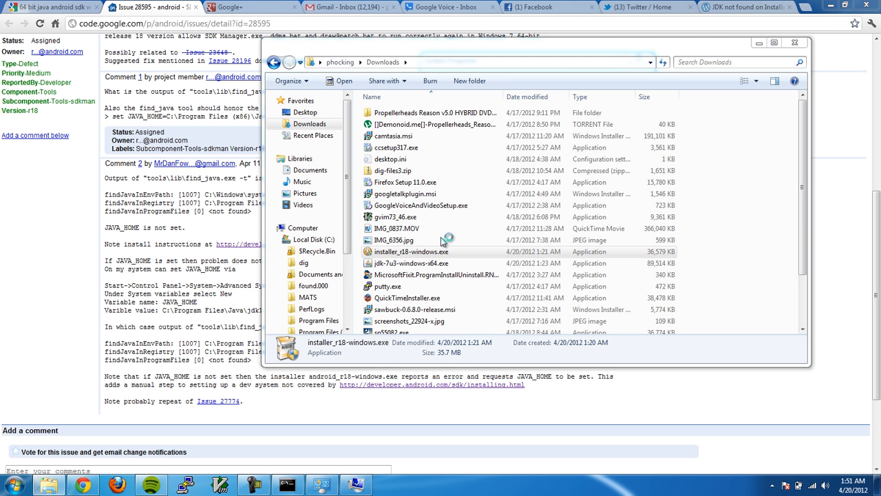
{"action": "double_click", "coordinate": [410, 251]}
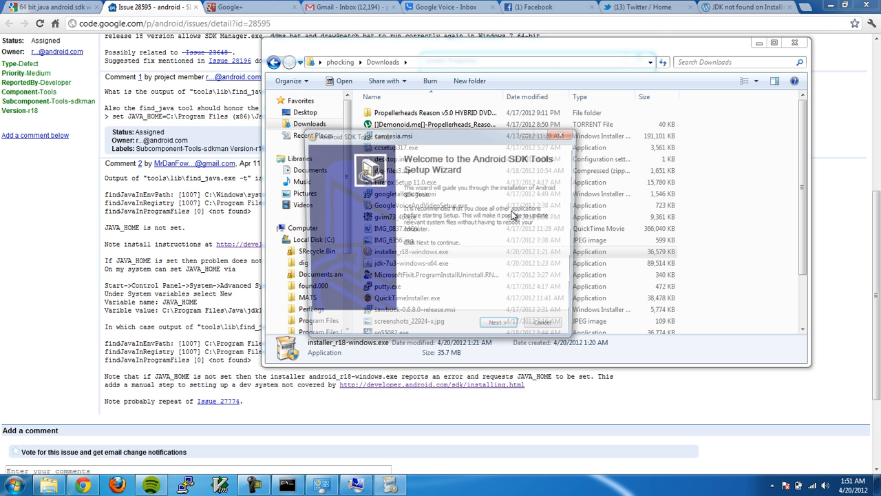
Retry the JDK detection, which still fails, then follow the Visit java.oracle.com link.
{"action": "left_click", "coordinate": [499, 322]}
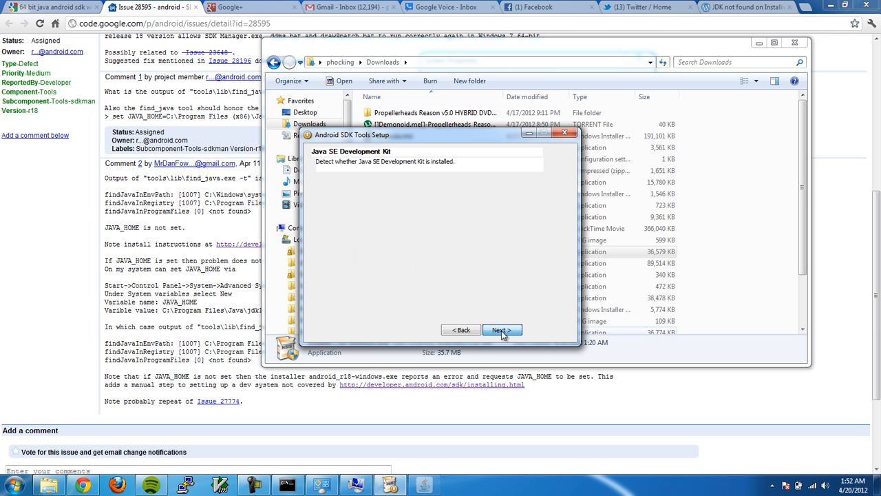
{"action": "left_click", "coordinate": [501, 330]}
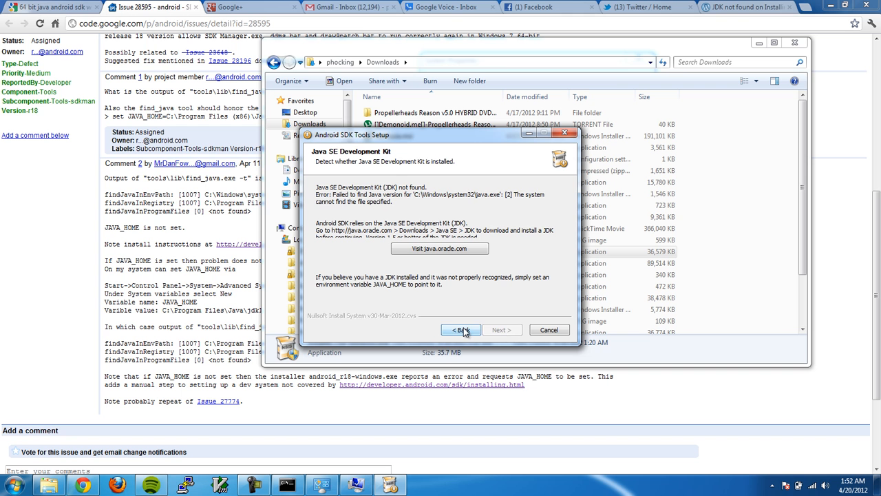
{"action": "left_click", "coordinate": [459, 331]}
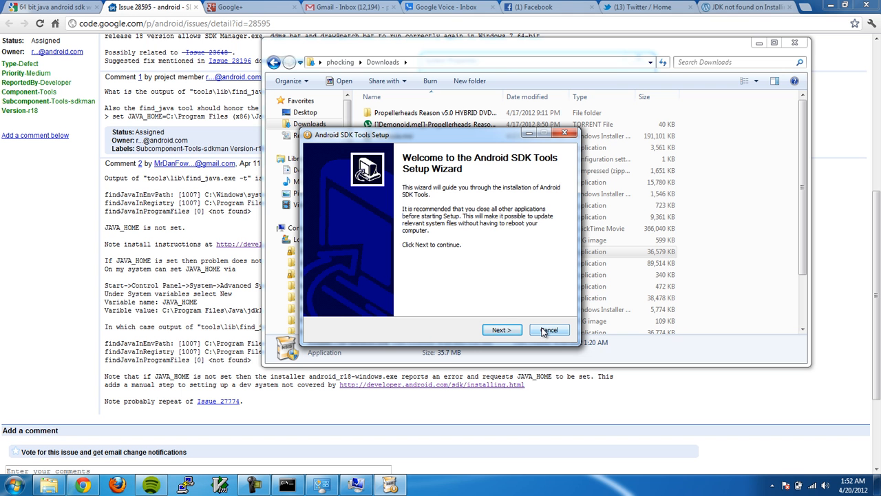
{"action": "left_click", "coordinate": [501, 330]}
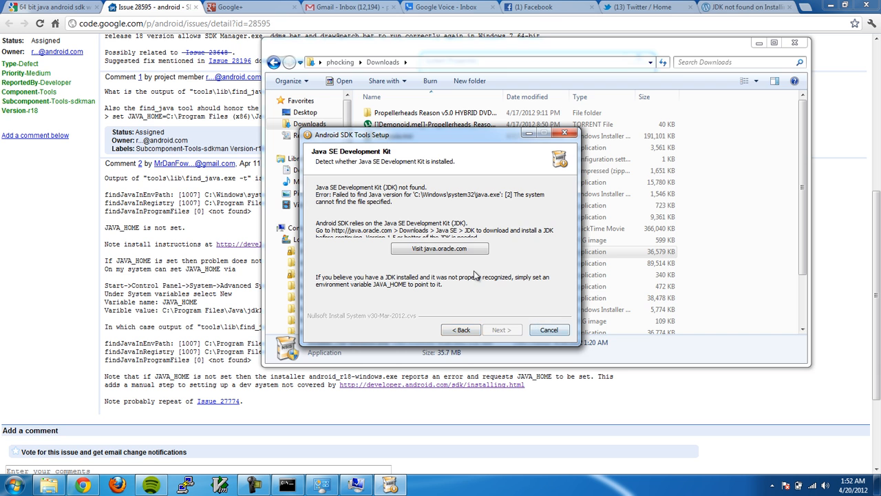
{"action": "left_click", "coordinate": [440, 248]}
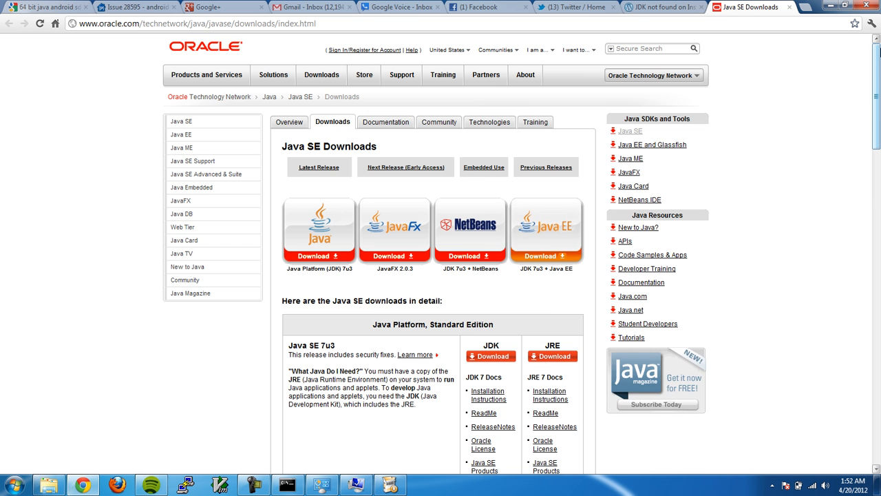
Find Java SE 7u3 on the downloads overview and go to its JDK download page.
{"action": "scroll", "scroll_direction": "down", "scroll_amount": 3}
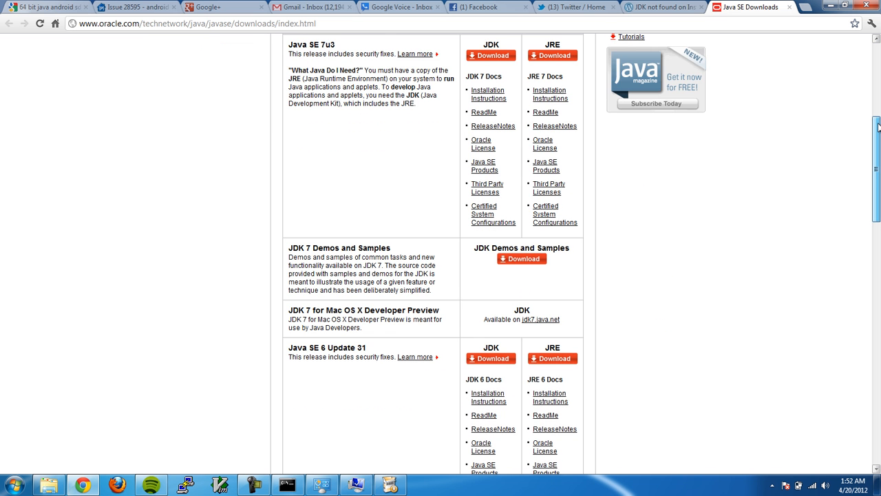
{"action": "scroll", "scroll_direction": "down", "scroll_amount": 3}
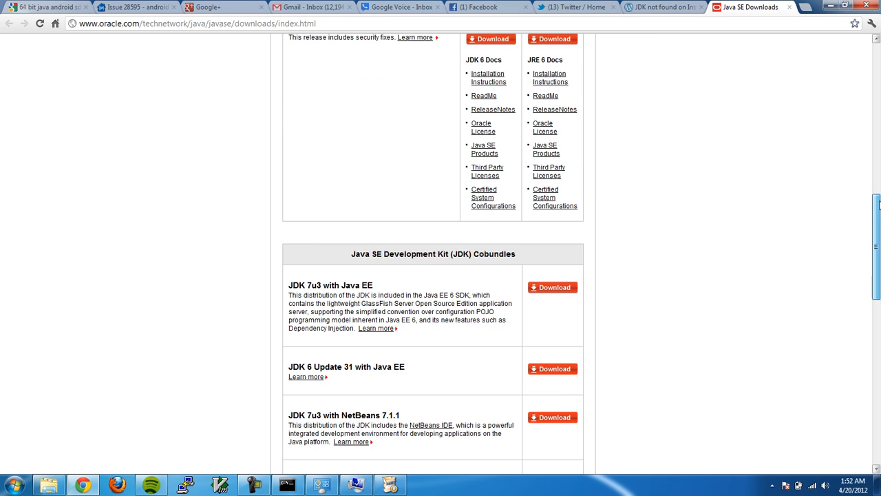
{"action": "scroll", "scroll_direction": "up", "scroll_amount": 3}
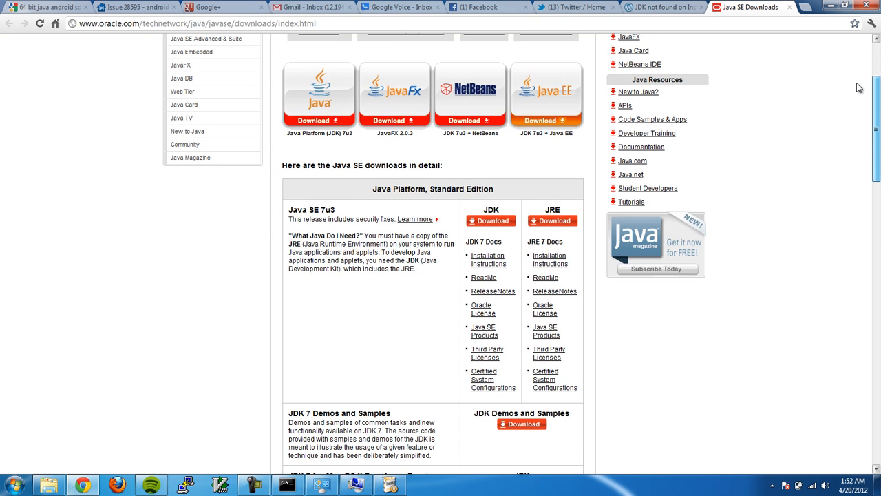
{"action": "scroll", "scroll_direction": "down", "scroll_amount": 3}
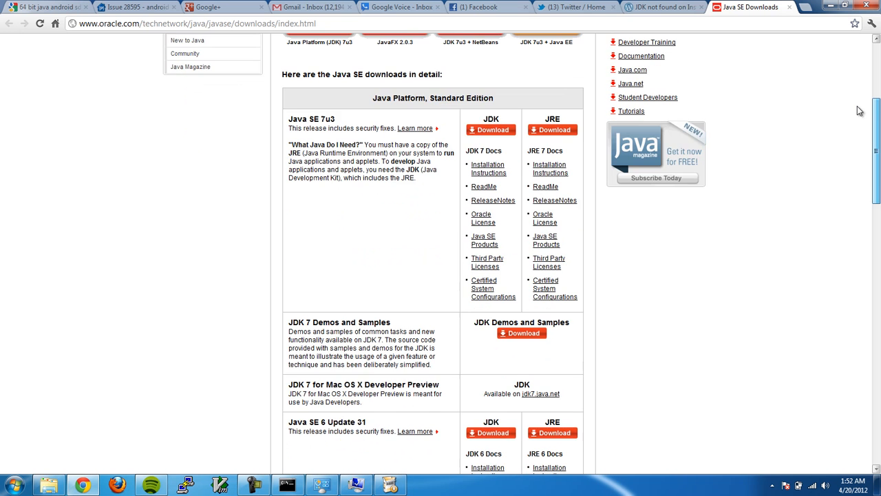
{"action": "scroll", "scroll_direction": "down", "scroll_amount": 3}
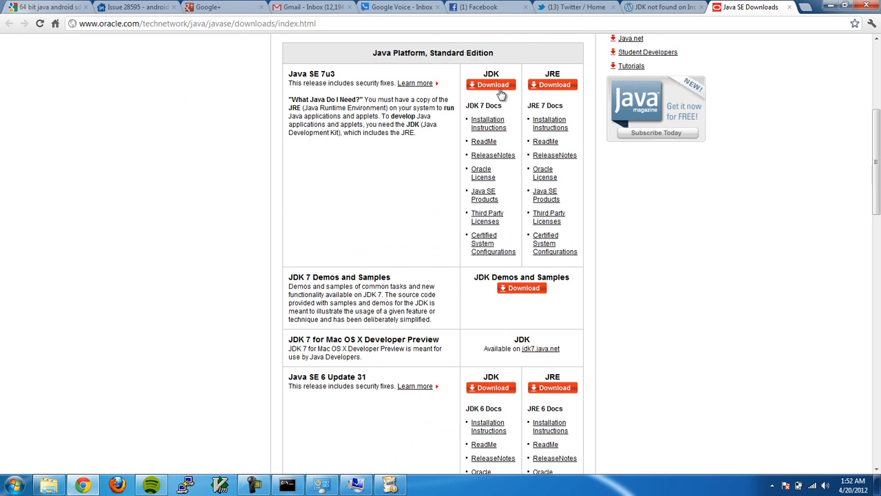
{"action": "left_click", "coordinate": [490, 84]}
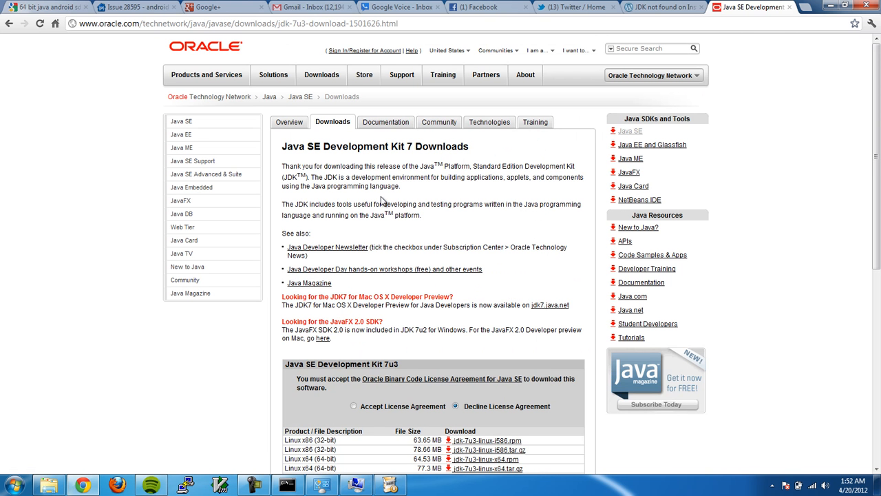
Accept the Oracle license and download jdk-7u3-windows-i586.exe for Windows x86.
{"action": "left_click", "coordinate": [354, 405]}
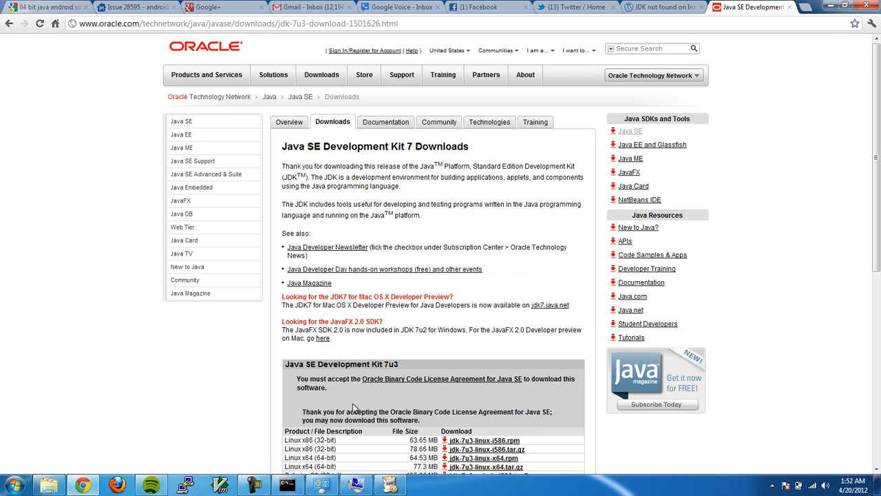
{"action": "scroll", "scroll_direction": "down", "scroll_amount": 3}
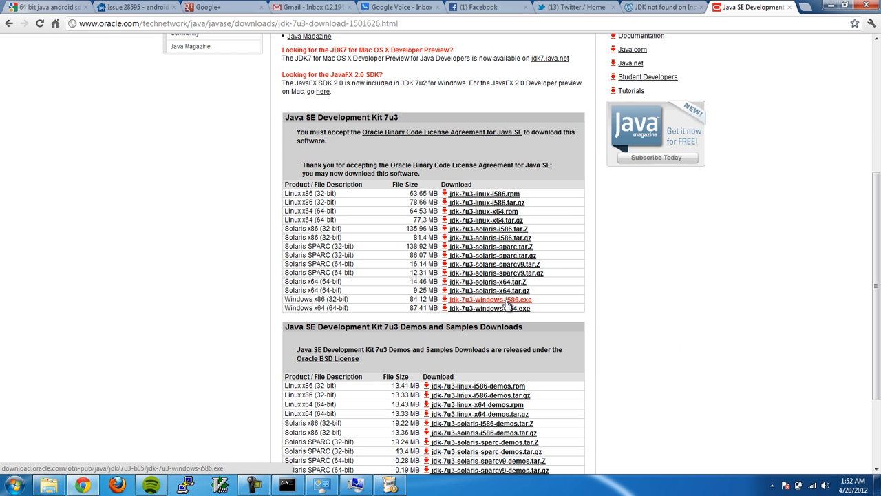
{"action": "left_click", "coordinate": [490, 299]}
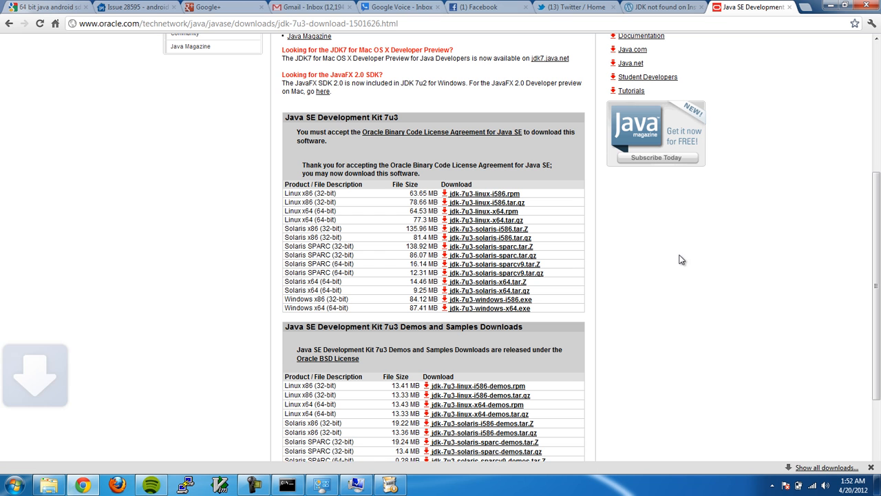
{"action": "left_click", "coordinate": [490, 308]}
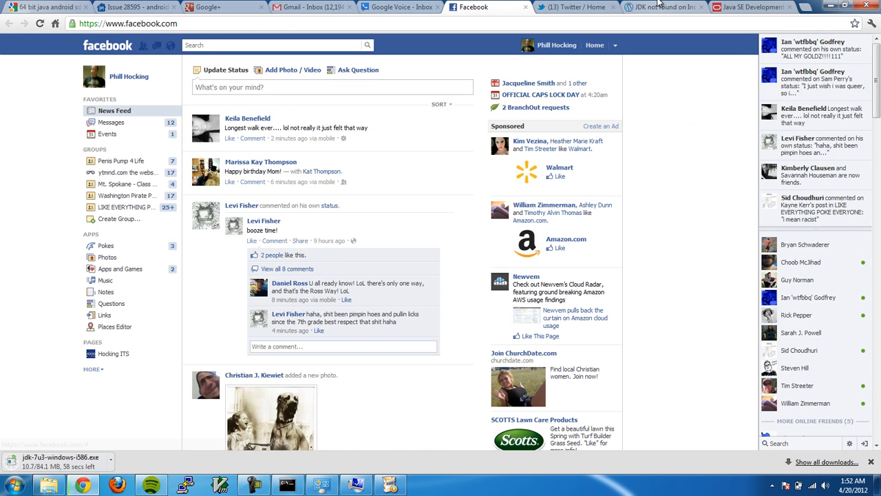
{"action": "left_click", "coordinate": [751, 7]}
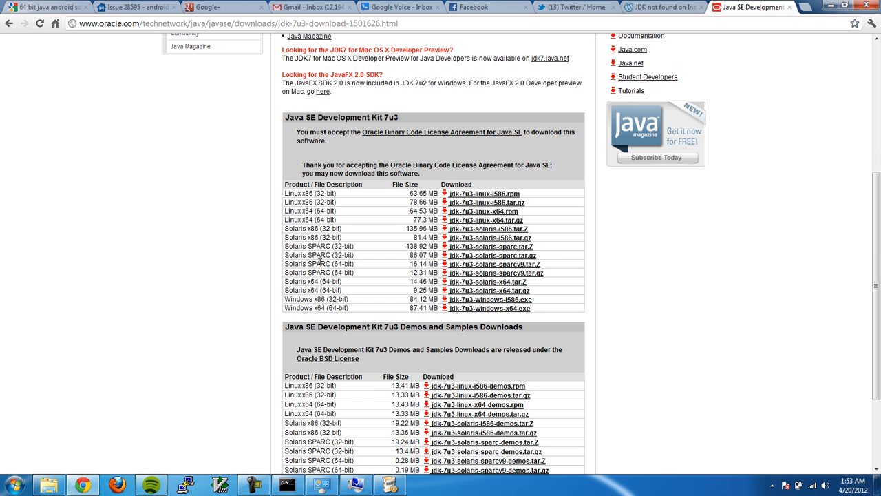
{"action": "mouse_move", "coordinate": [568, 319]}
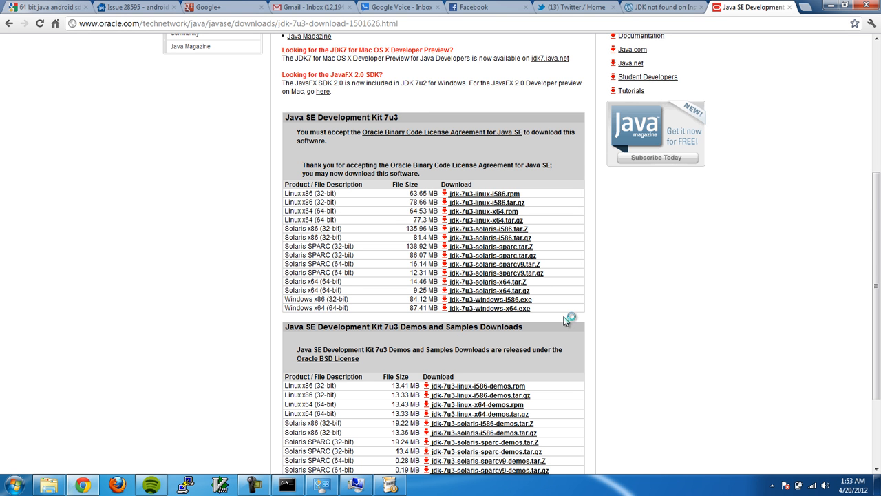
{"action": "mouse_move", "coordinate": [487, 82]}
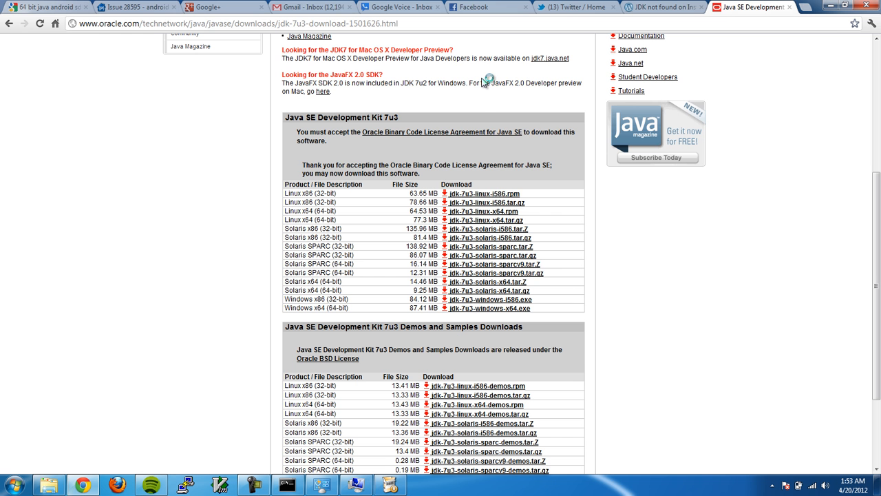
{"action": "mouse_move", "coordinate": [198, 145]}
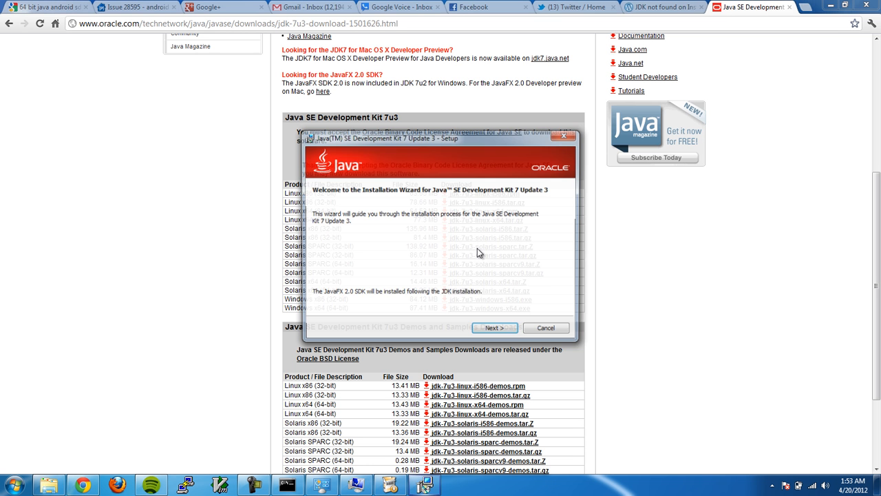
Run the JDK 7u3 installer with default features until it starts installing.
{"action": "left_click", "coordinate": [494, 328]}
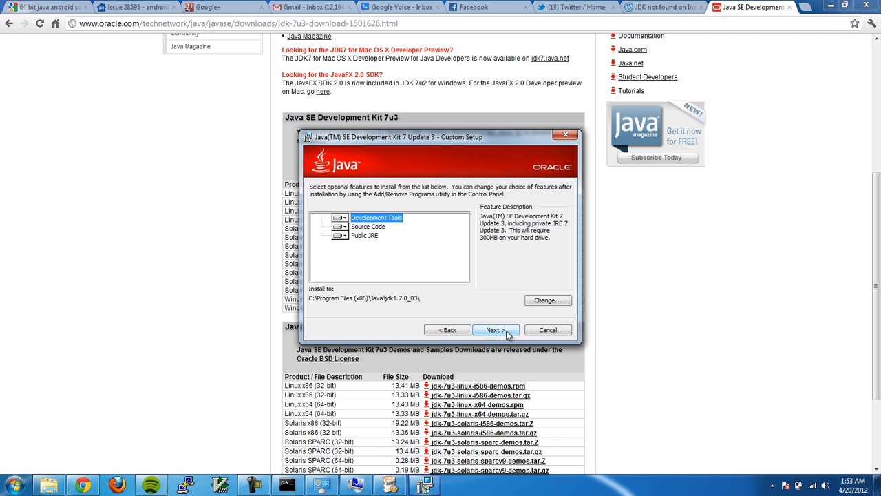
{"action": "left_click", "coordinate": [496, 330]}
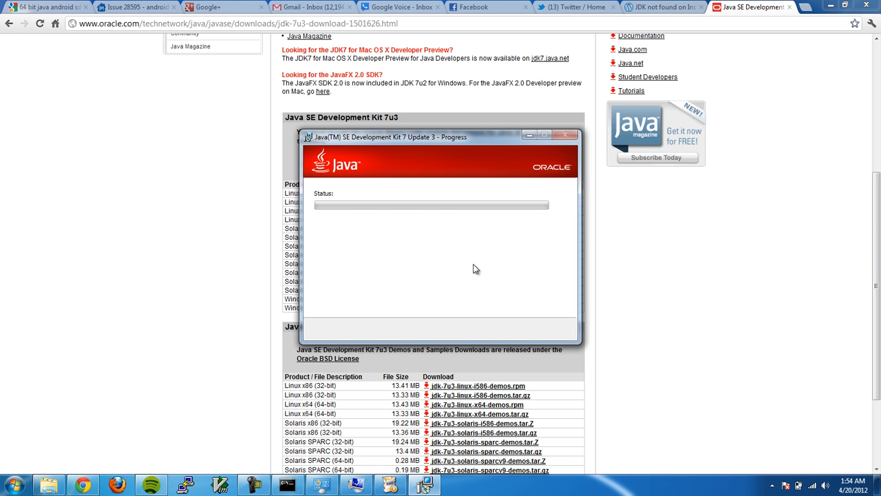
{"action": "mouse_move", "coordinate": [462, 250]}
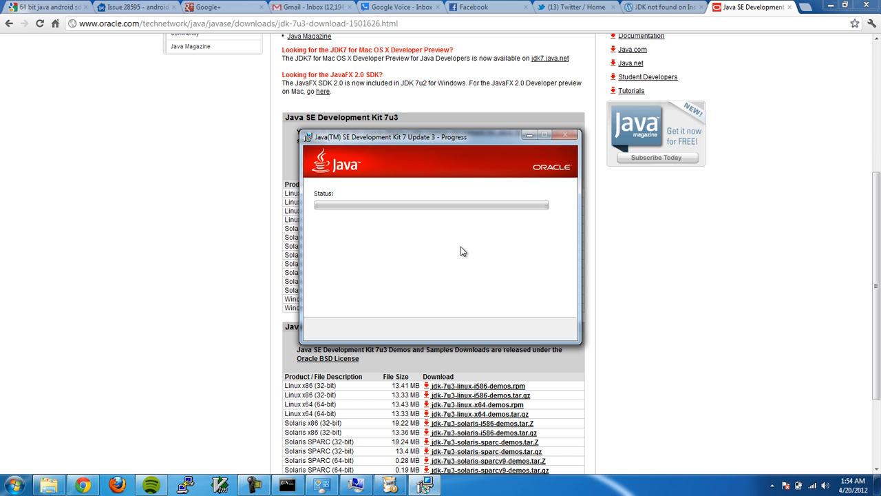
{"action": "mouse_move", "coordinate": [631, 5]}
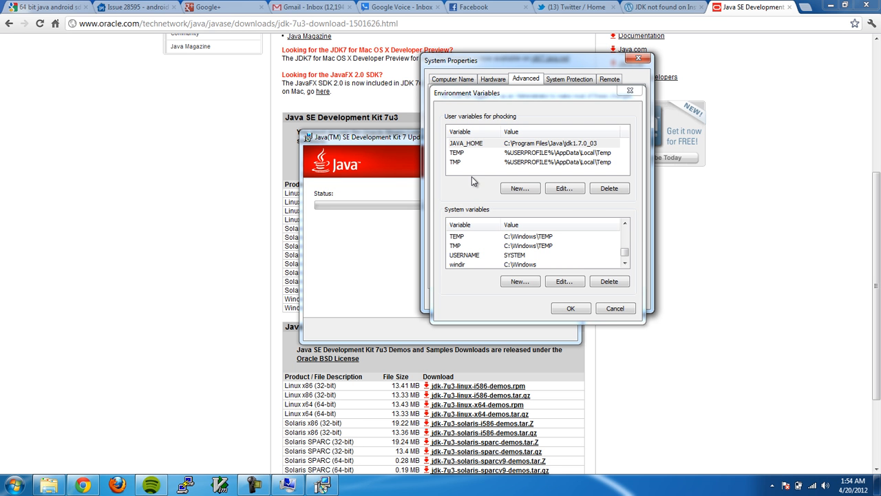
Close Environment Variables and System Properties, then advance Android SDK Setup to its JDK check.
{"action": "left_click", "coordinate": [570, 309]}
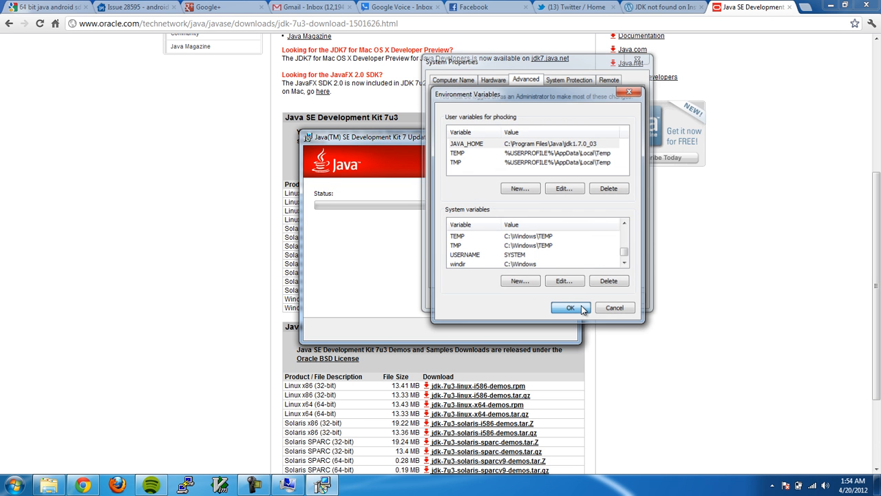
{"action": "left_click", "coordinate": [570, 308]}
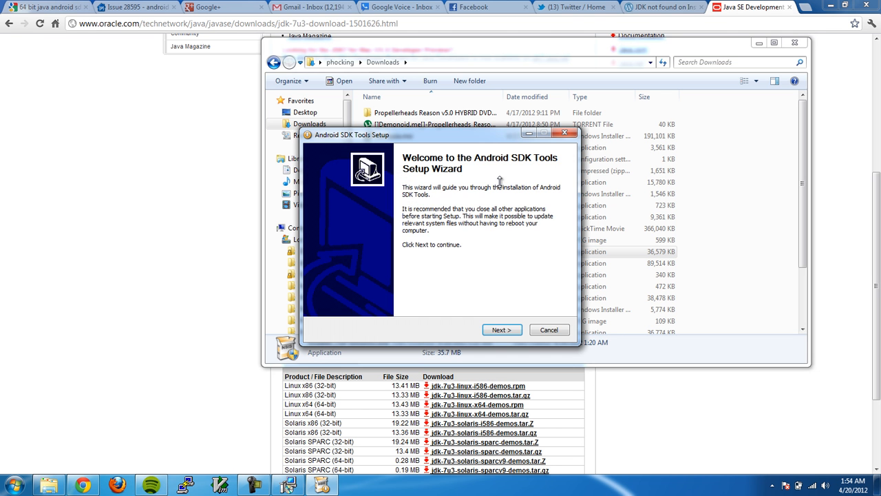
{"action": "left_click", "coordinate": [501, 331]}
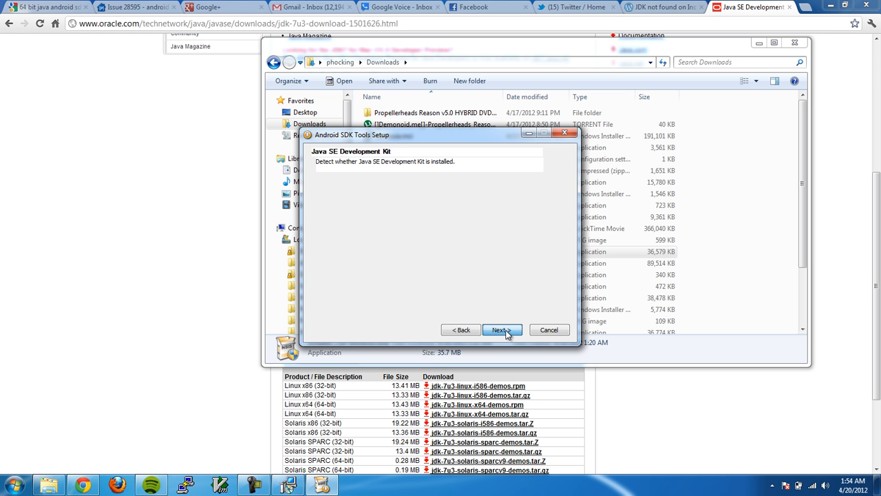
{"action": "left_click", "coordinate": [499, 330]}
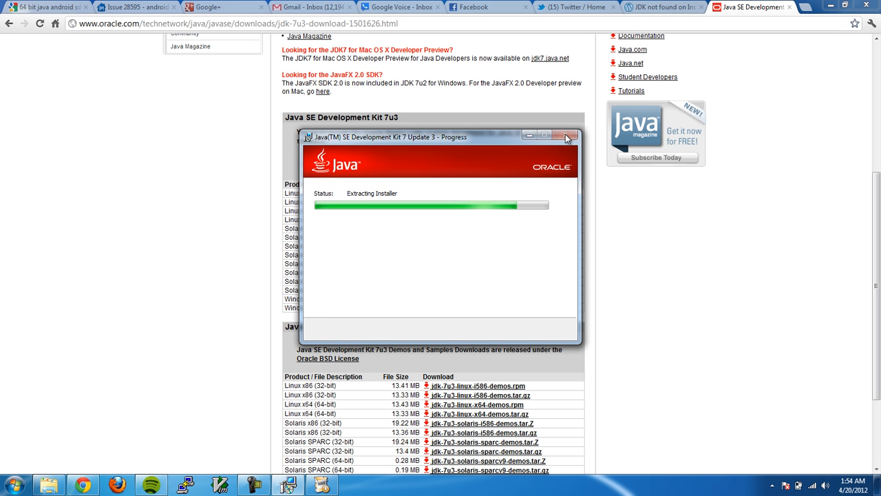
{"action": "mouse_move", "coordinate": [460, 144]}
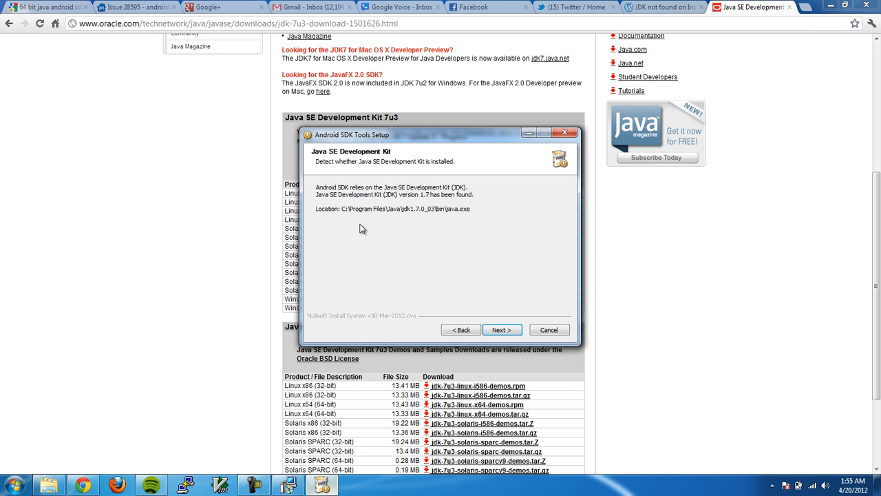
With JDK 1.7 found, install the SDK tools to the default Program Files (x86)\Android\android-sdk folder.
{"action": "left_click", "coordinate": [501, 329]}
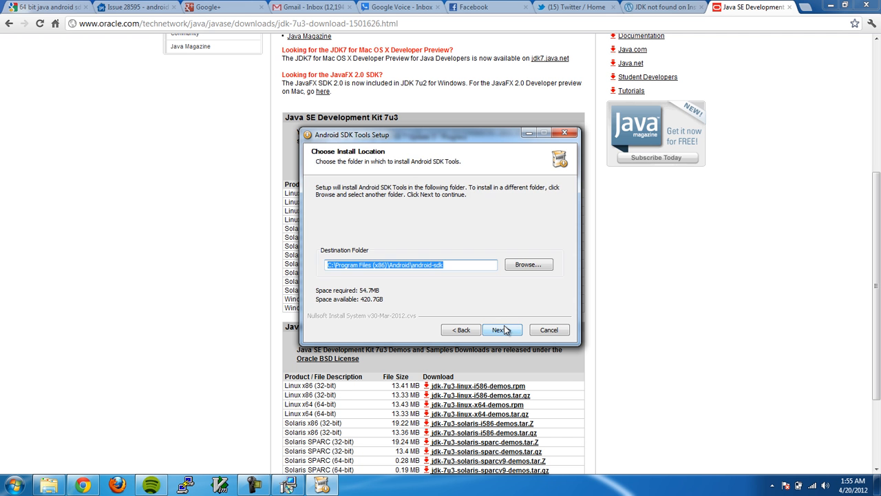
{"action": "left_click", "coordinate": [502, 330]}
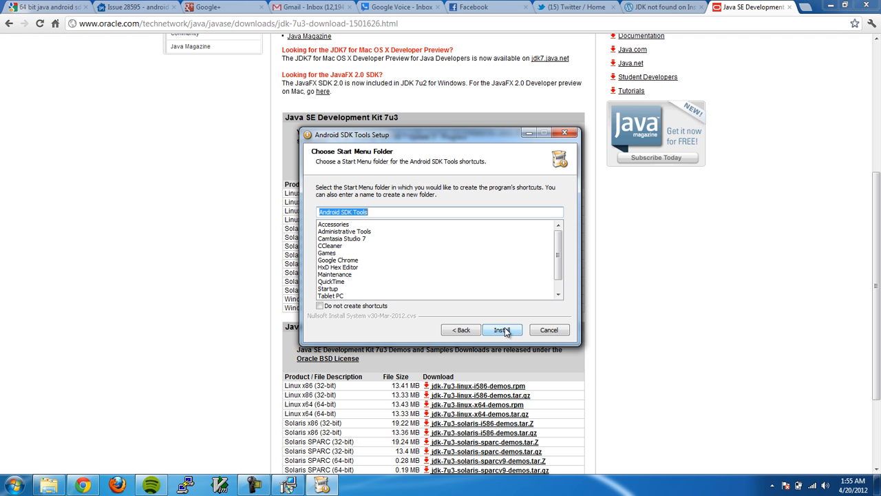
{"action": "left_click", "coordinate": [503, 329]}
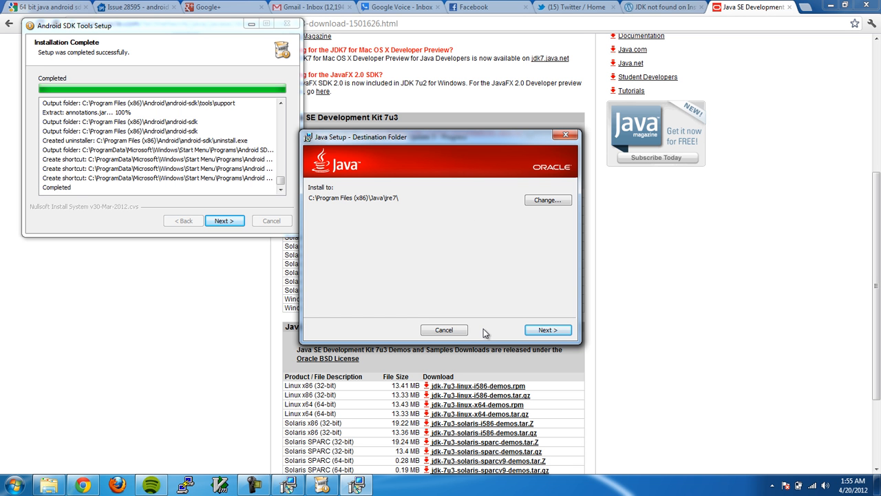
Cancel the separate Java runtime install, finish JDK 7 Update 3 setup, and close Android SDK Setup.
{"action": "left_click", "coordinate": [443, 330]}
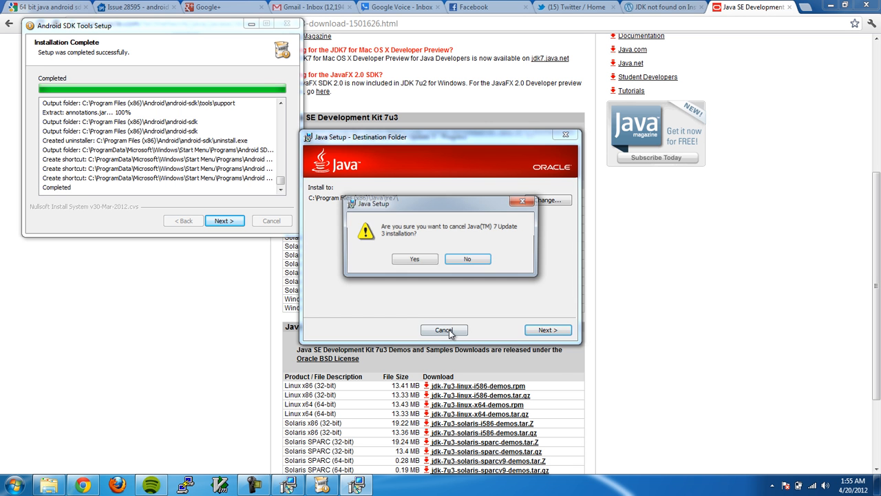
{"action": "left_click", "coordinate": [467, 259]}
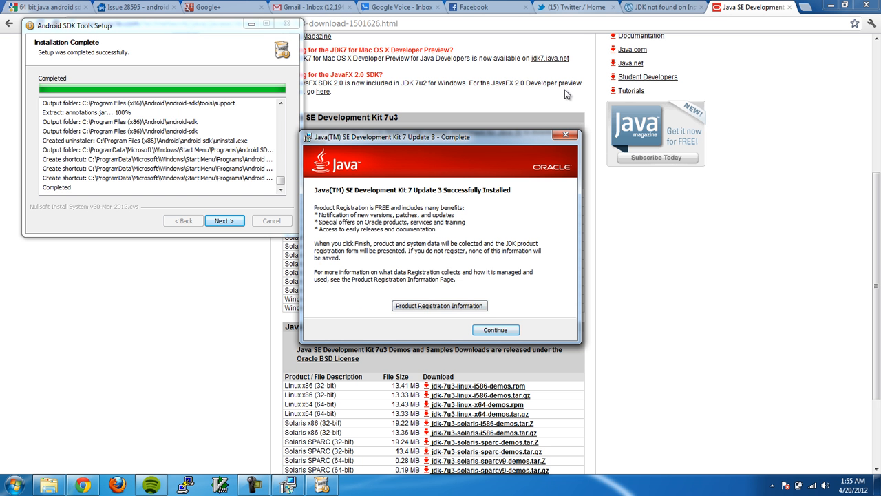
{"action": "left_click", "coordinate": [495, 329]}
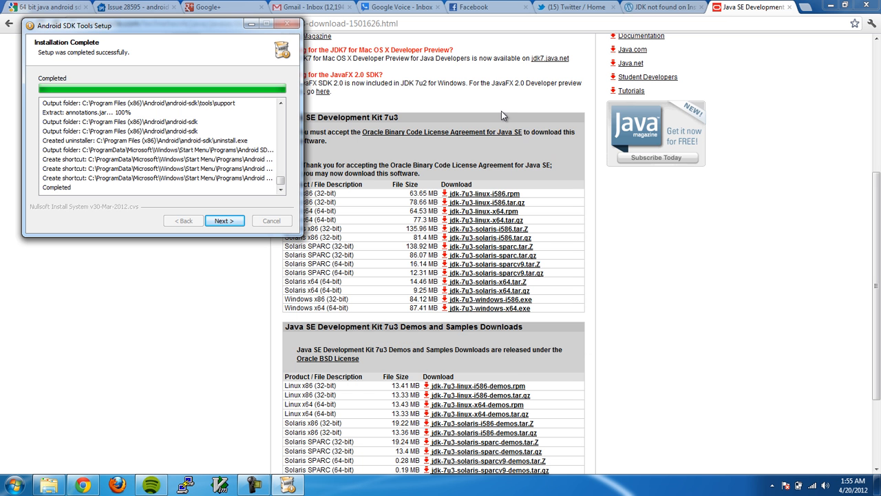
{"action": "mouse_move", "coordinate": [209, 153]}
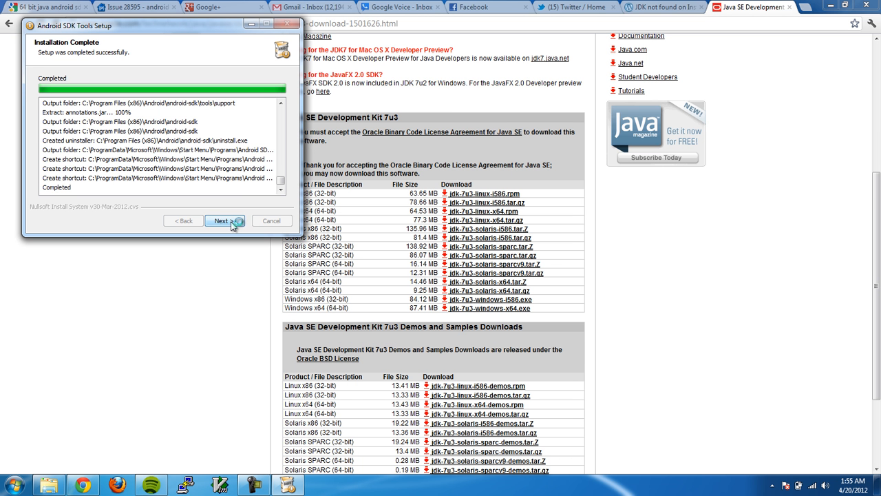
{"action": "left_click", "coordinate": [225, 220]}
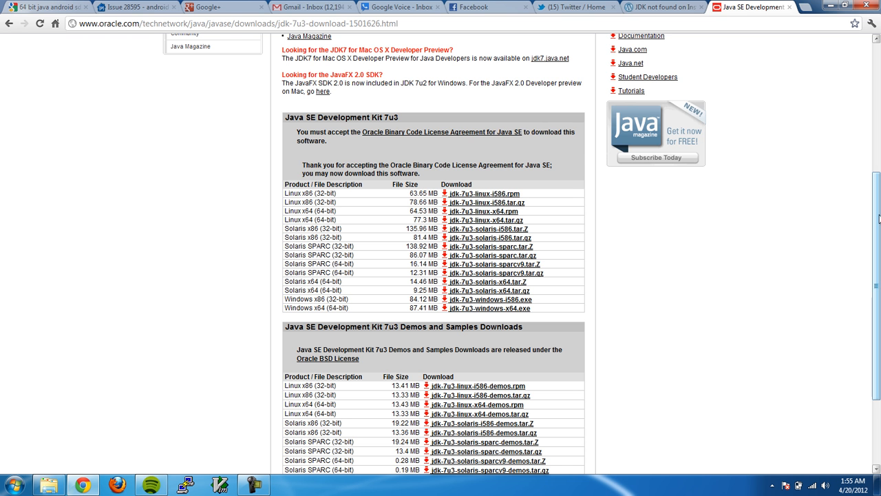
Close Oracle's JDK 7 registration page, returning to the JDK-not-found blog article.
{"action": "scroll", "scroll_direction": "up", "scroll_amount": 3}
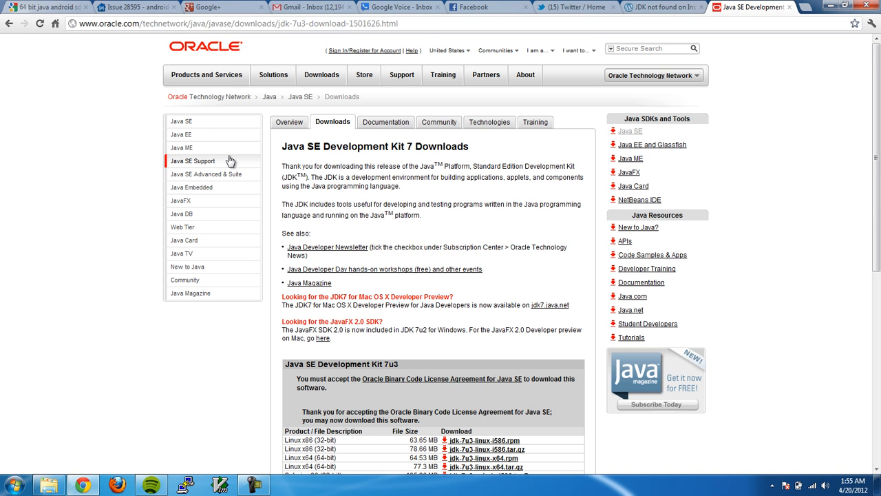
{"action": "mouse_move", "coordinate": [79, 111]}
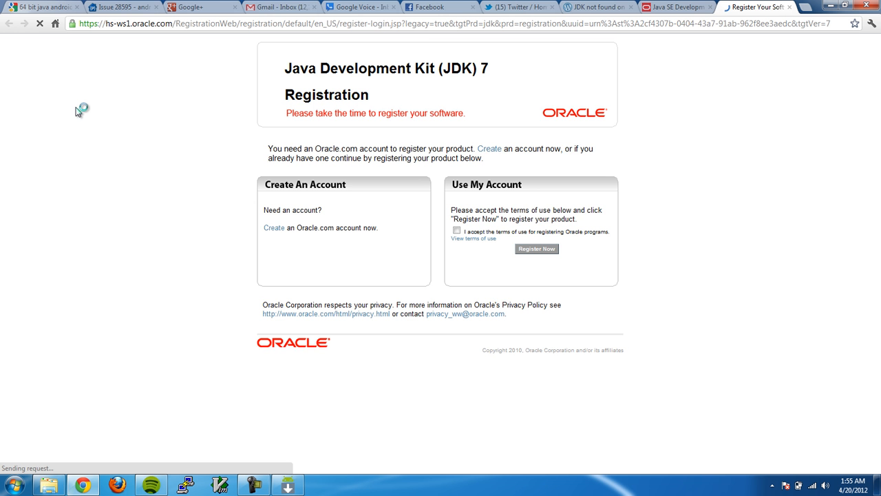
{"action": "mouse_move", "coordinate": [418, 44]}
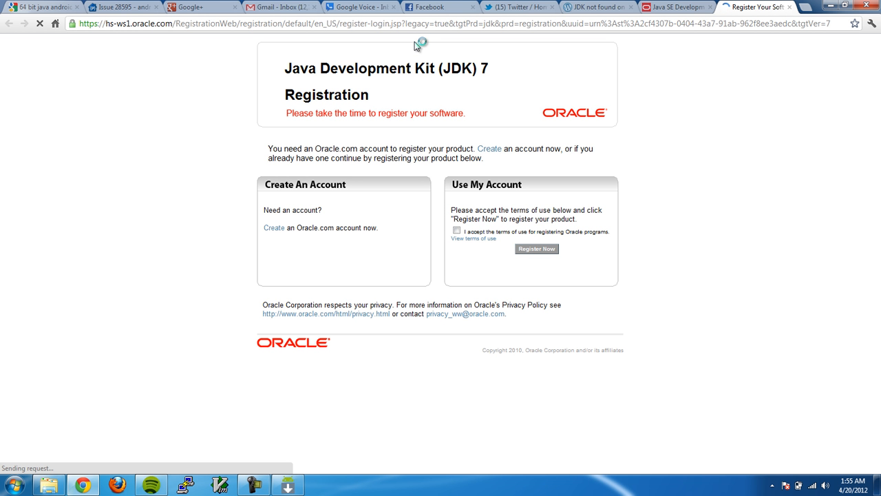
{"action": "mouse_move", "coordinate": [770, 66]}
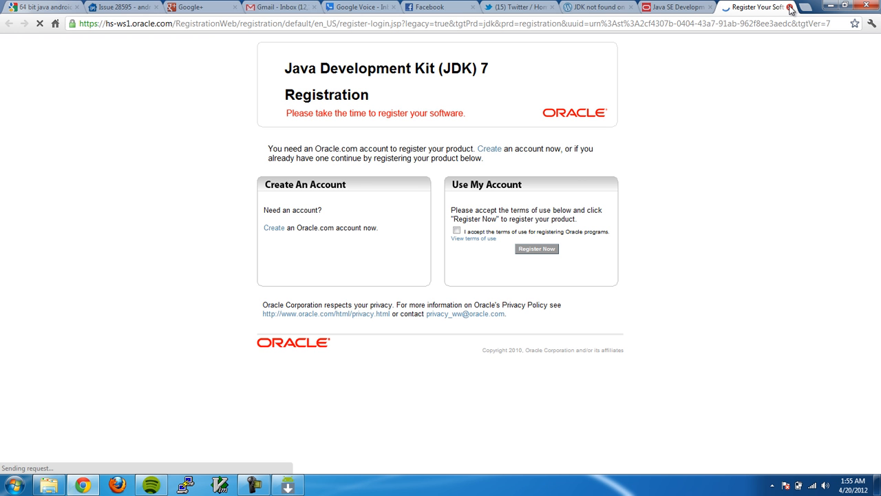
{"action": "mouse_move", "coordinate": [791, 8]}
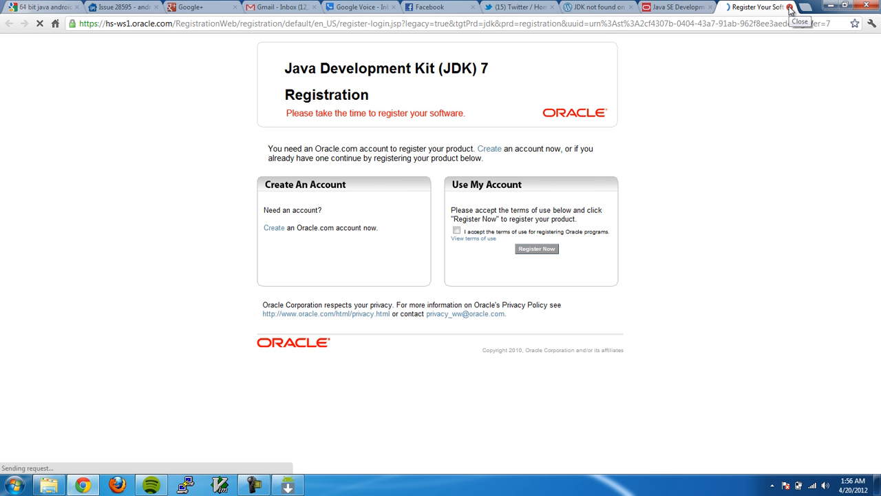
{"action": "left_click", "coordinate": [790, 11]}
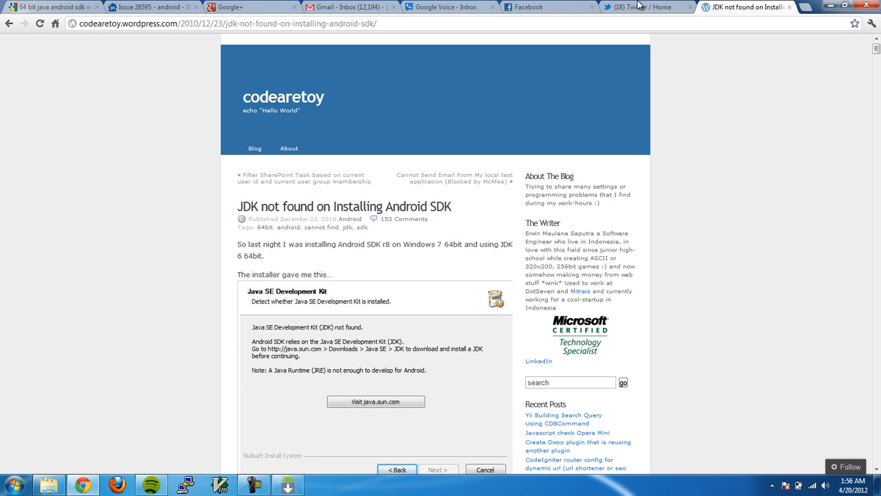
{"action": "left_click", "coordinate": [207, 23]}
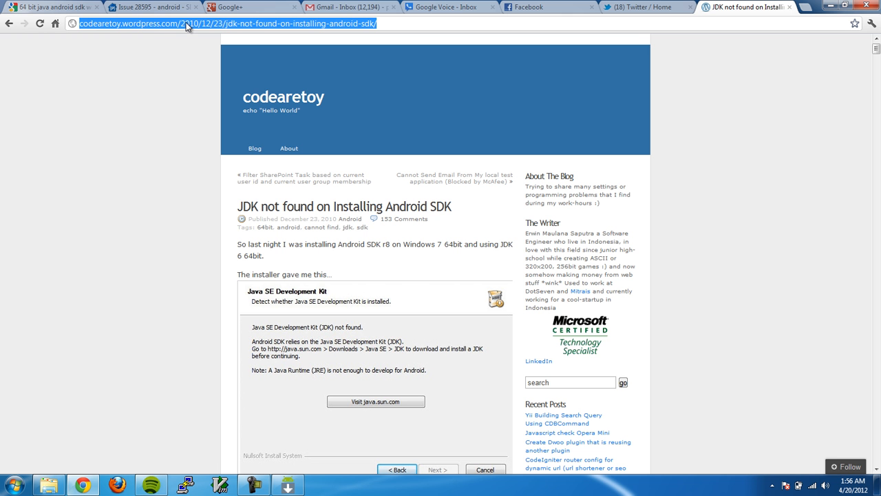
{"action": "mouse_move", "coordinate": [598, 171]}
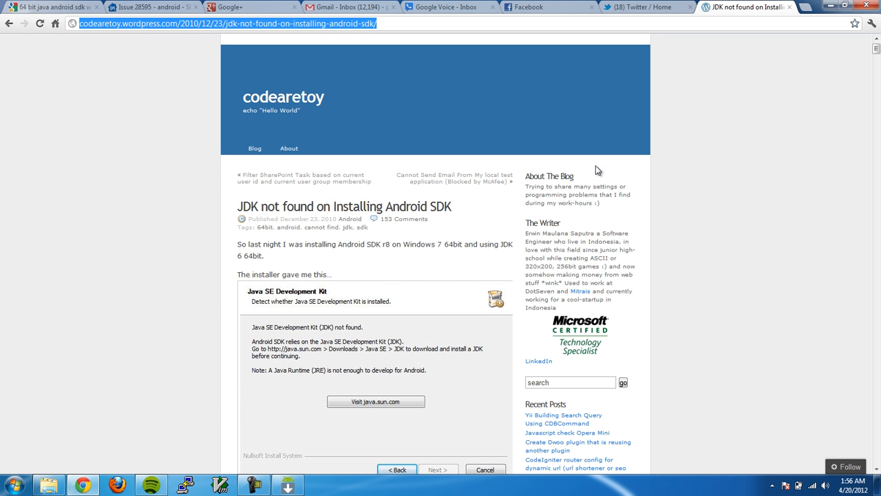
{"action": "mouse_move", "coordinate": [394, 116]}
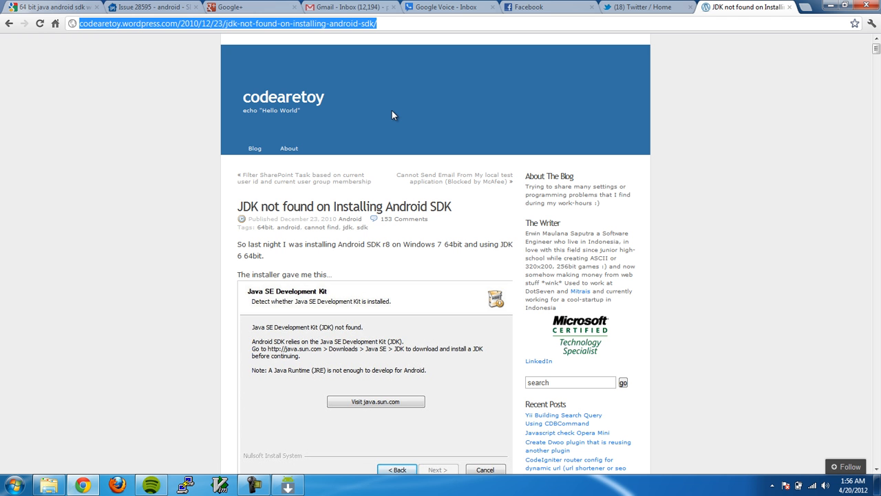
{"action": "mouse_move", "coordinate": [79, 65]}
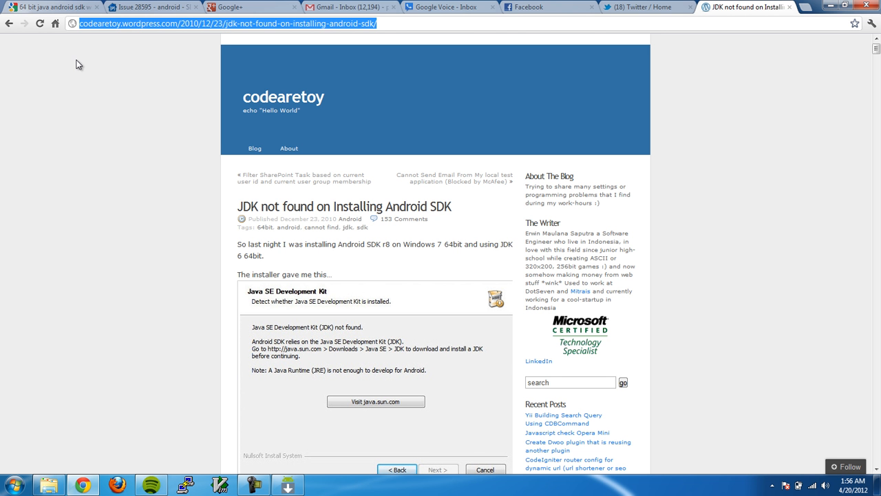
{"action": "mouse_move", "coordinate": [132, 146]}
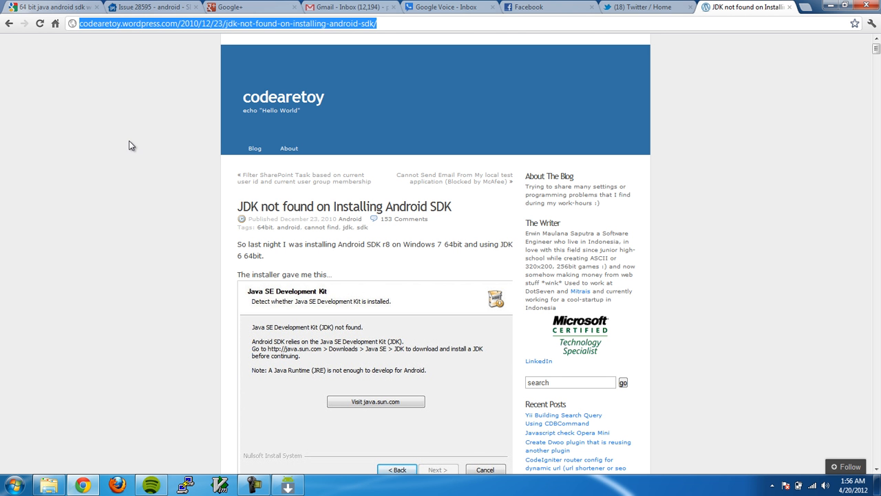
{"action": "mouse_move", "coordinate": [116, 27]}
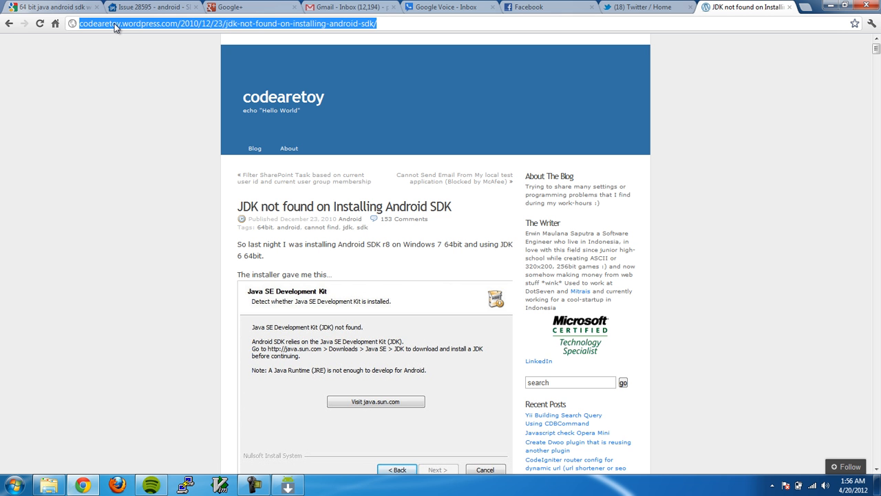
{"action": "left_click", "coordinate": [253, 485]}
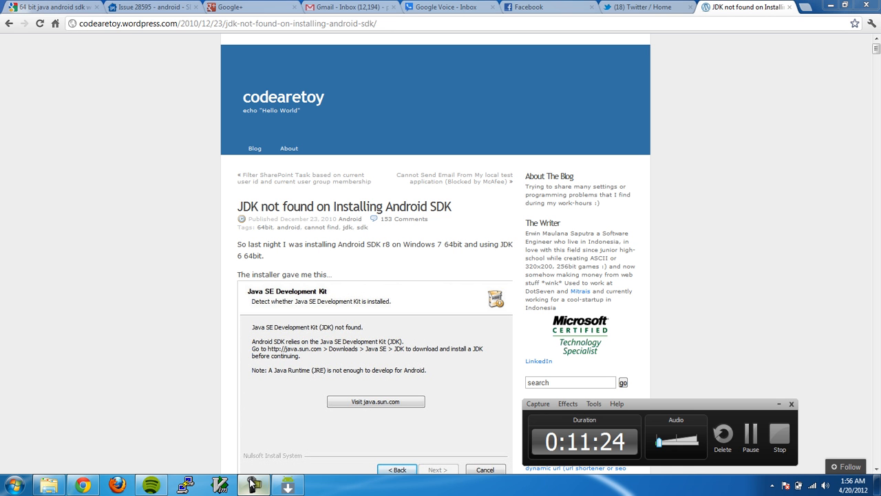
{"action": "mouse_move", "coordinate": [613, 180]}
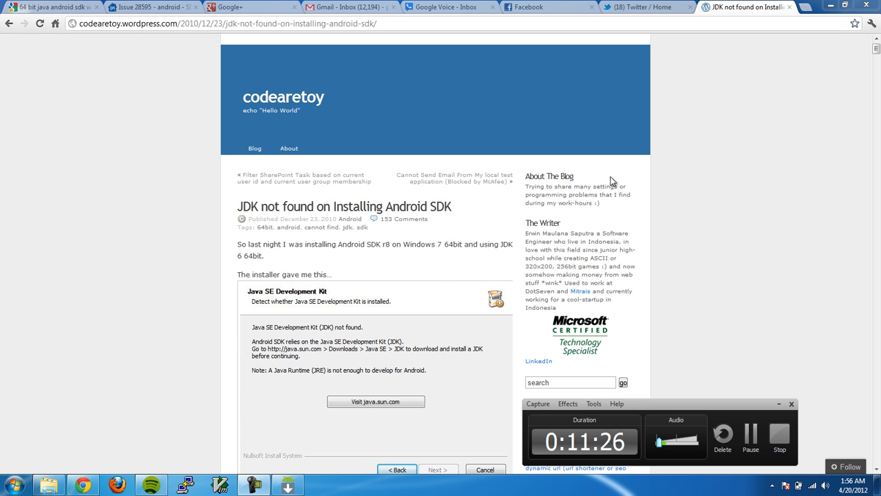
{"action": "mouse_move", "coordinate": [685, 408]}
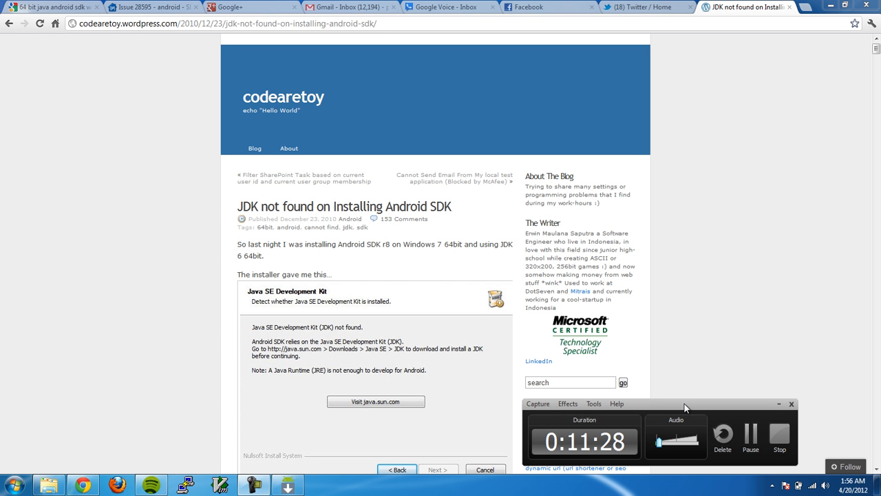